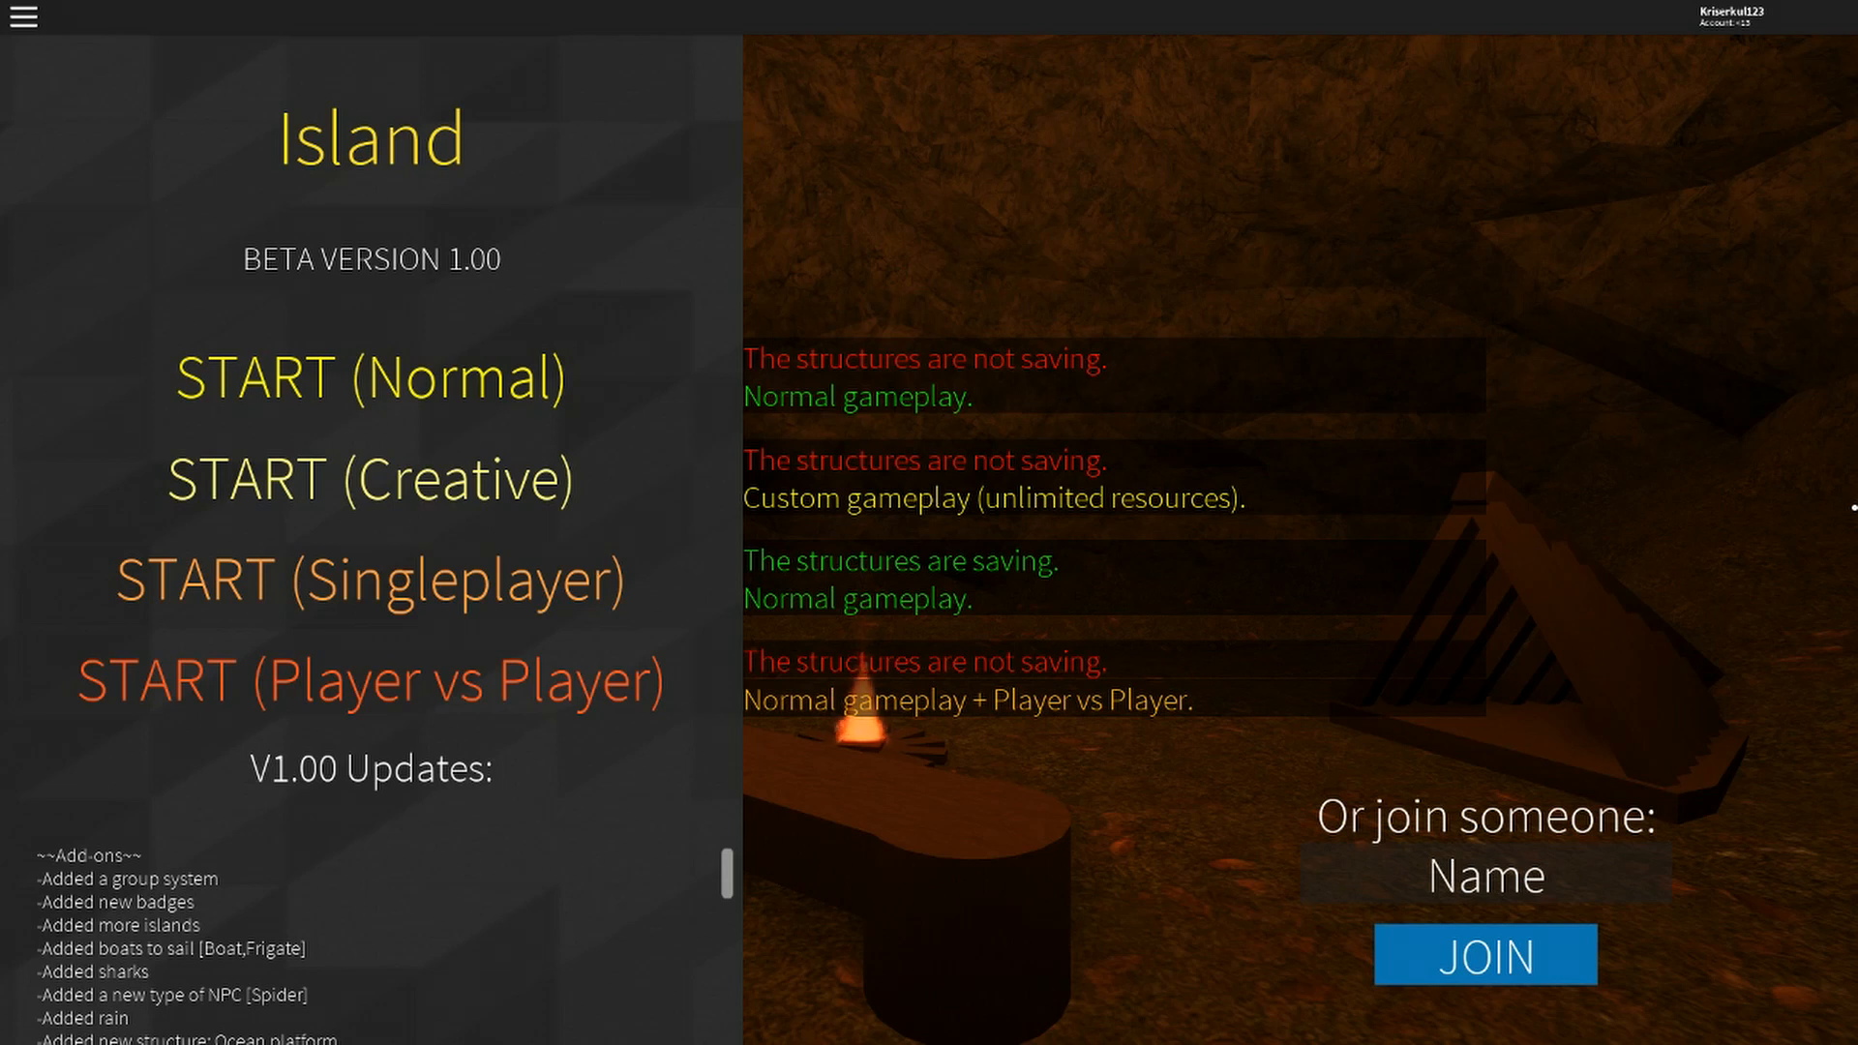
{"action": "mouse_move", "coordinate": [1419, 877]}
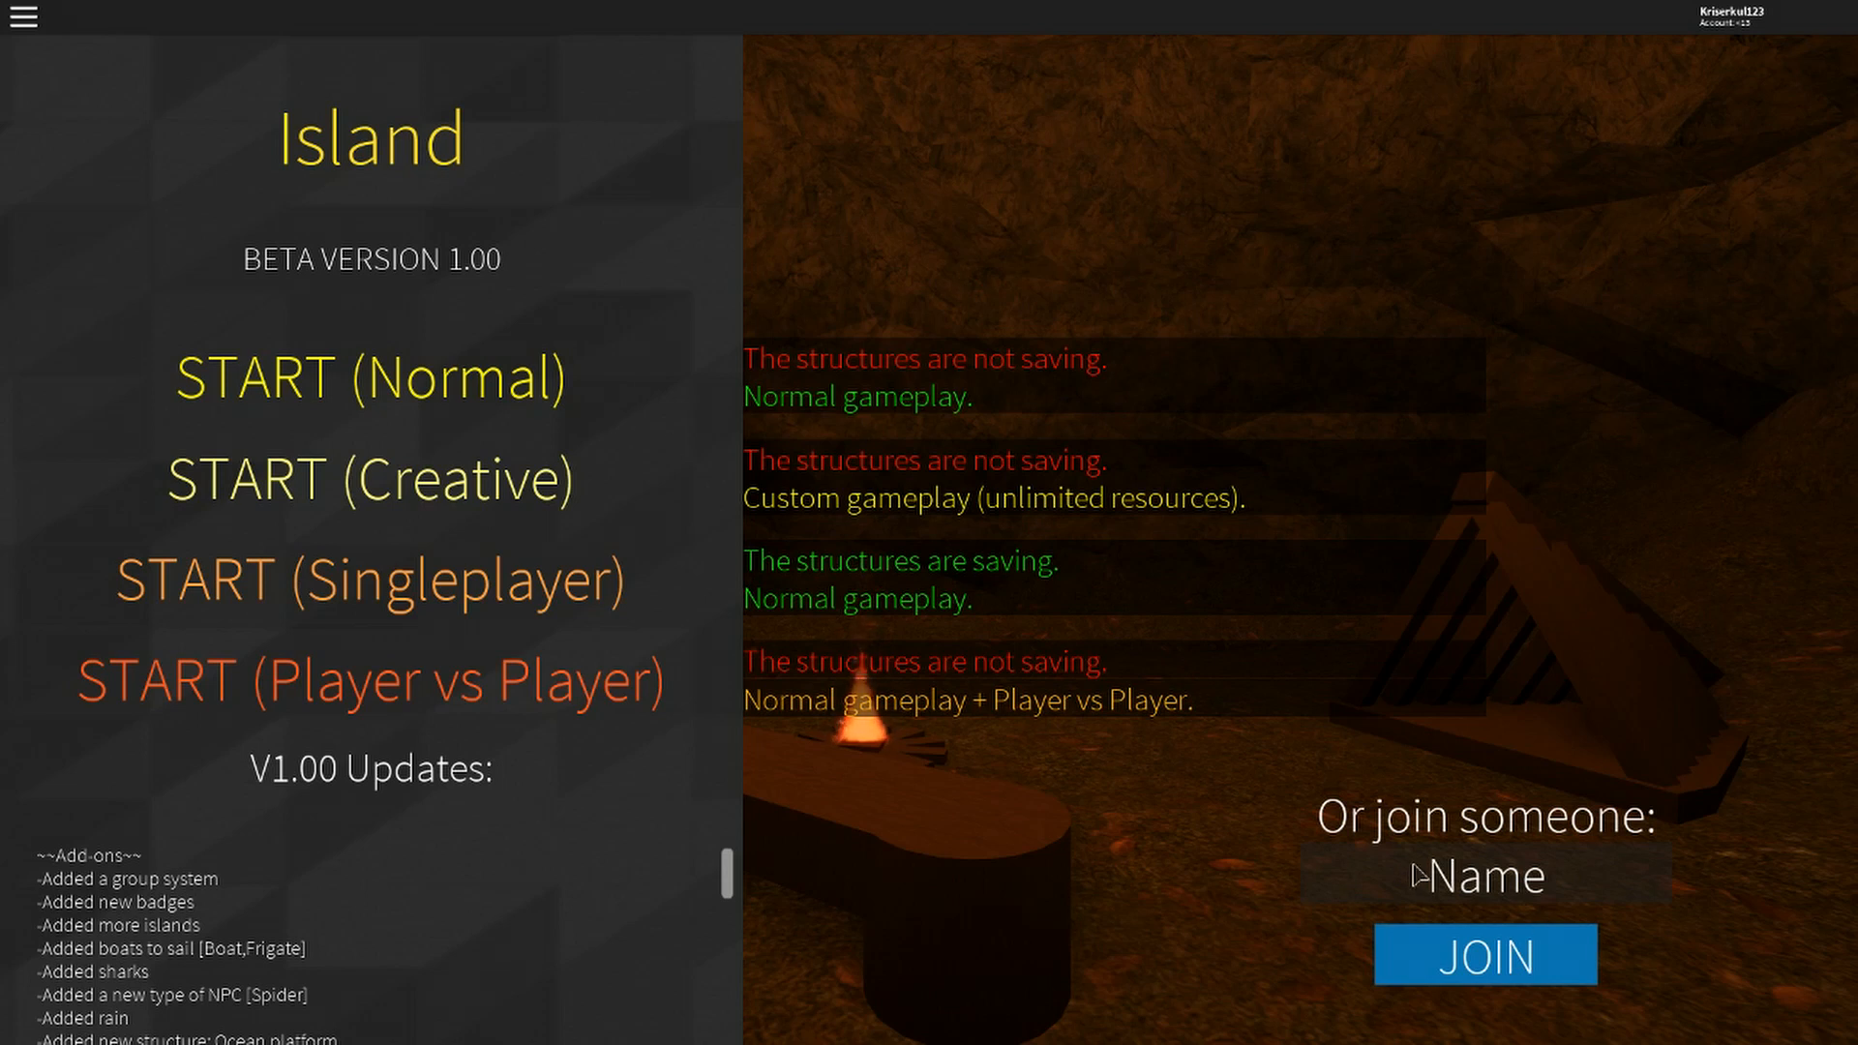
{"action": "left_click", "coordinate": [1483, 875]}
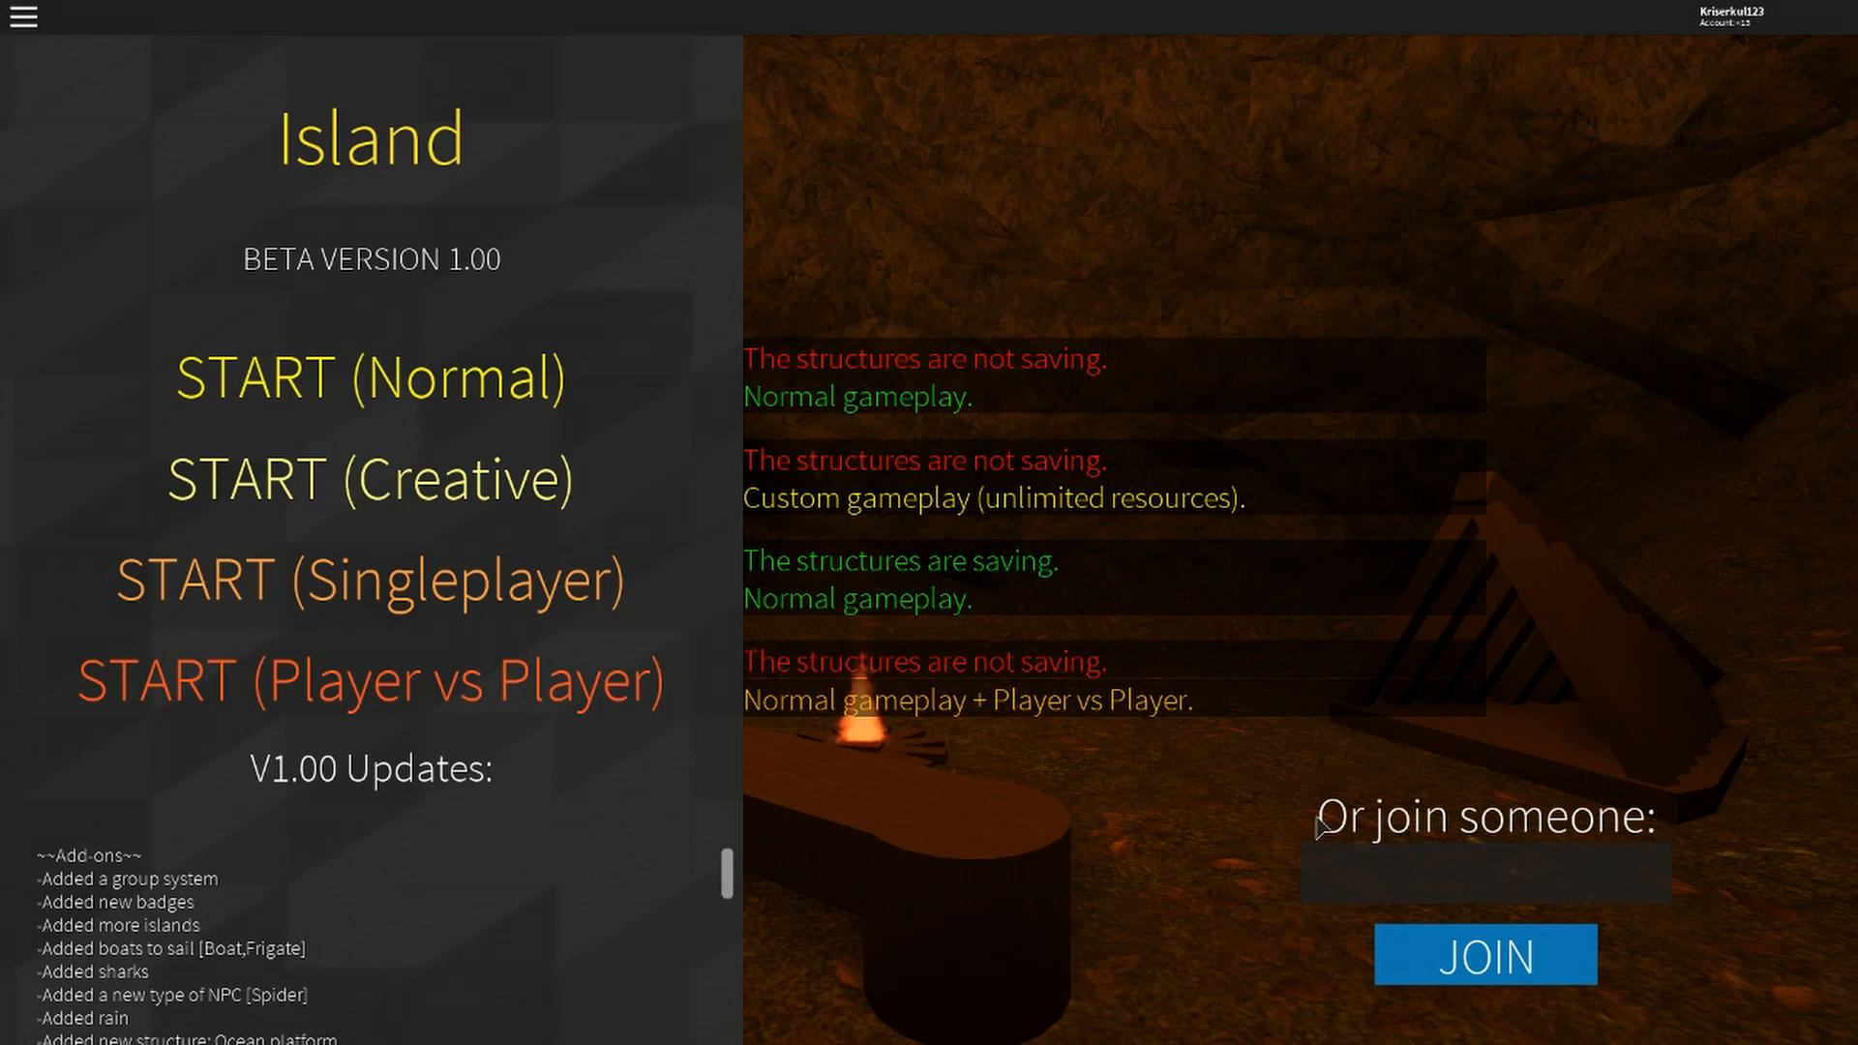
{"action": "type", "text": "K3y"}
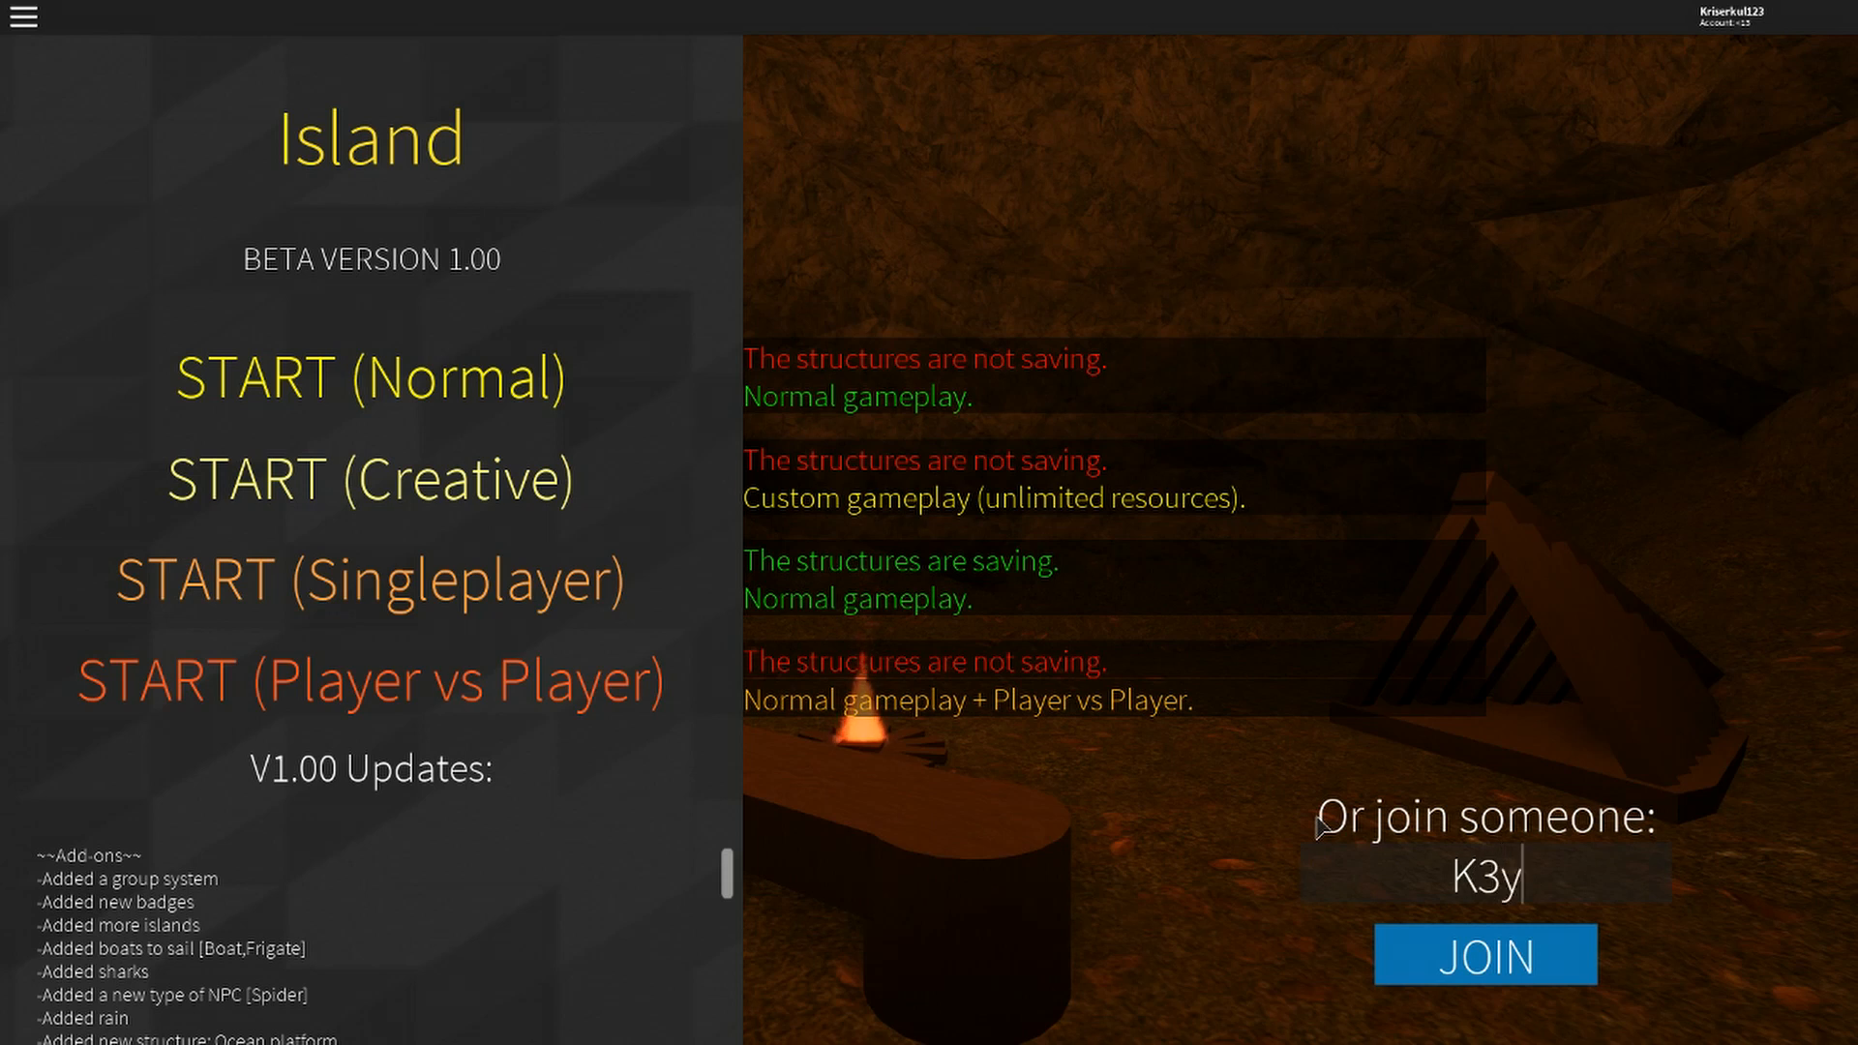
{"action": "type", "text": "Dam"}
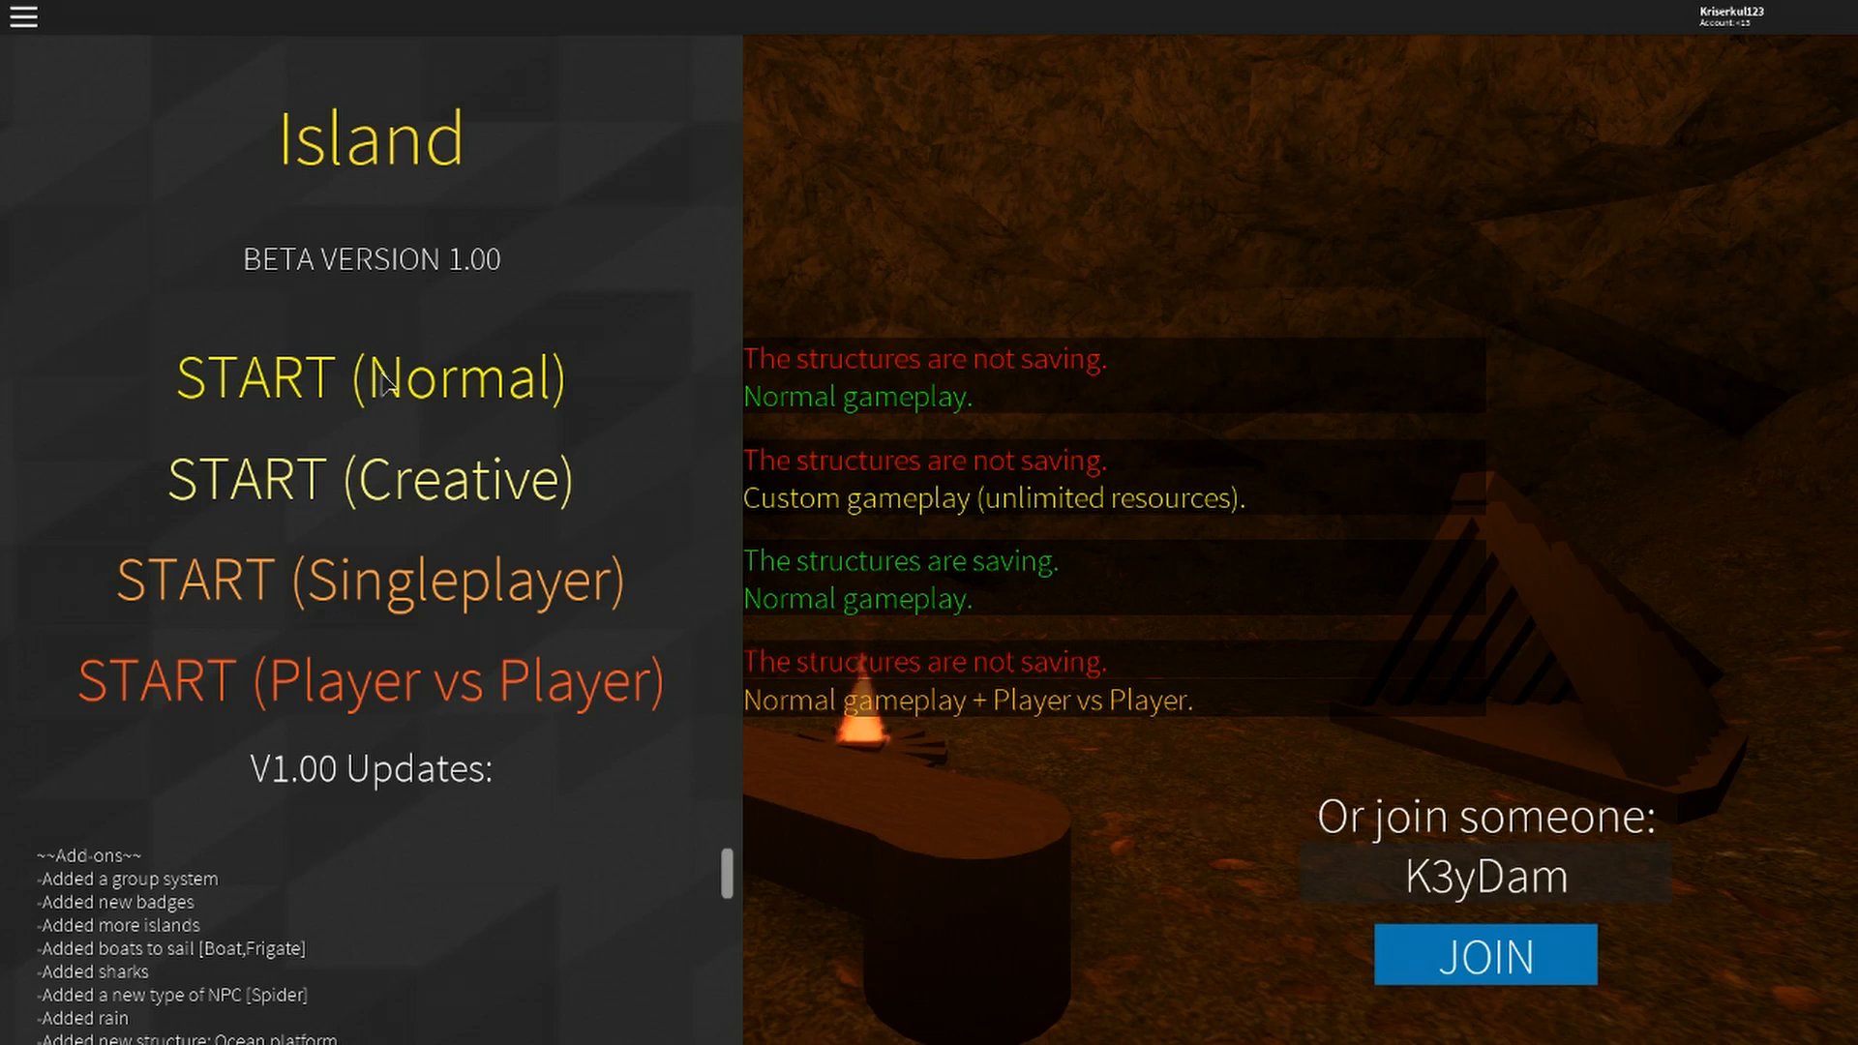
{"action": "mouse_move", "coordinate": [589, 437]}
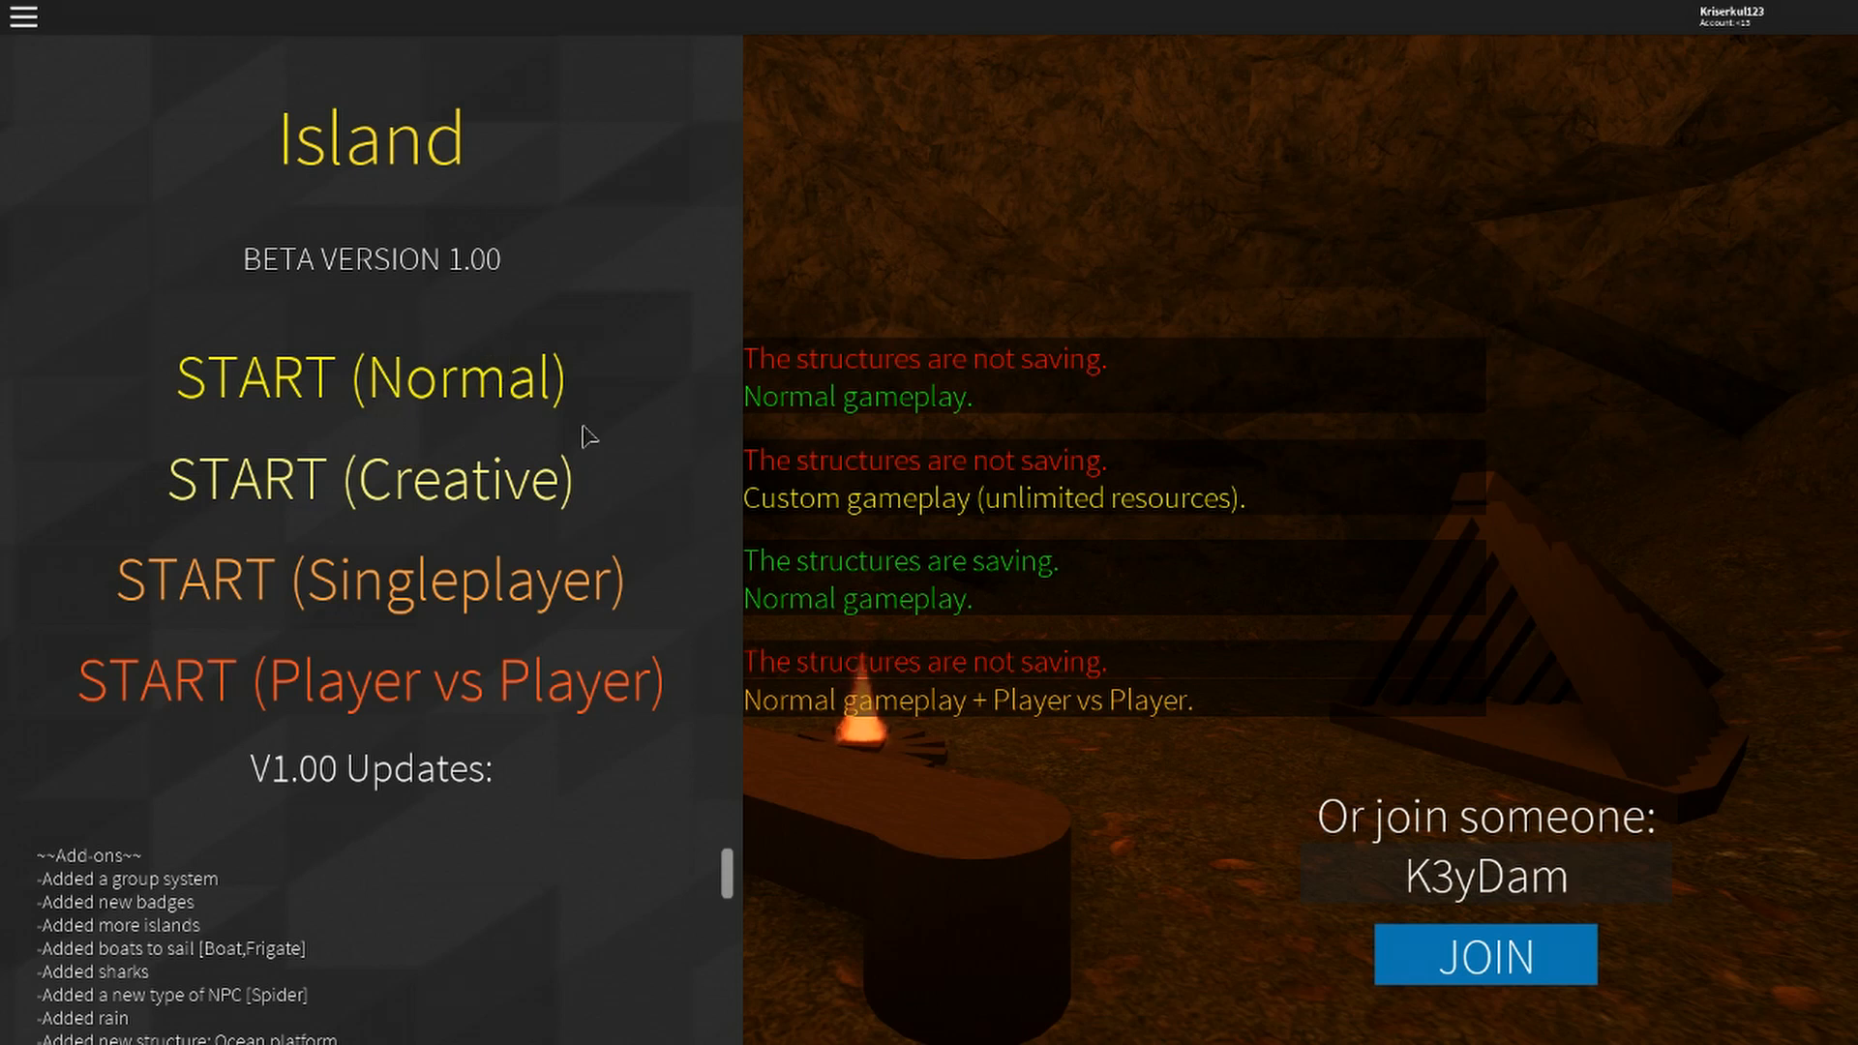
{"action": "mouse_move", "coordinate": [740, 564]}
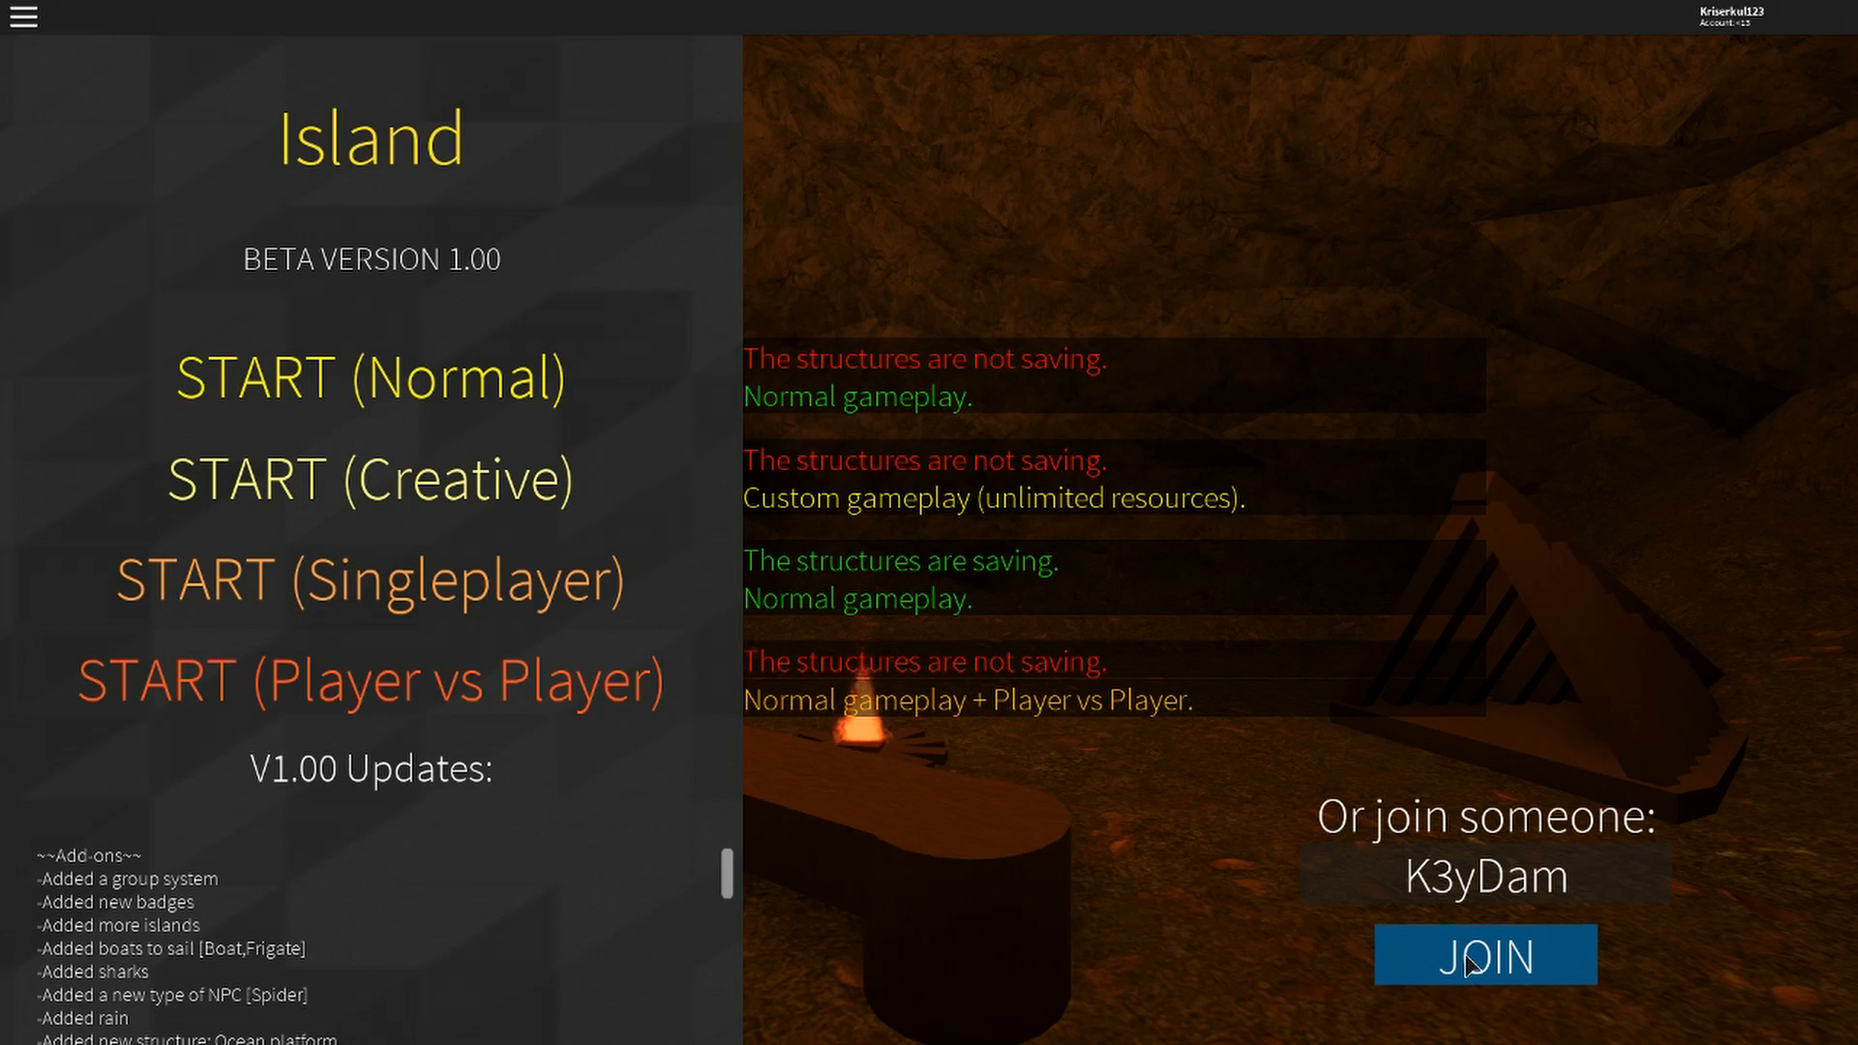
{"action": "mouse_move", "coordinate": [296, 391]}
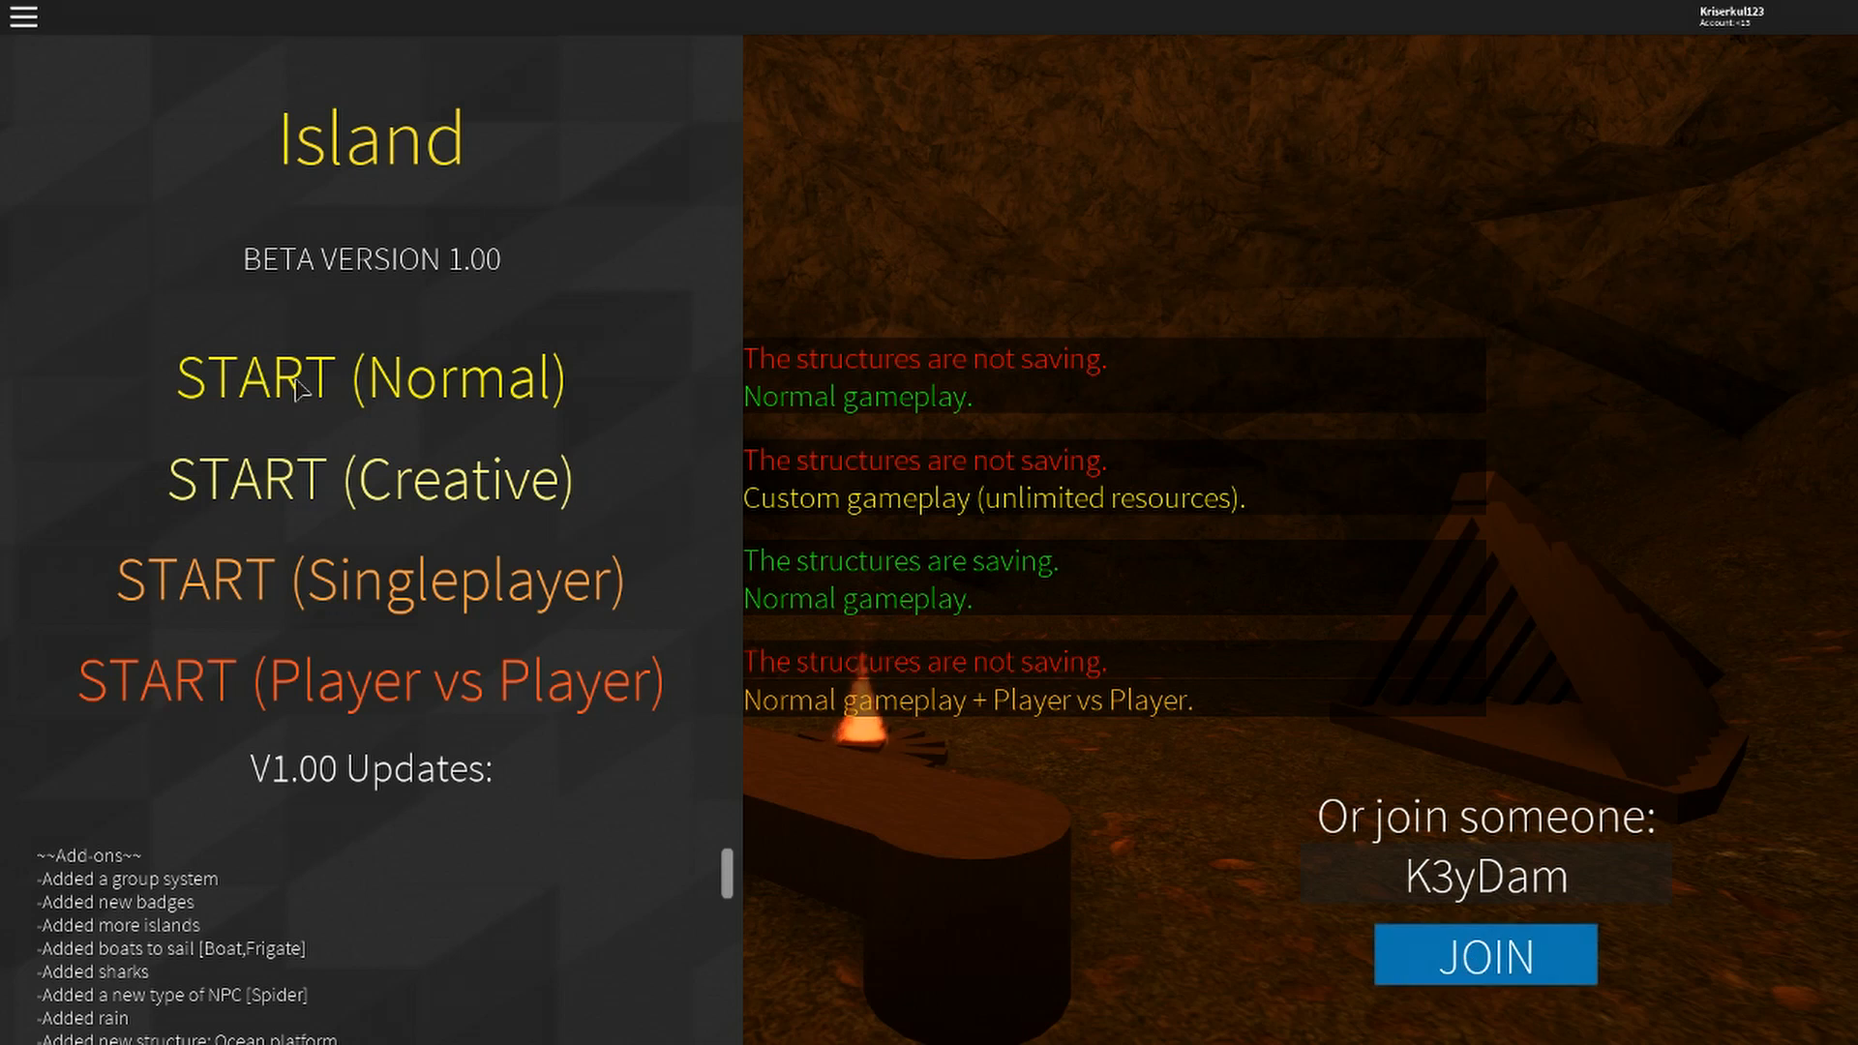
{"action": "mouse_move", "coordinate": [302, 492]}
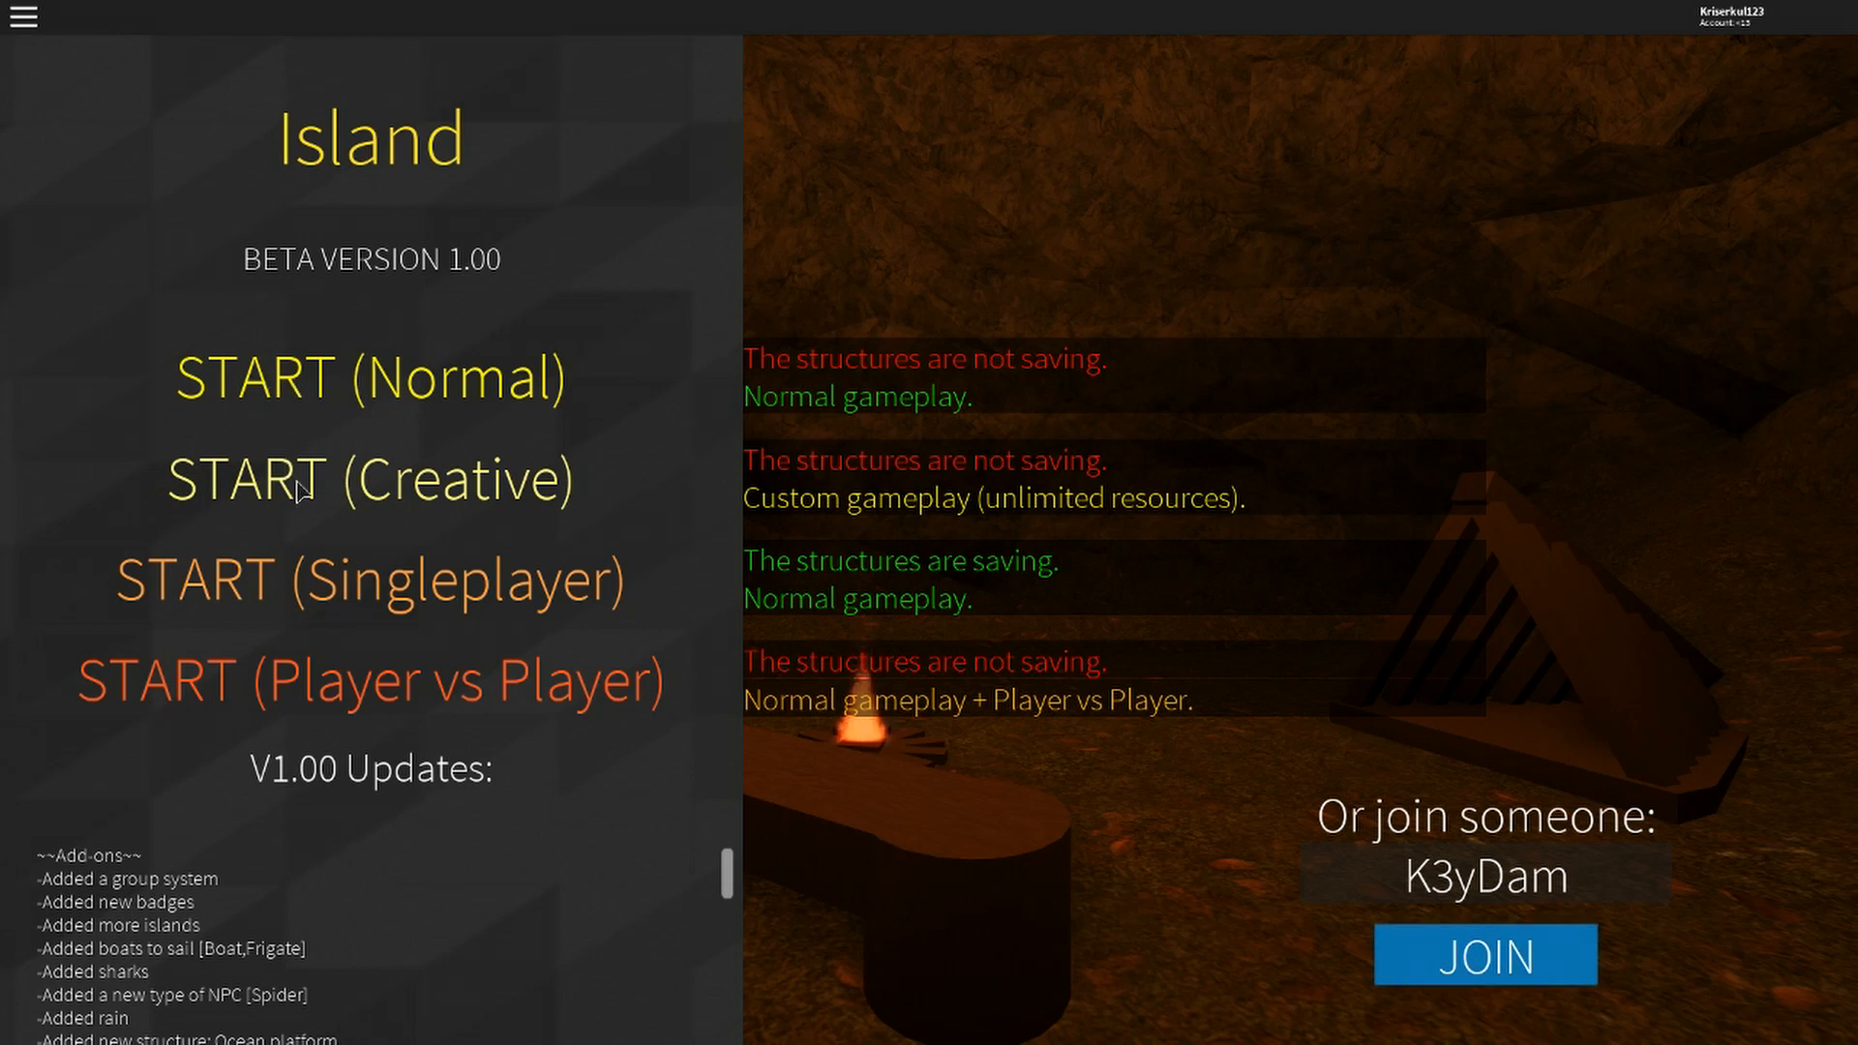
{"action": "left_click", "coordinate": [1483, 955]}
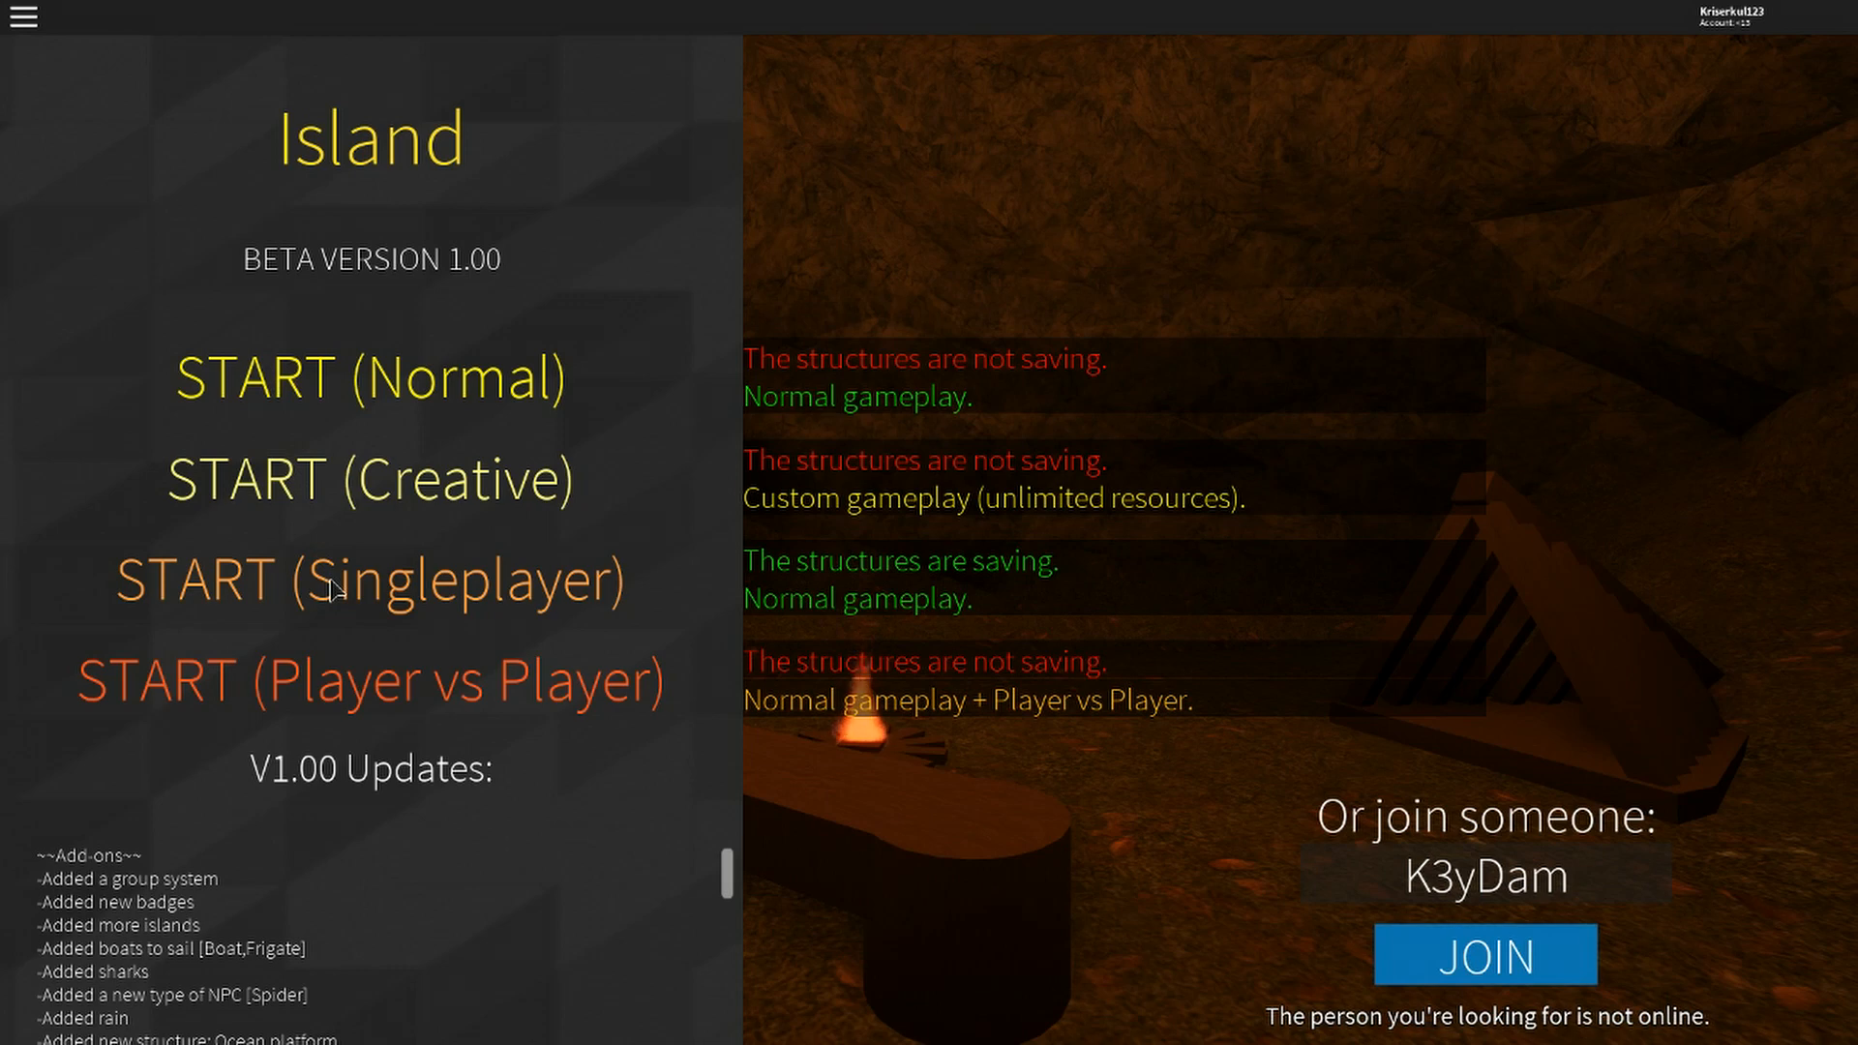
{"action": "mouse_move", "coordinate": [344, 496]}
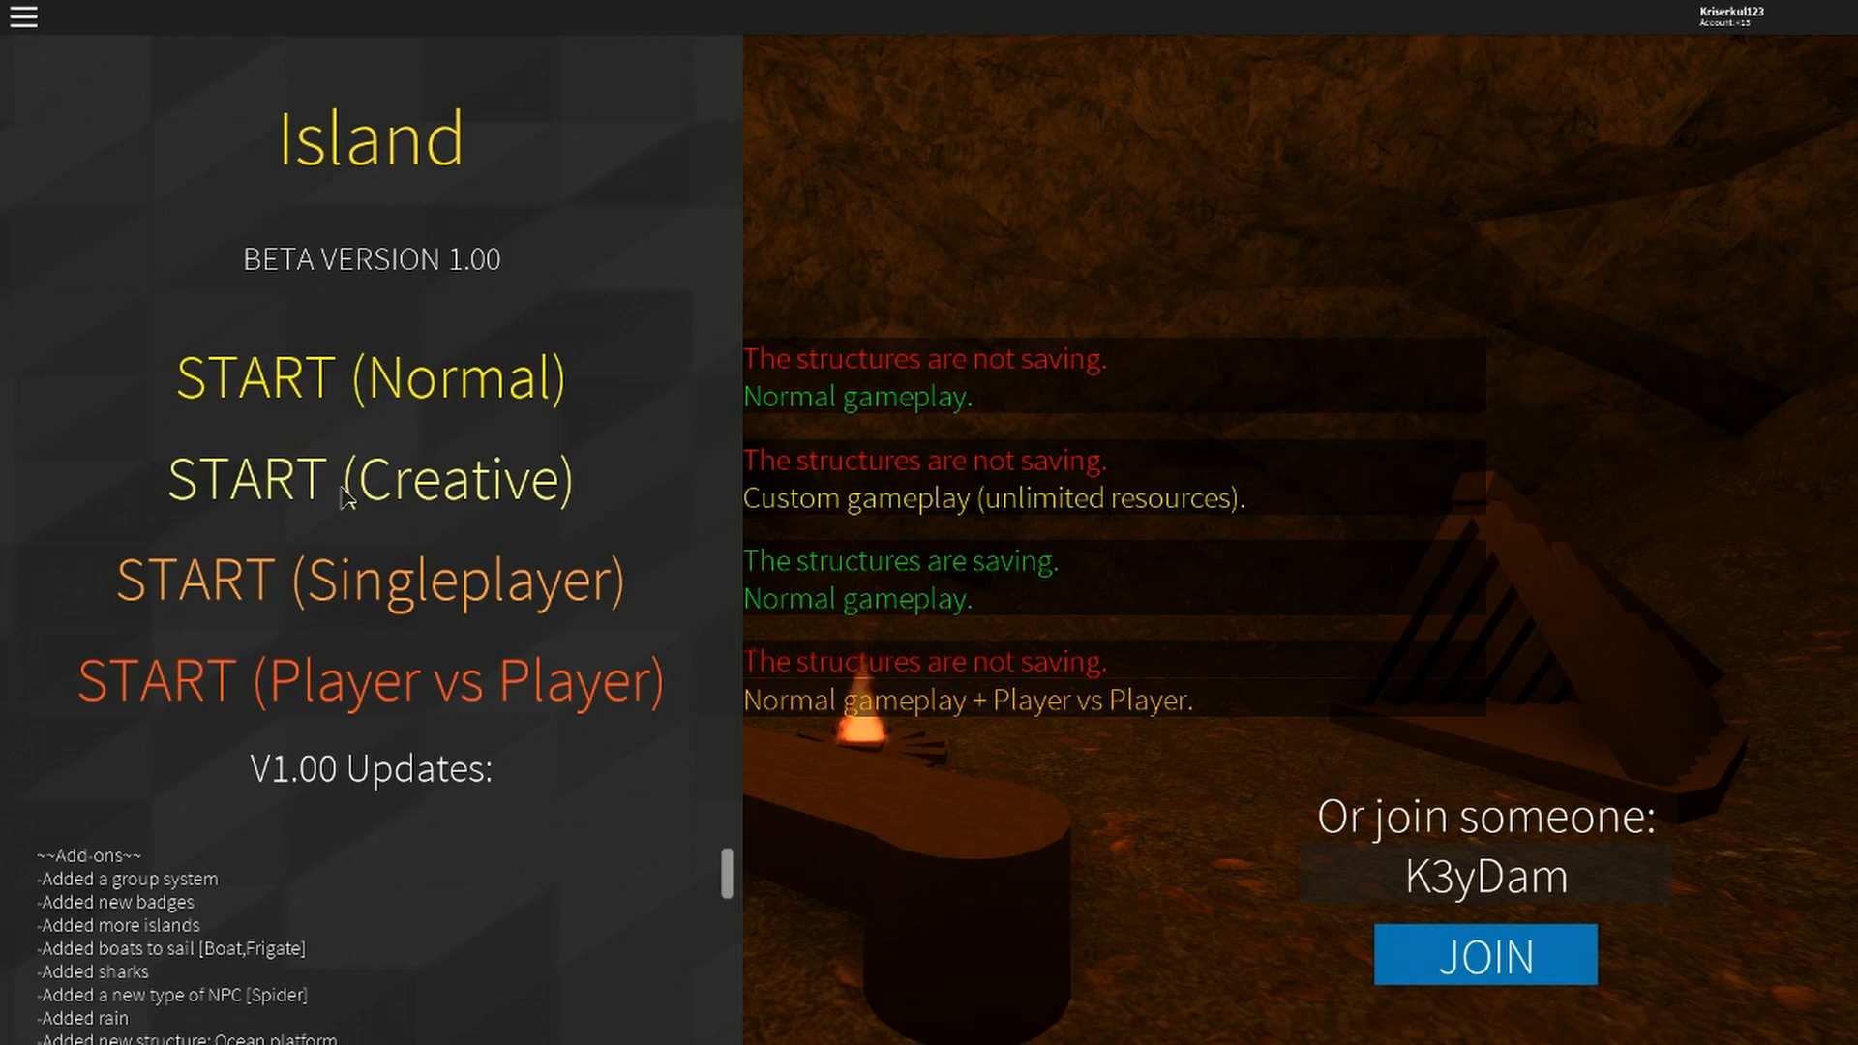
{"action": "mouse_move", "coordinate": [350, 592]}
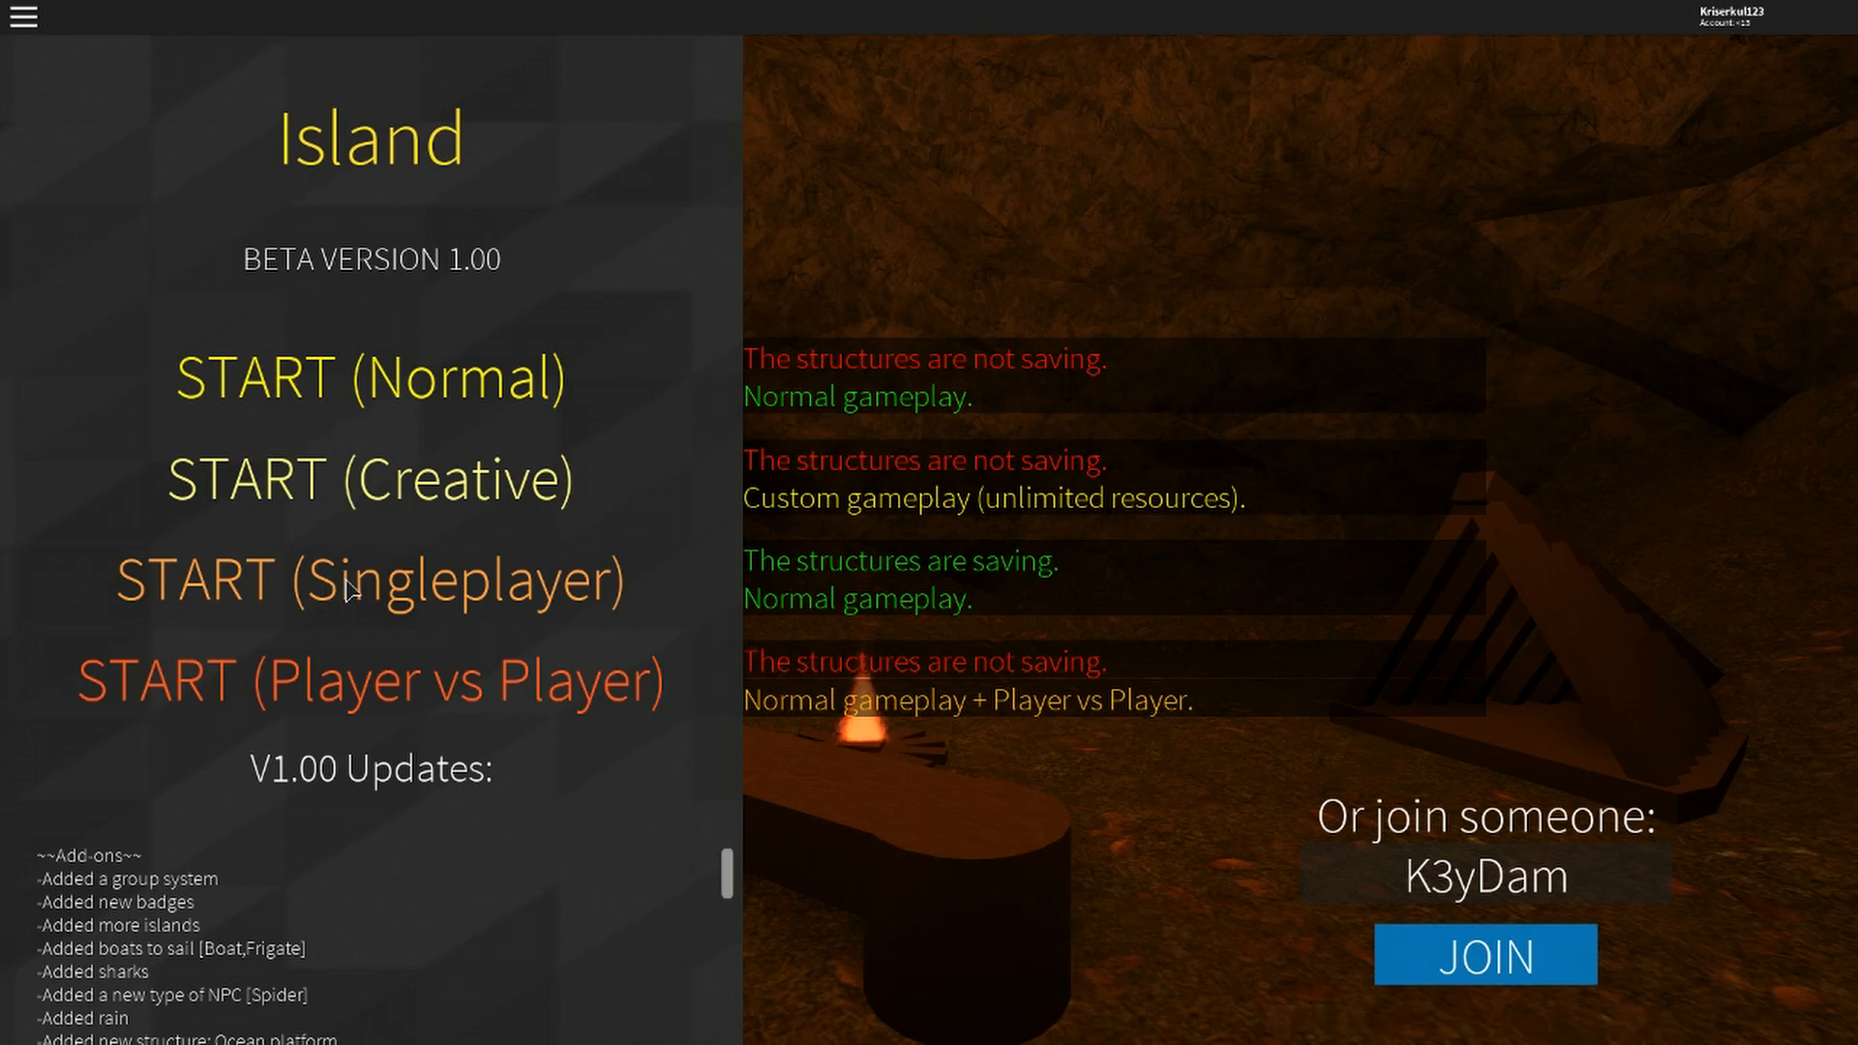
{"action": "mouse_move", "coordinate": [404, 613]}
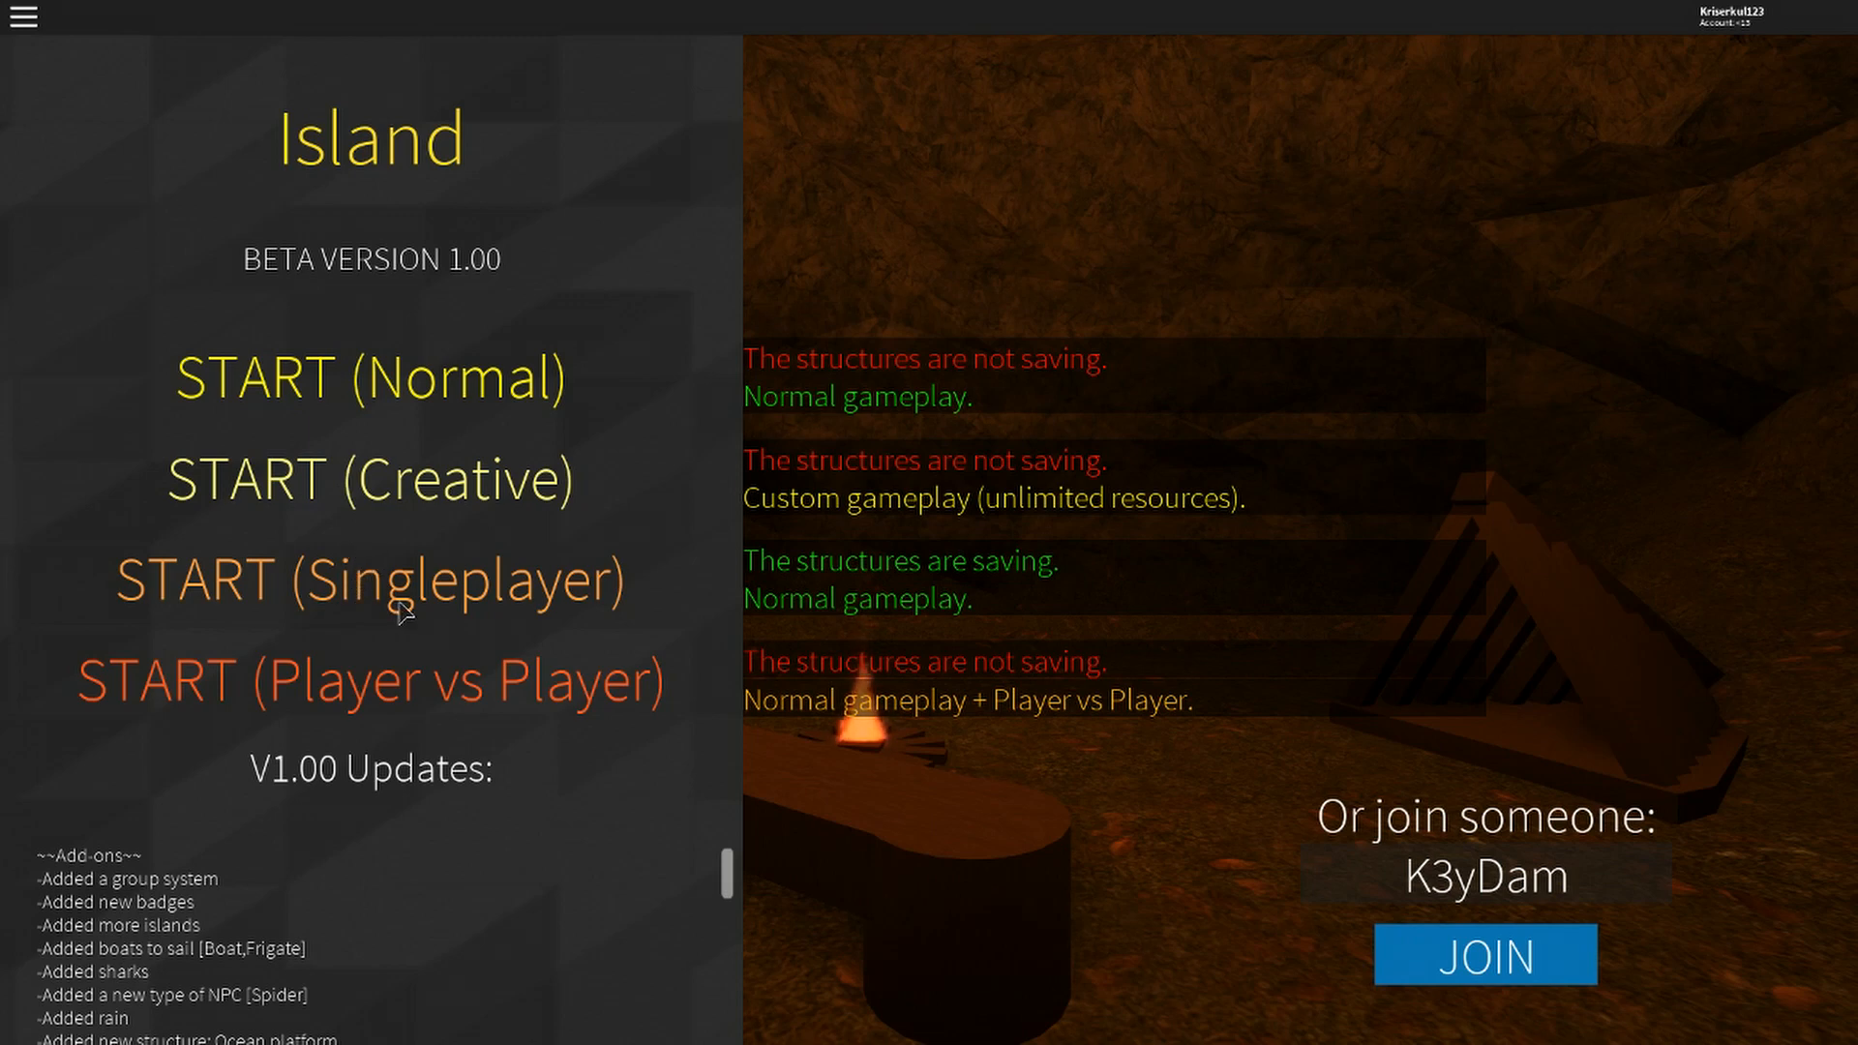
Try green spiky, dark brown messy, light brown spiky, braided and black spiky hair.
{"action": "left_click", "coordinate": [369, 579]}
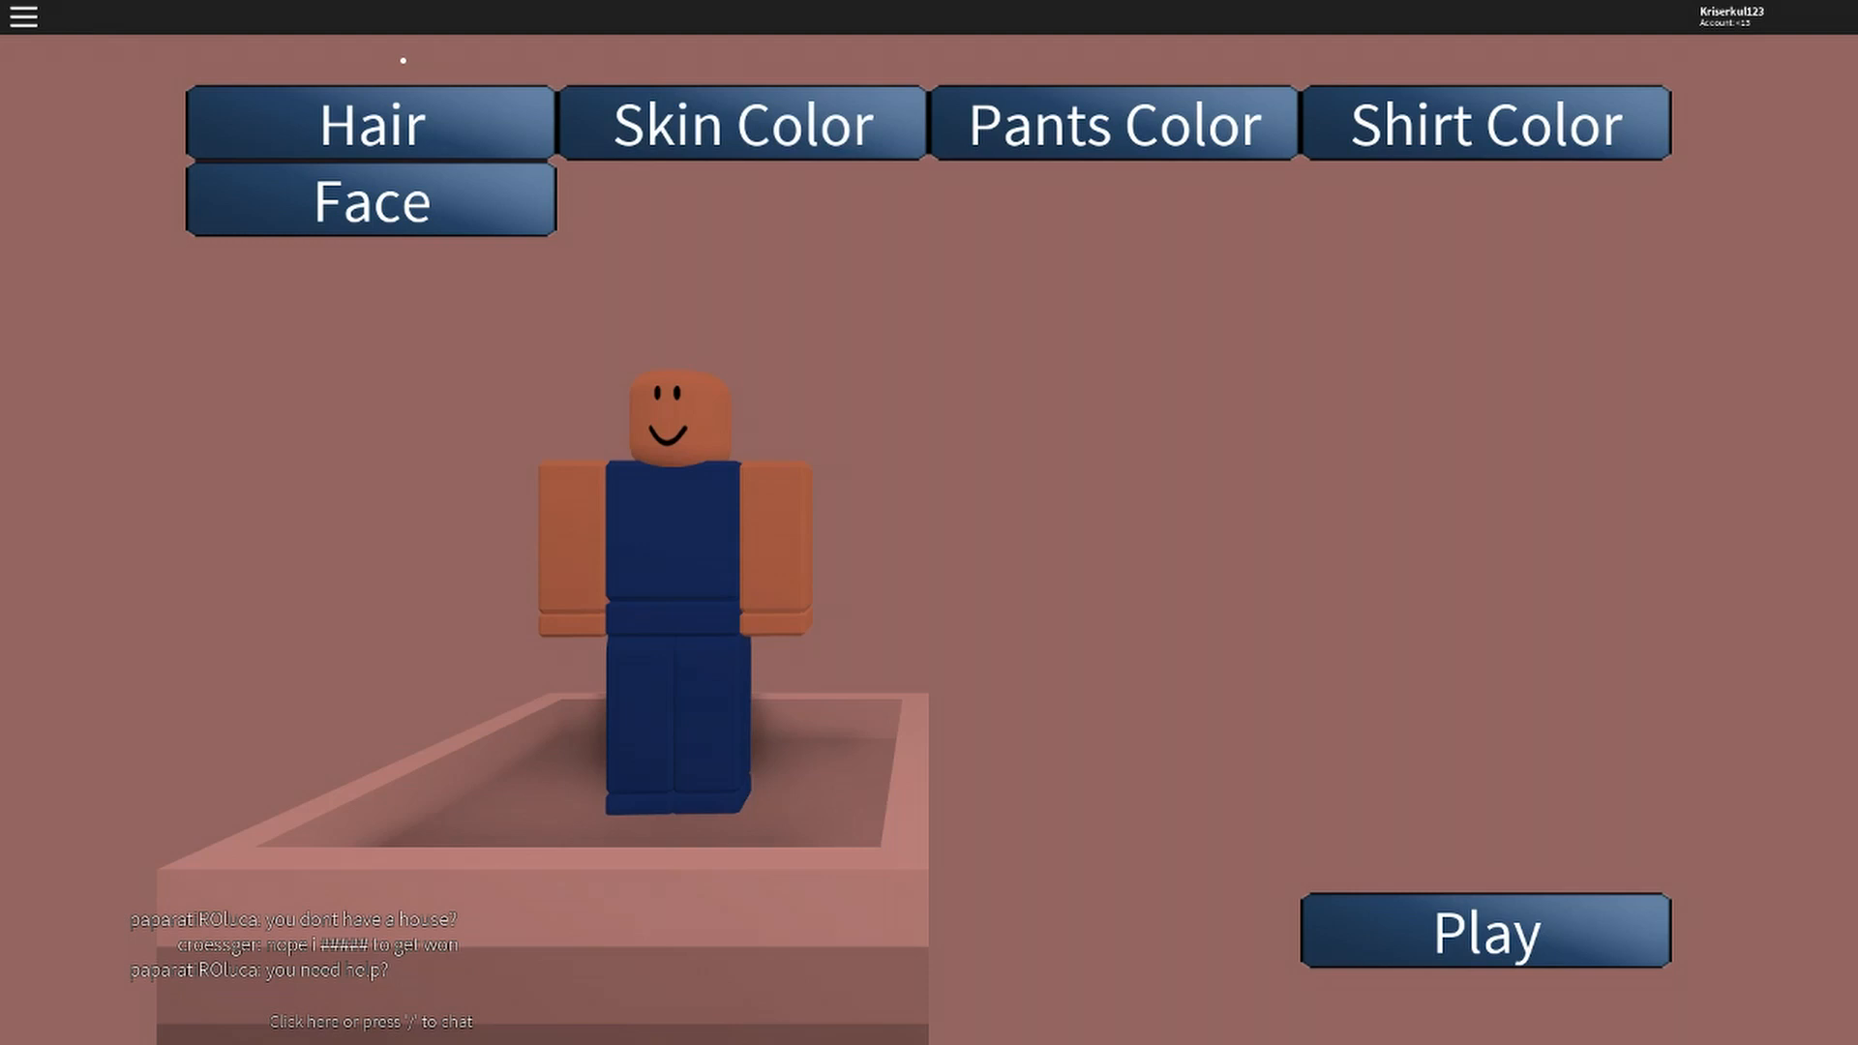
{"action": "left_click", "coordinate": [368, 122]}
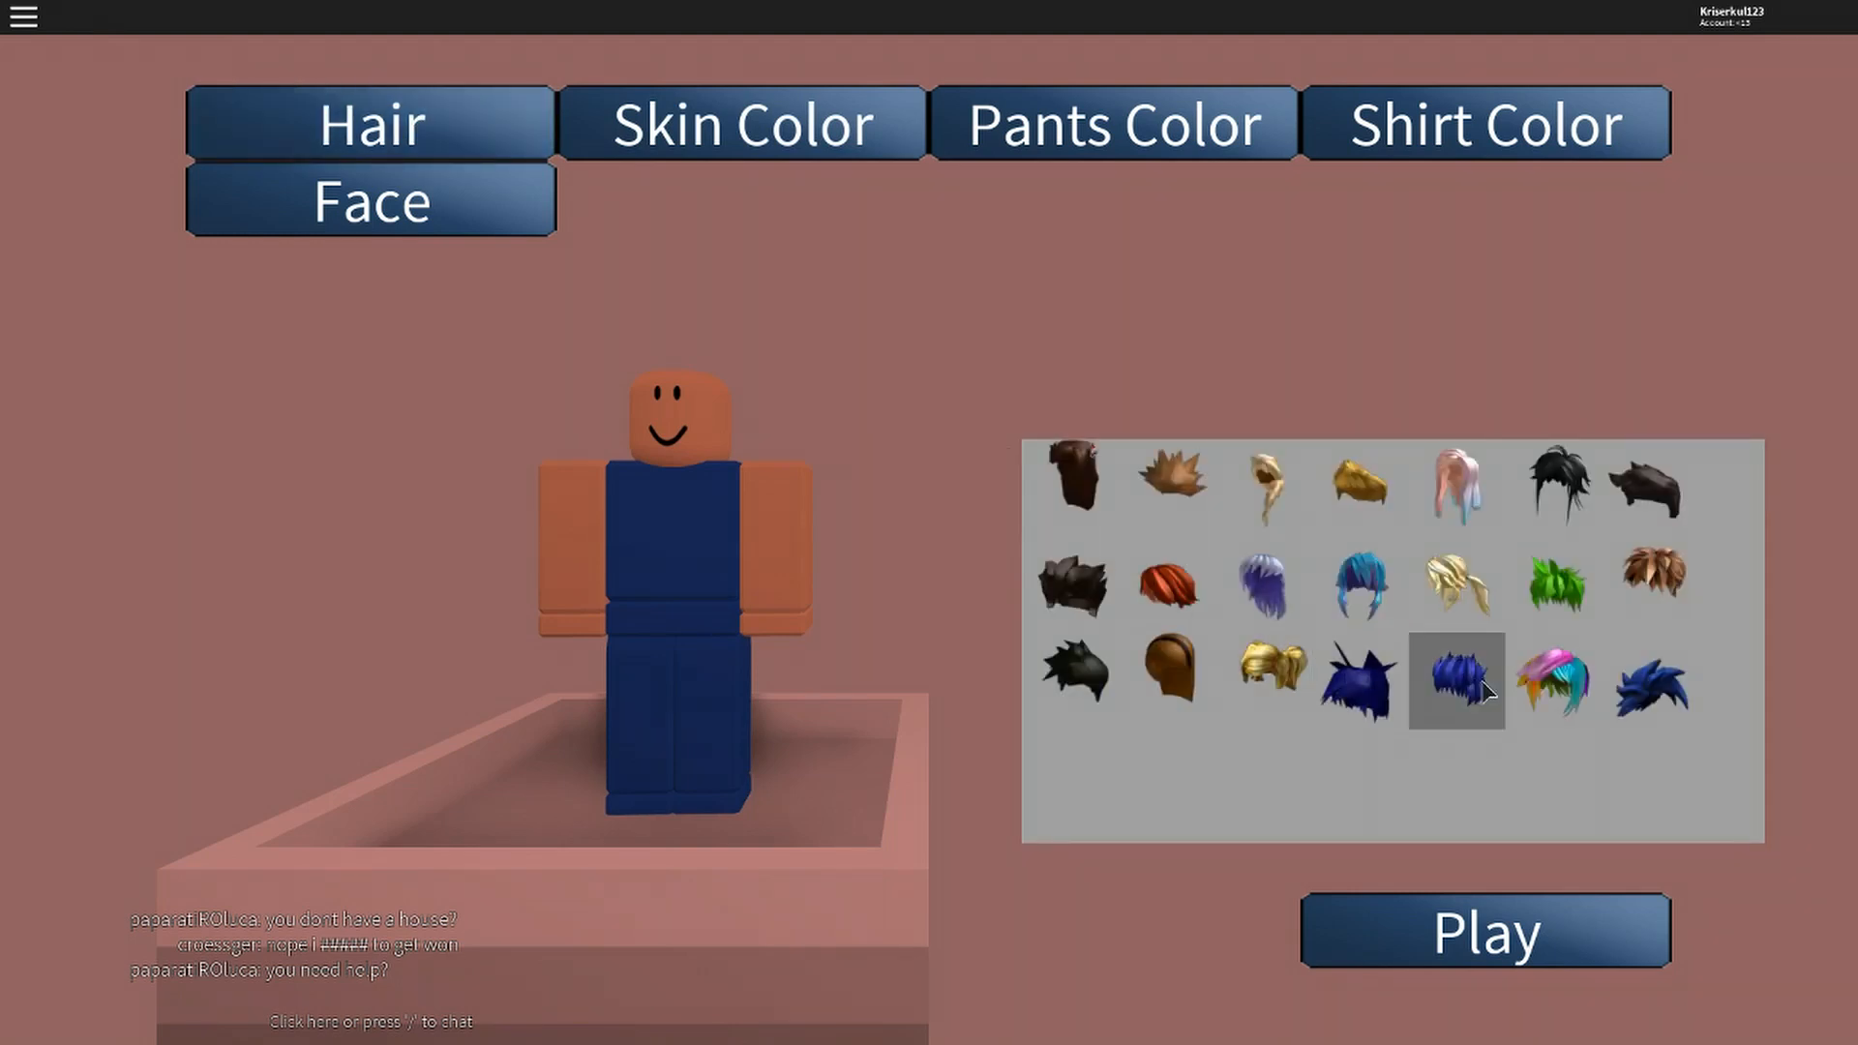
{"action": "left_click", "coordinate": [1550, 581]}
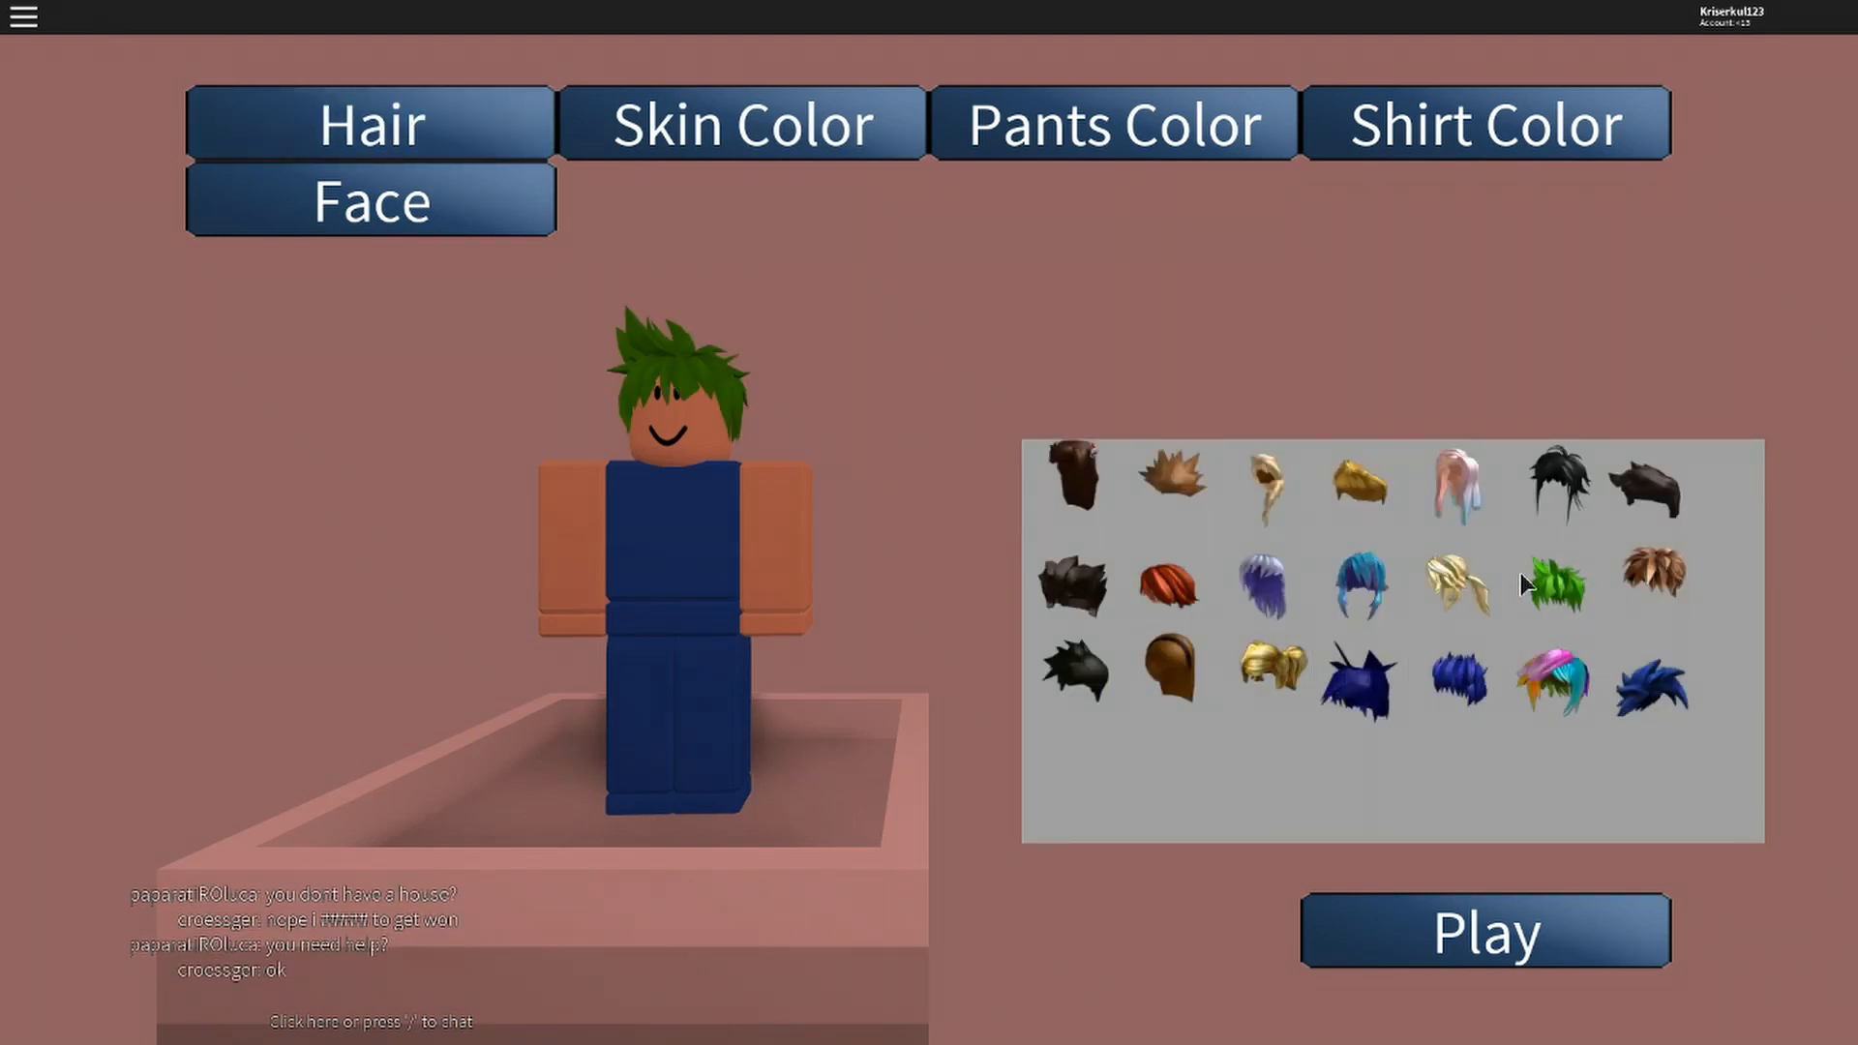
{"action": "left_click", "coordinate": [1070, 580]}
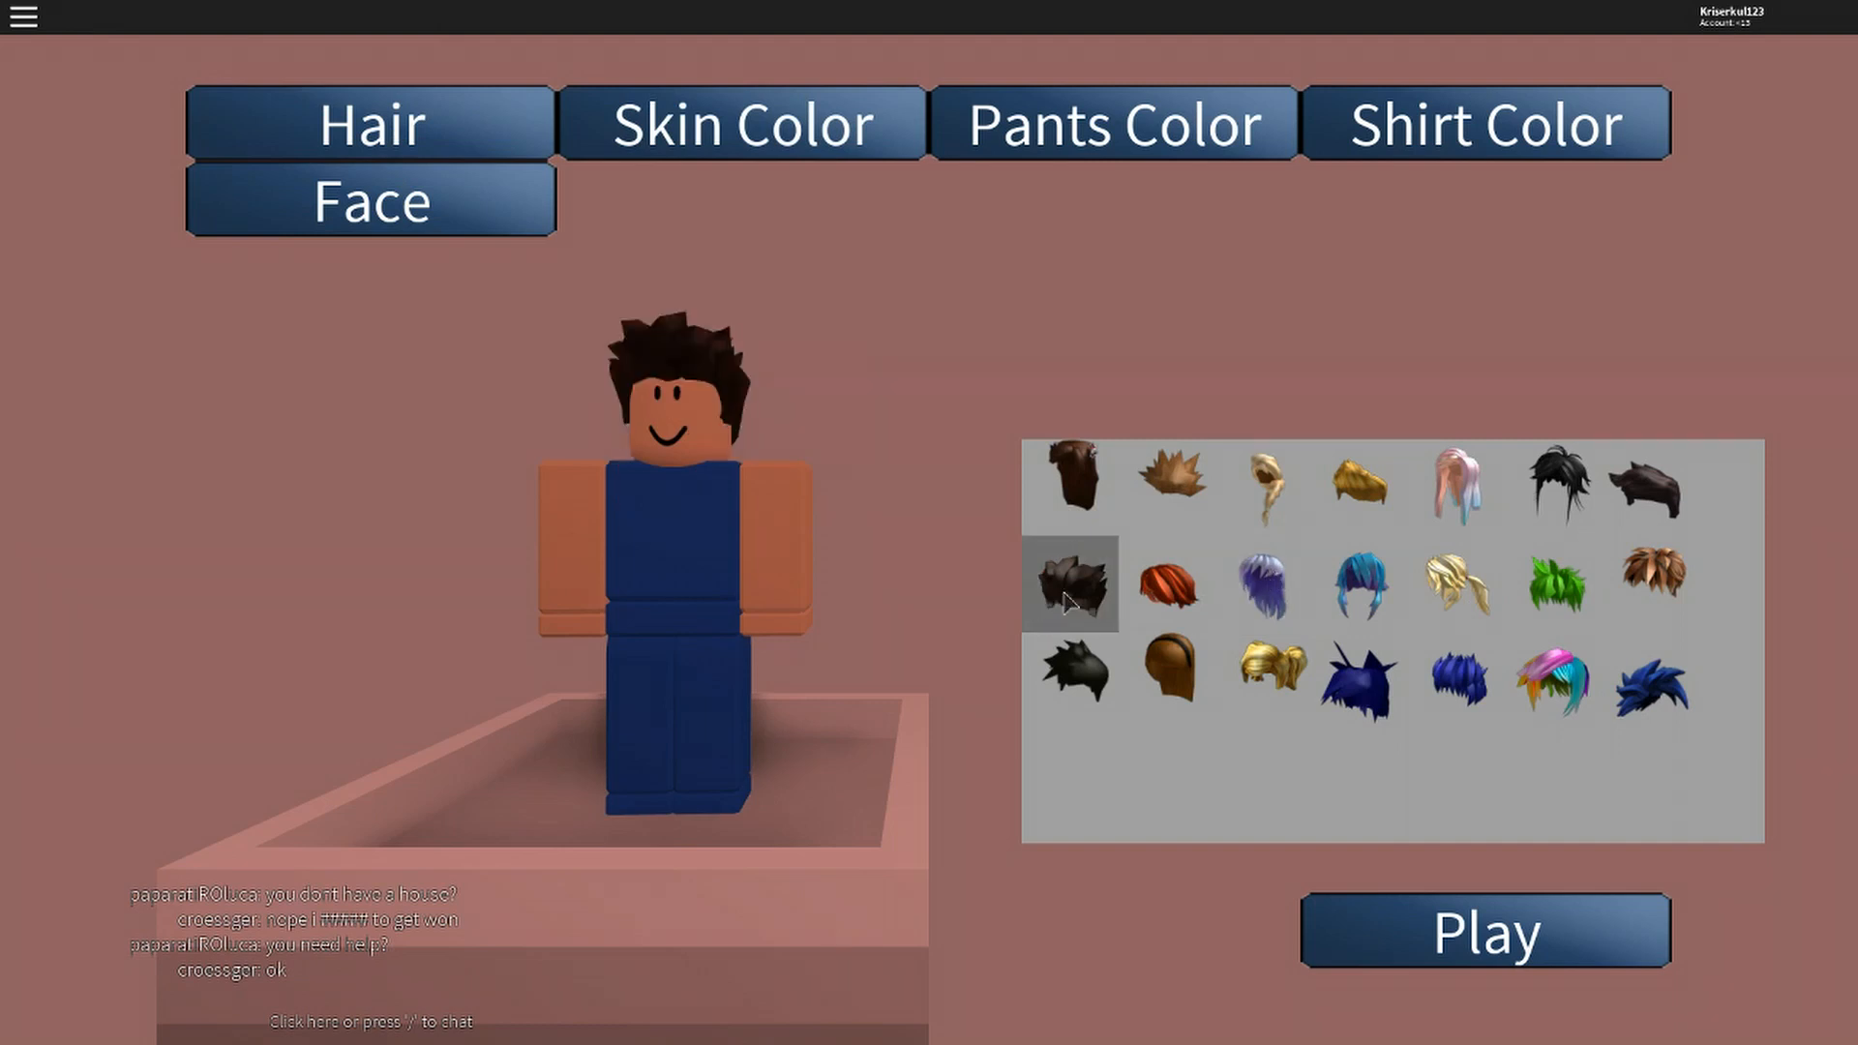
{"action": "left_click", "coordinate": [1169, 480]}
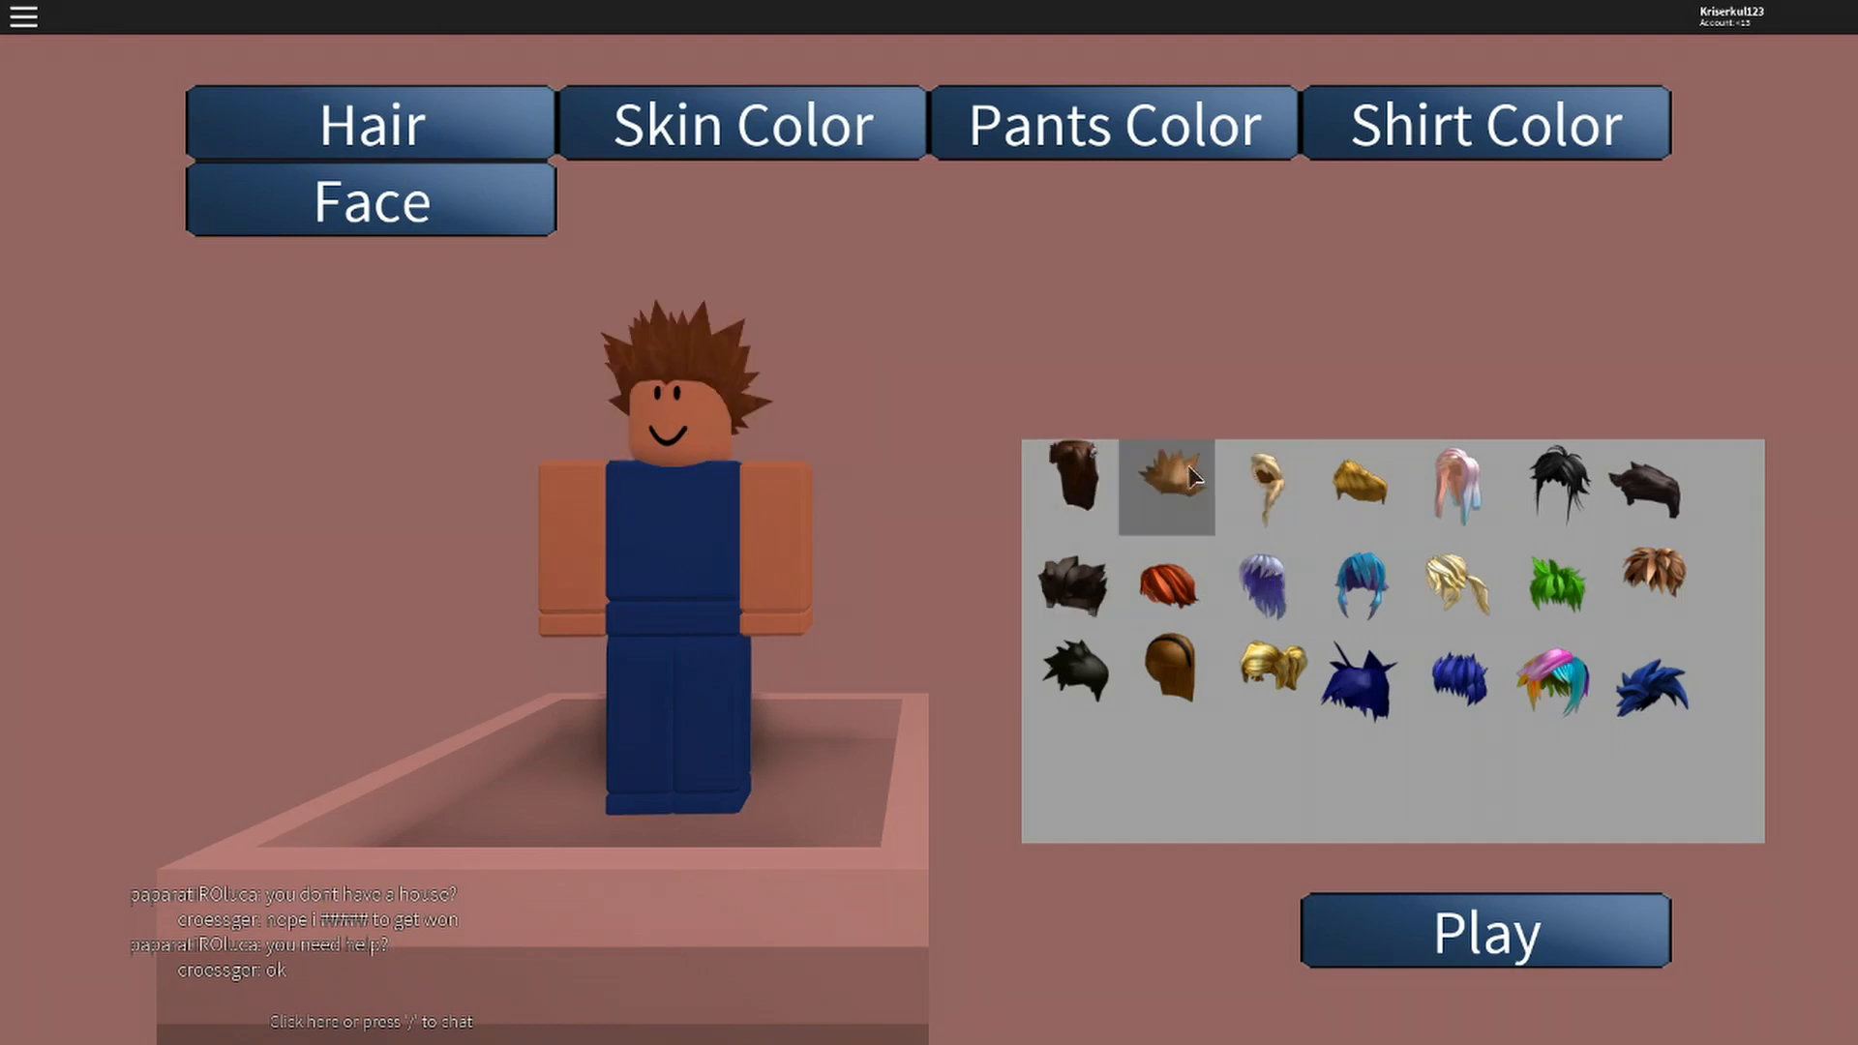
{"action": "left_click", "coordinate": [1358, 480]}
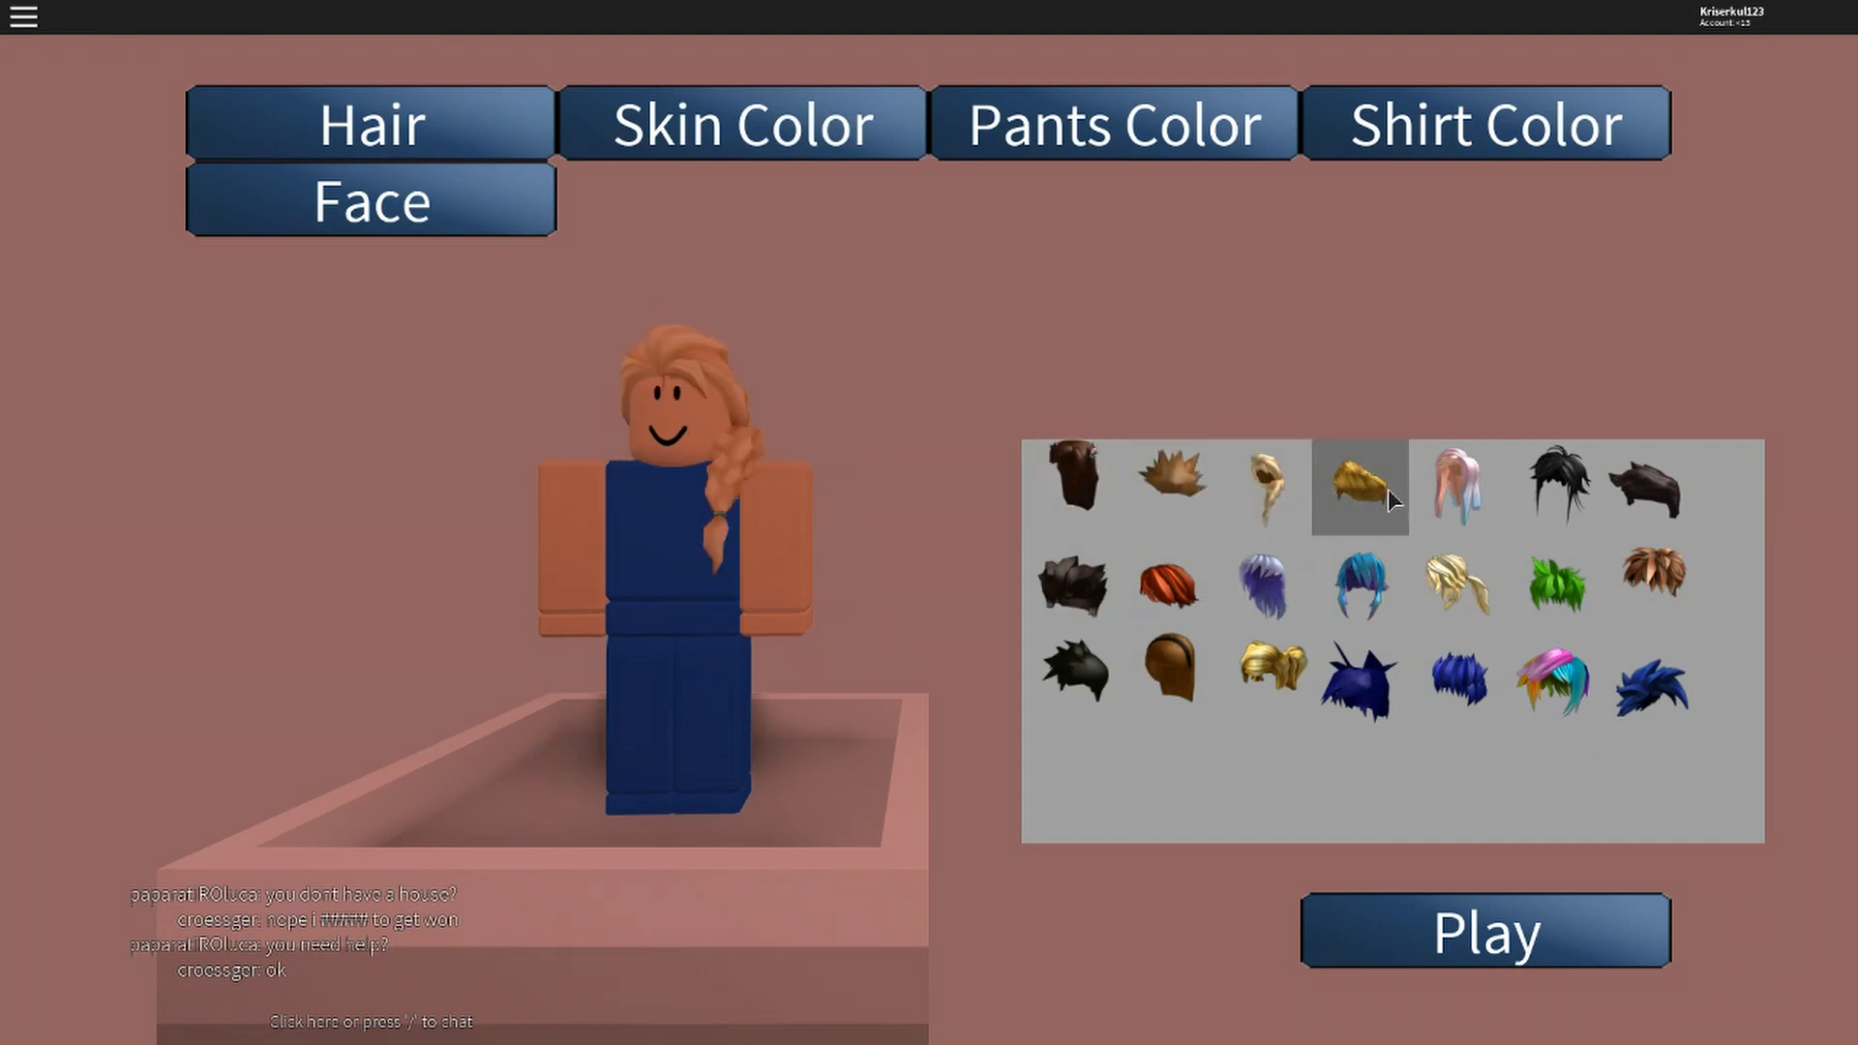
{"action": "left_click", "coordinate": [1457, 480]}
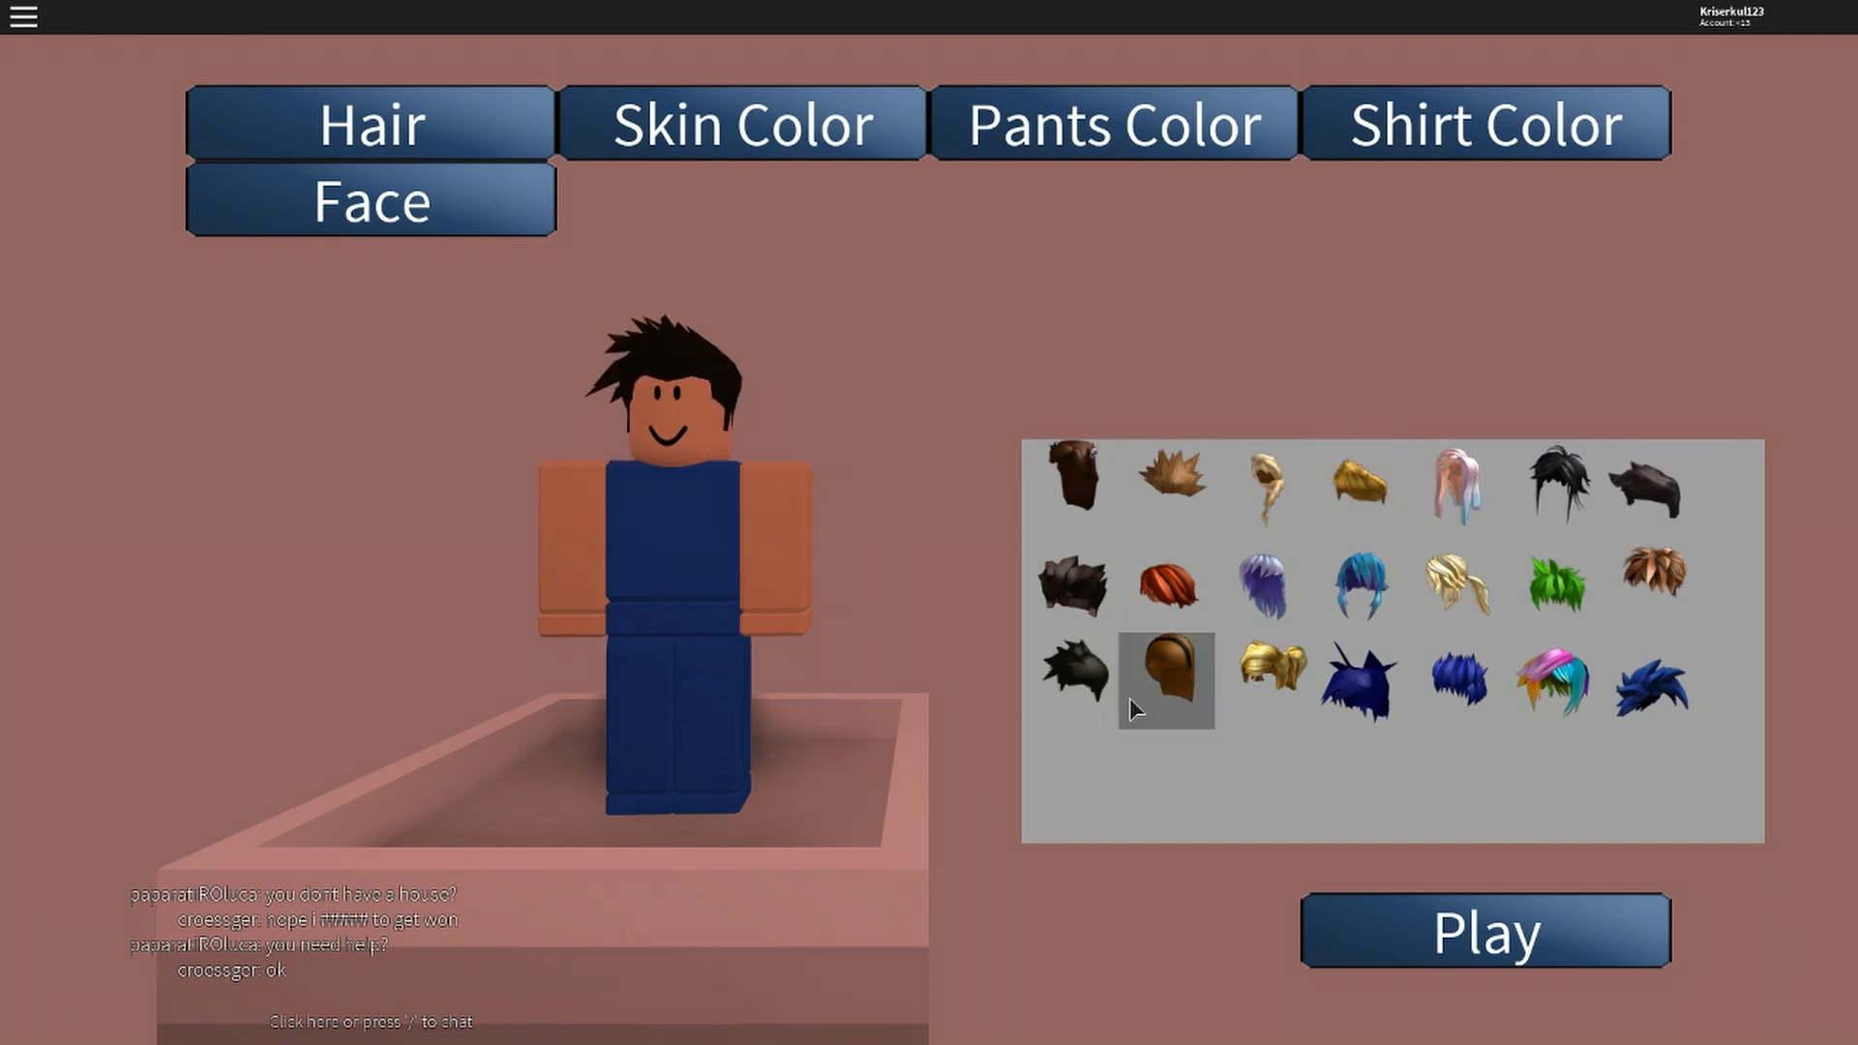
Try dark blue, multicoloured and blue spiky hairstyles, then settle on dark spiky hair.
{"action": "left_click", "coordinate": [1359, 679]}
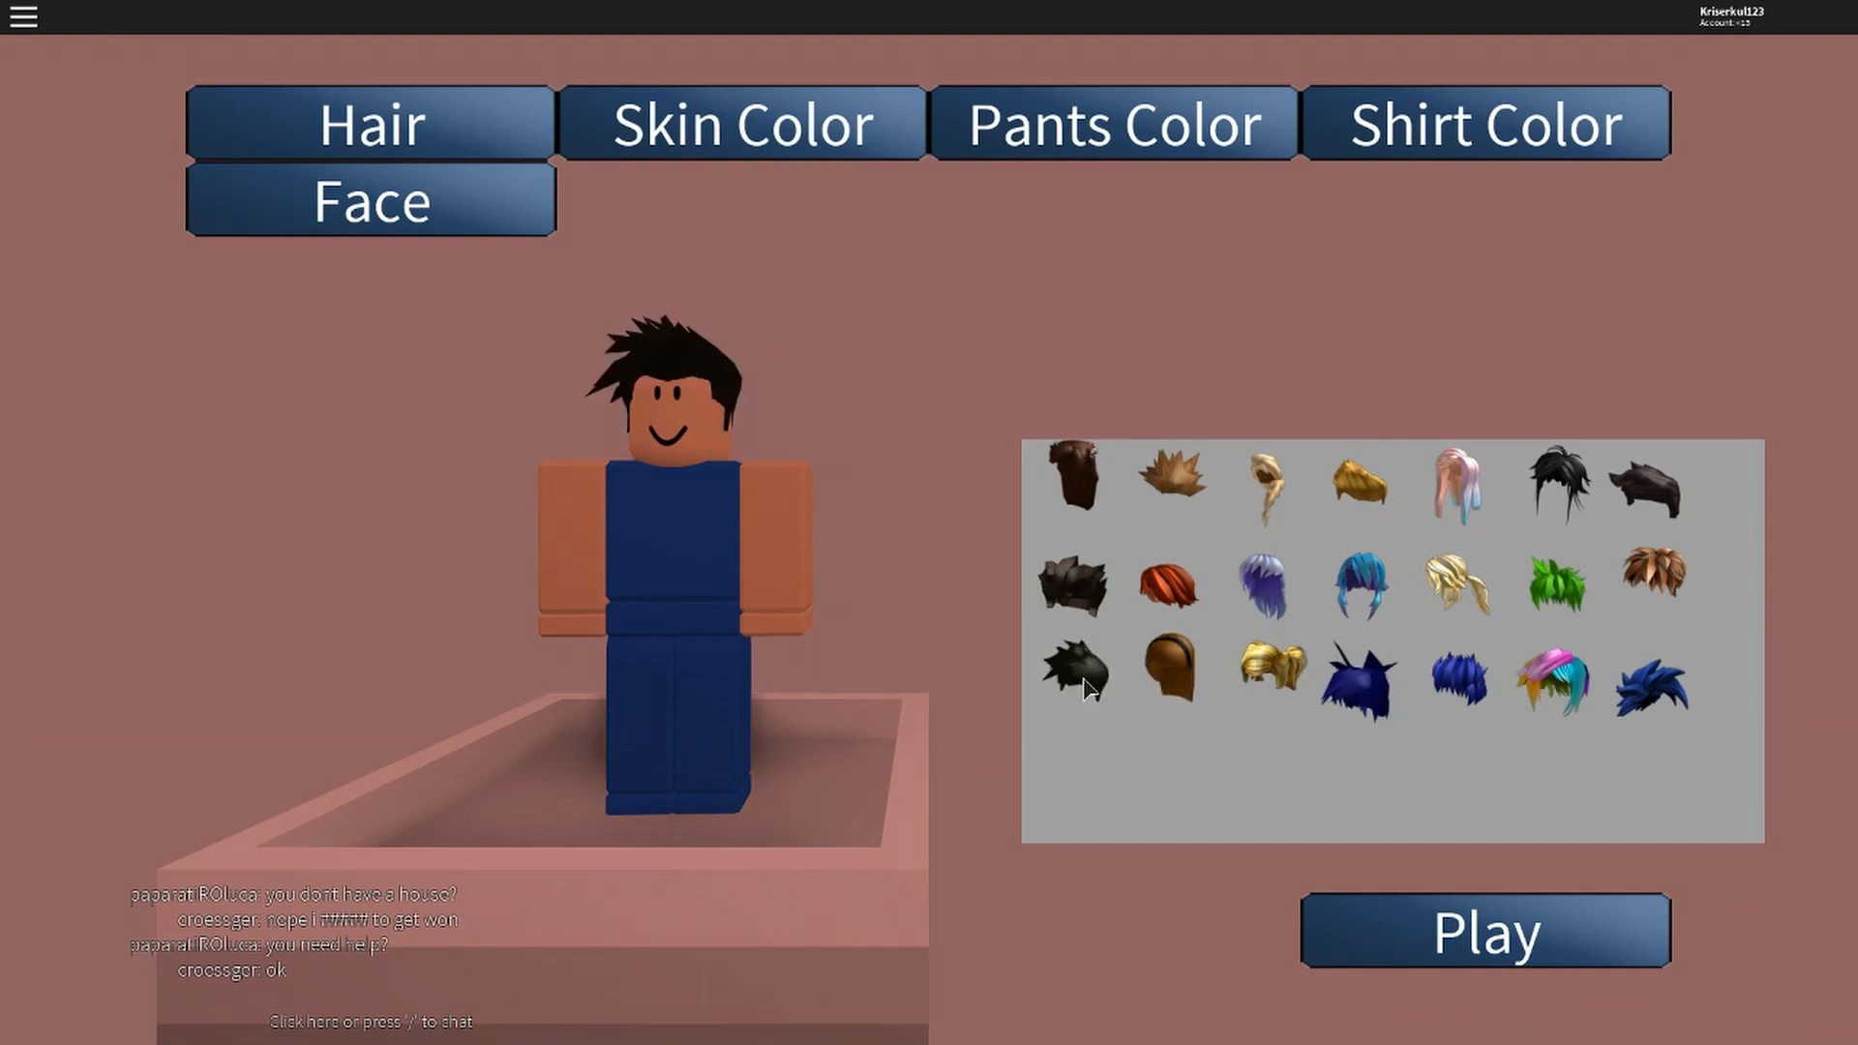
{"action": "left_click", "coordinate": [1551, 681]}
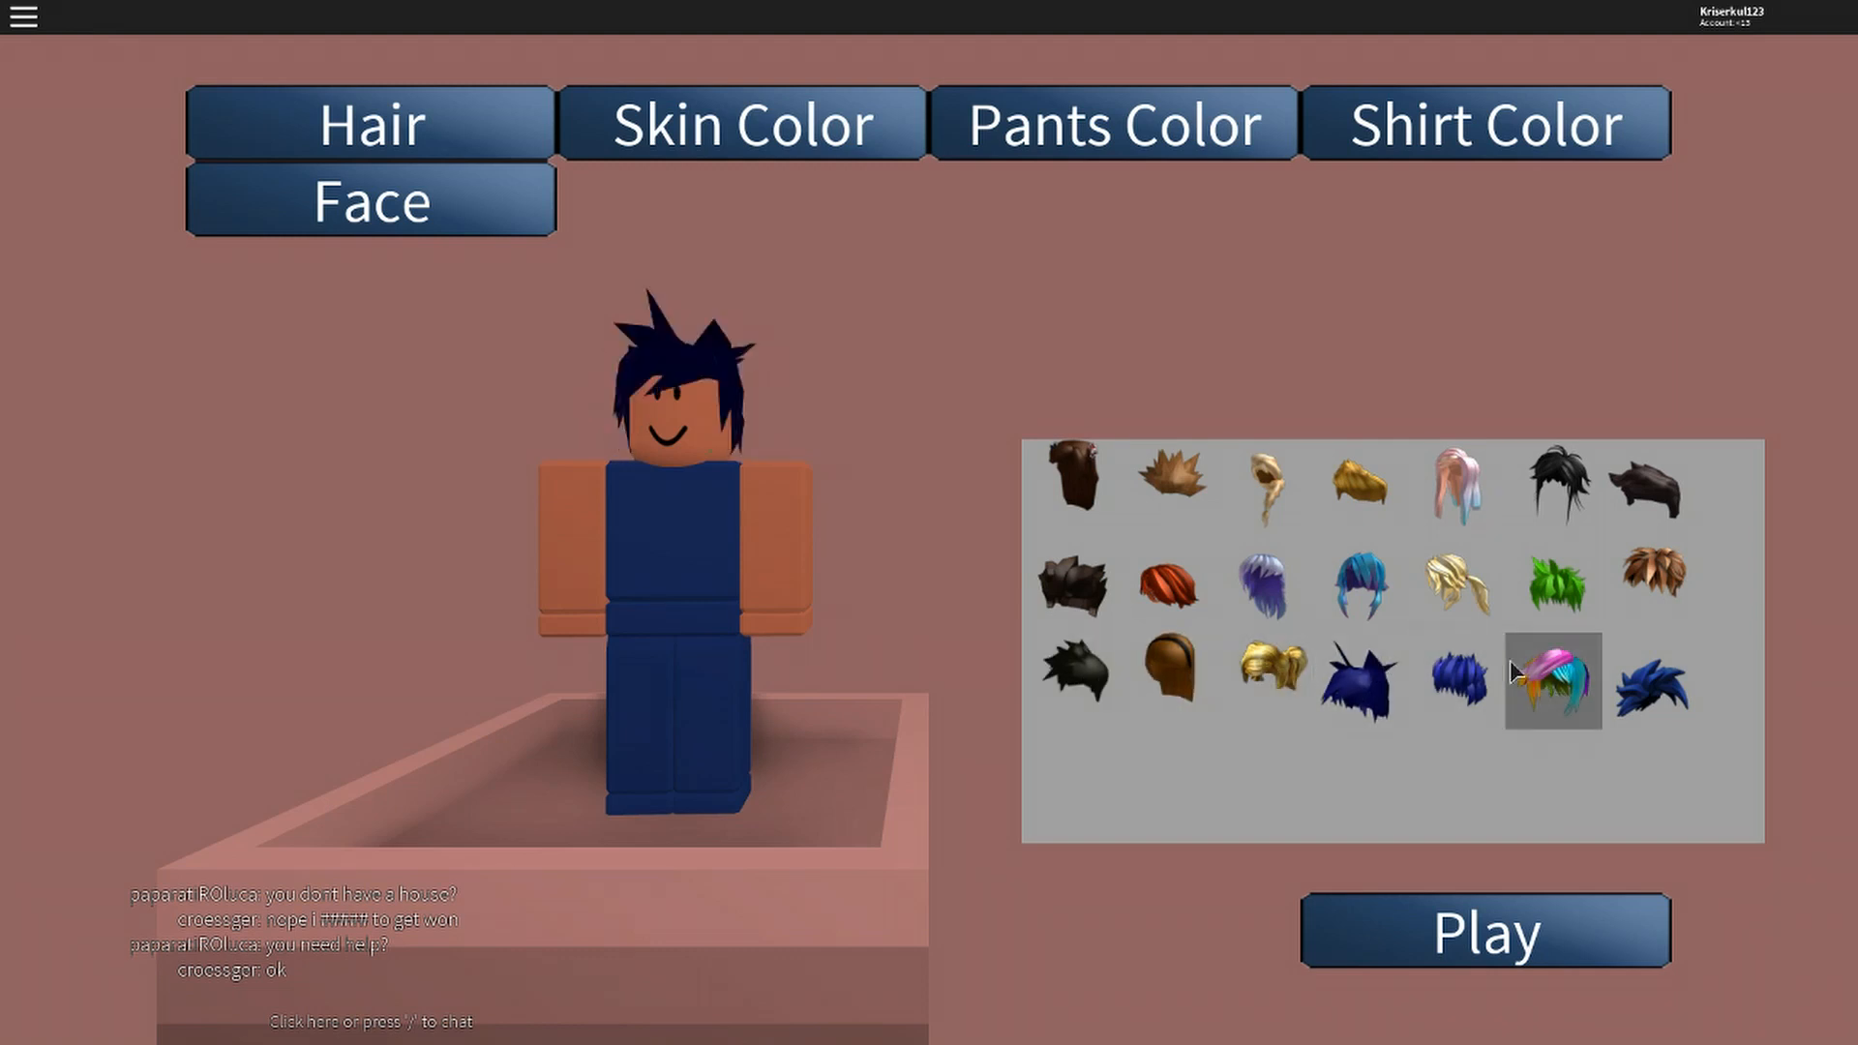
{"action": "left_click", "coordinate": [1552, 682]}
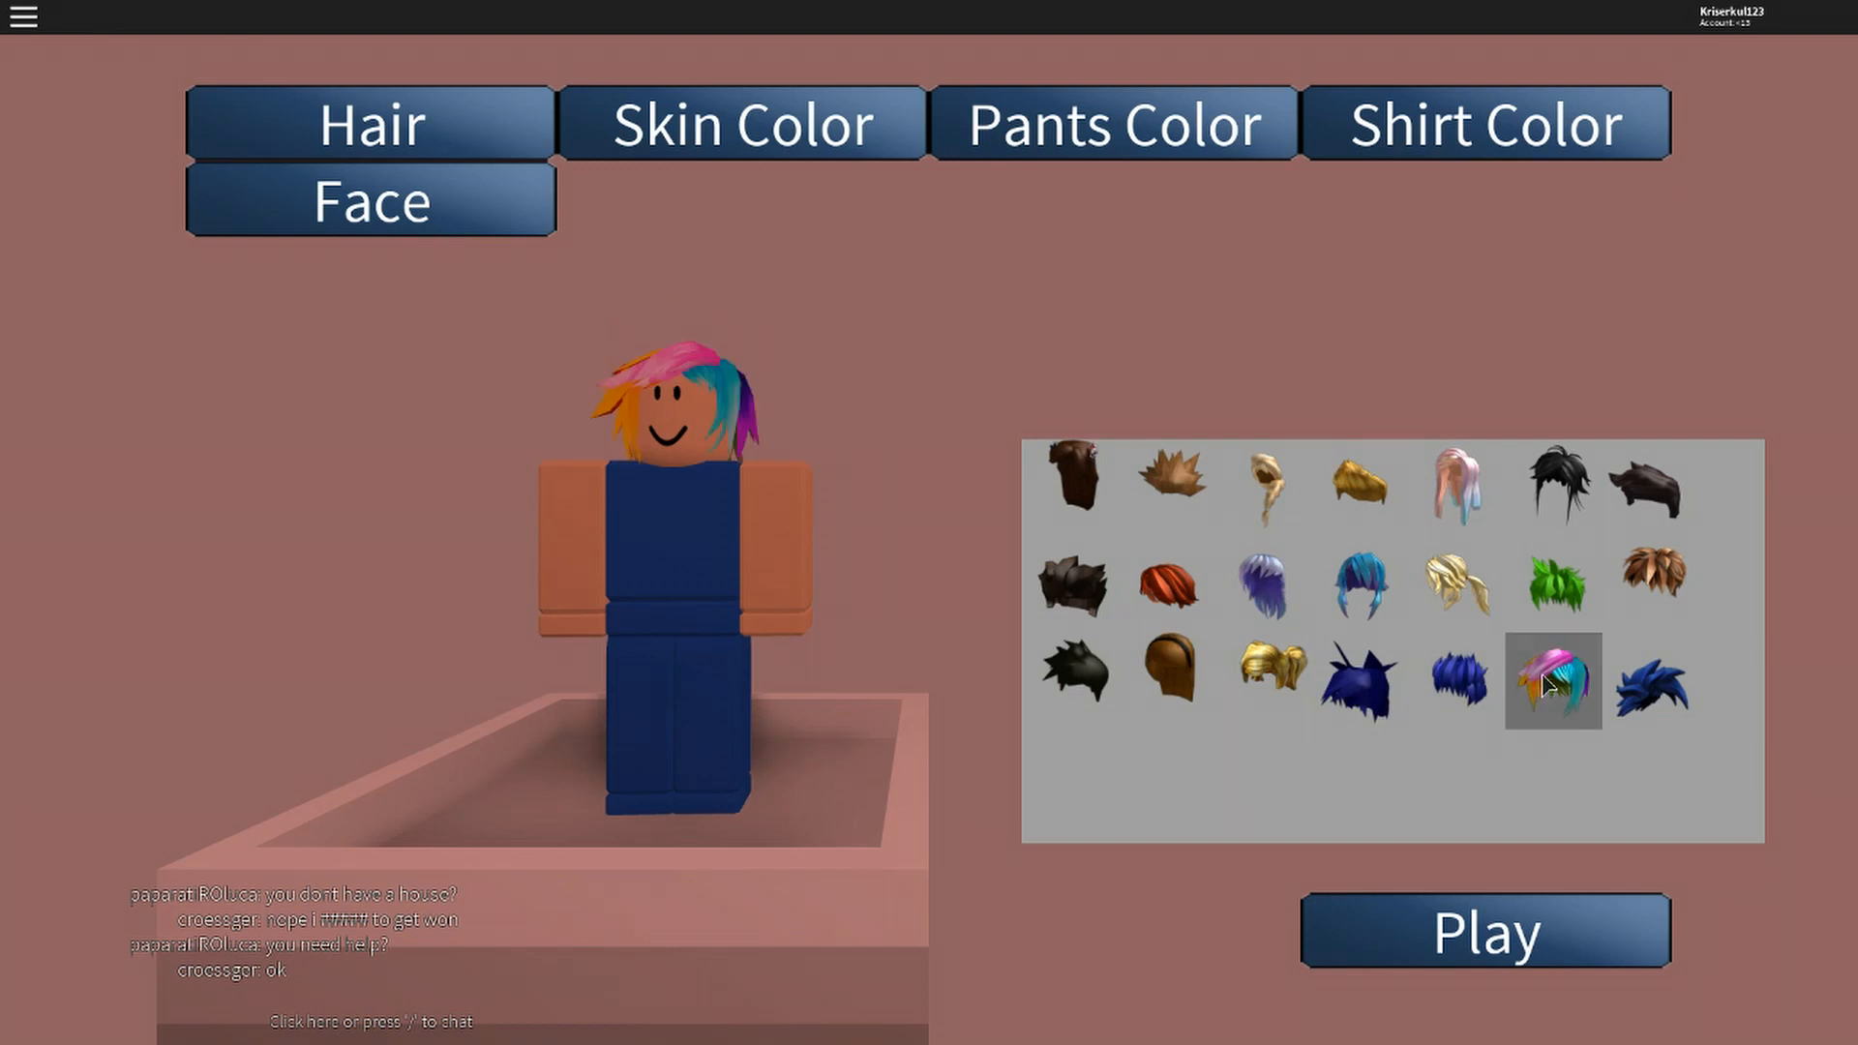
{"action": "left_click", "coordinate": [1072, 681]}
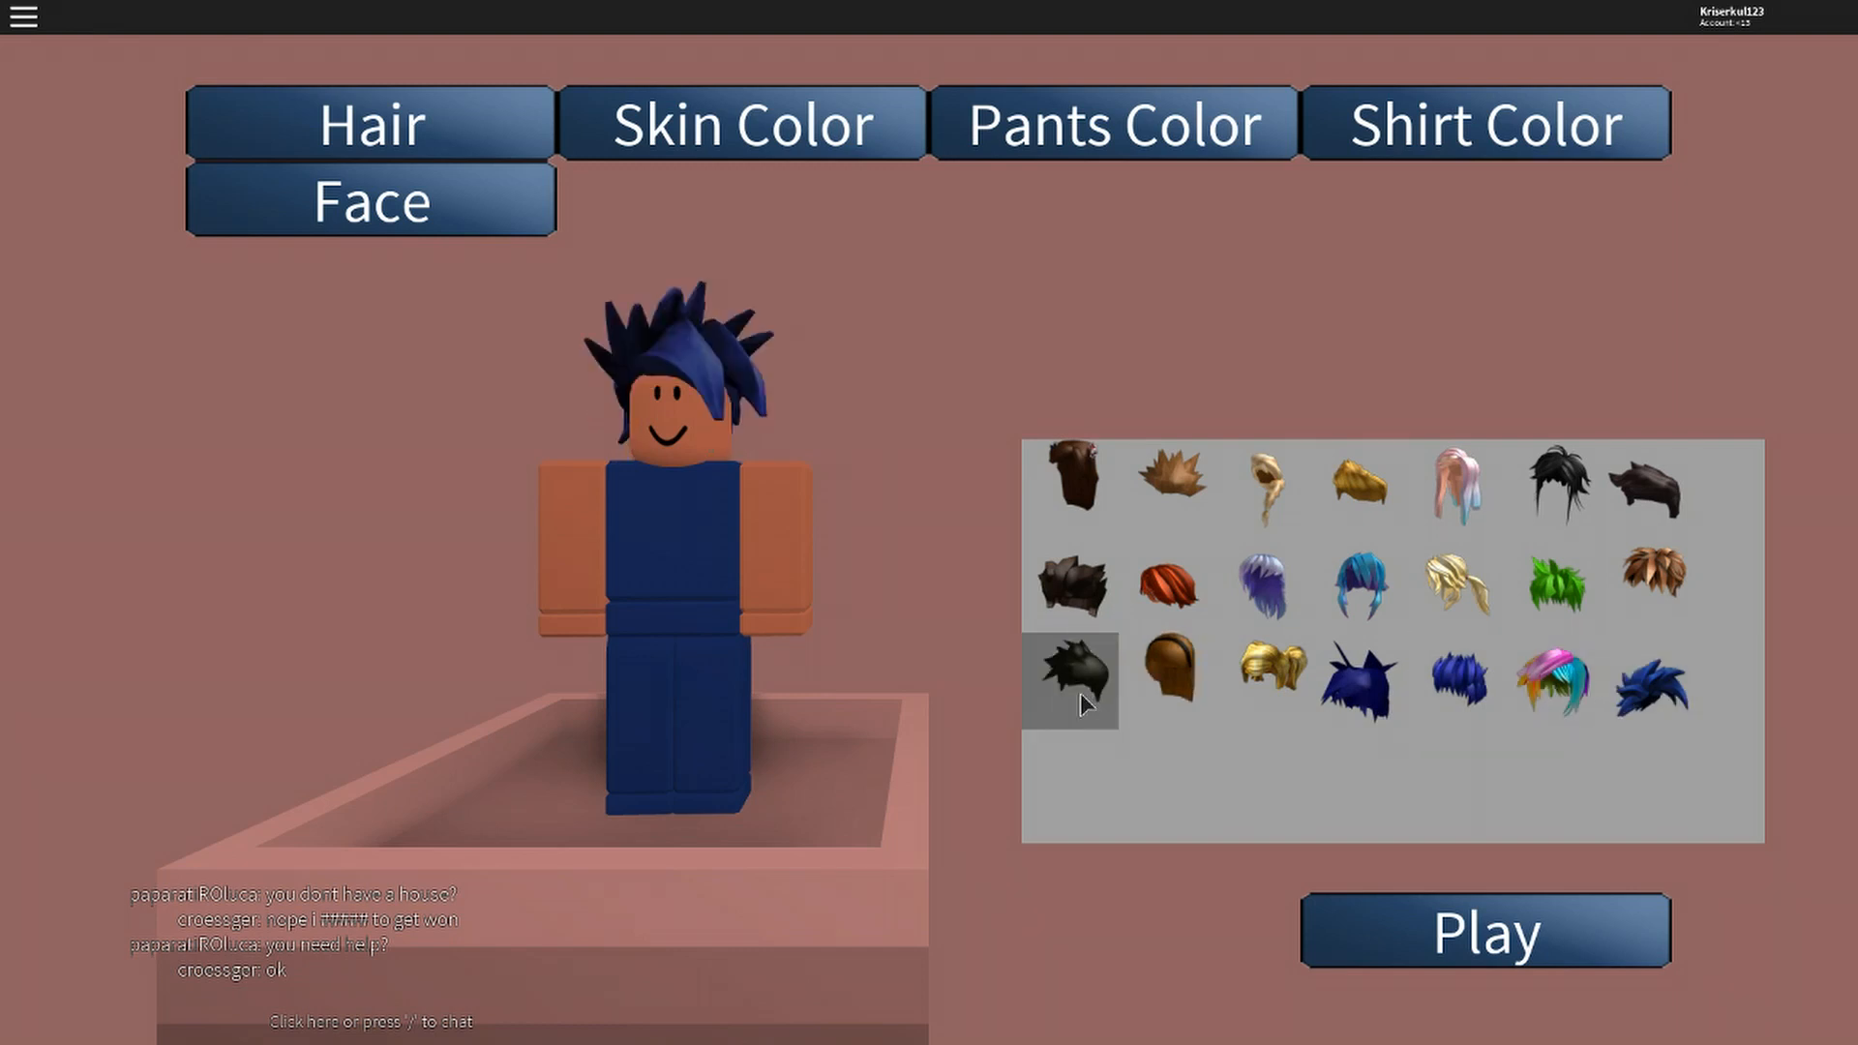
{"action": "left_click", "coordinate": [1072, 681]}
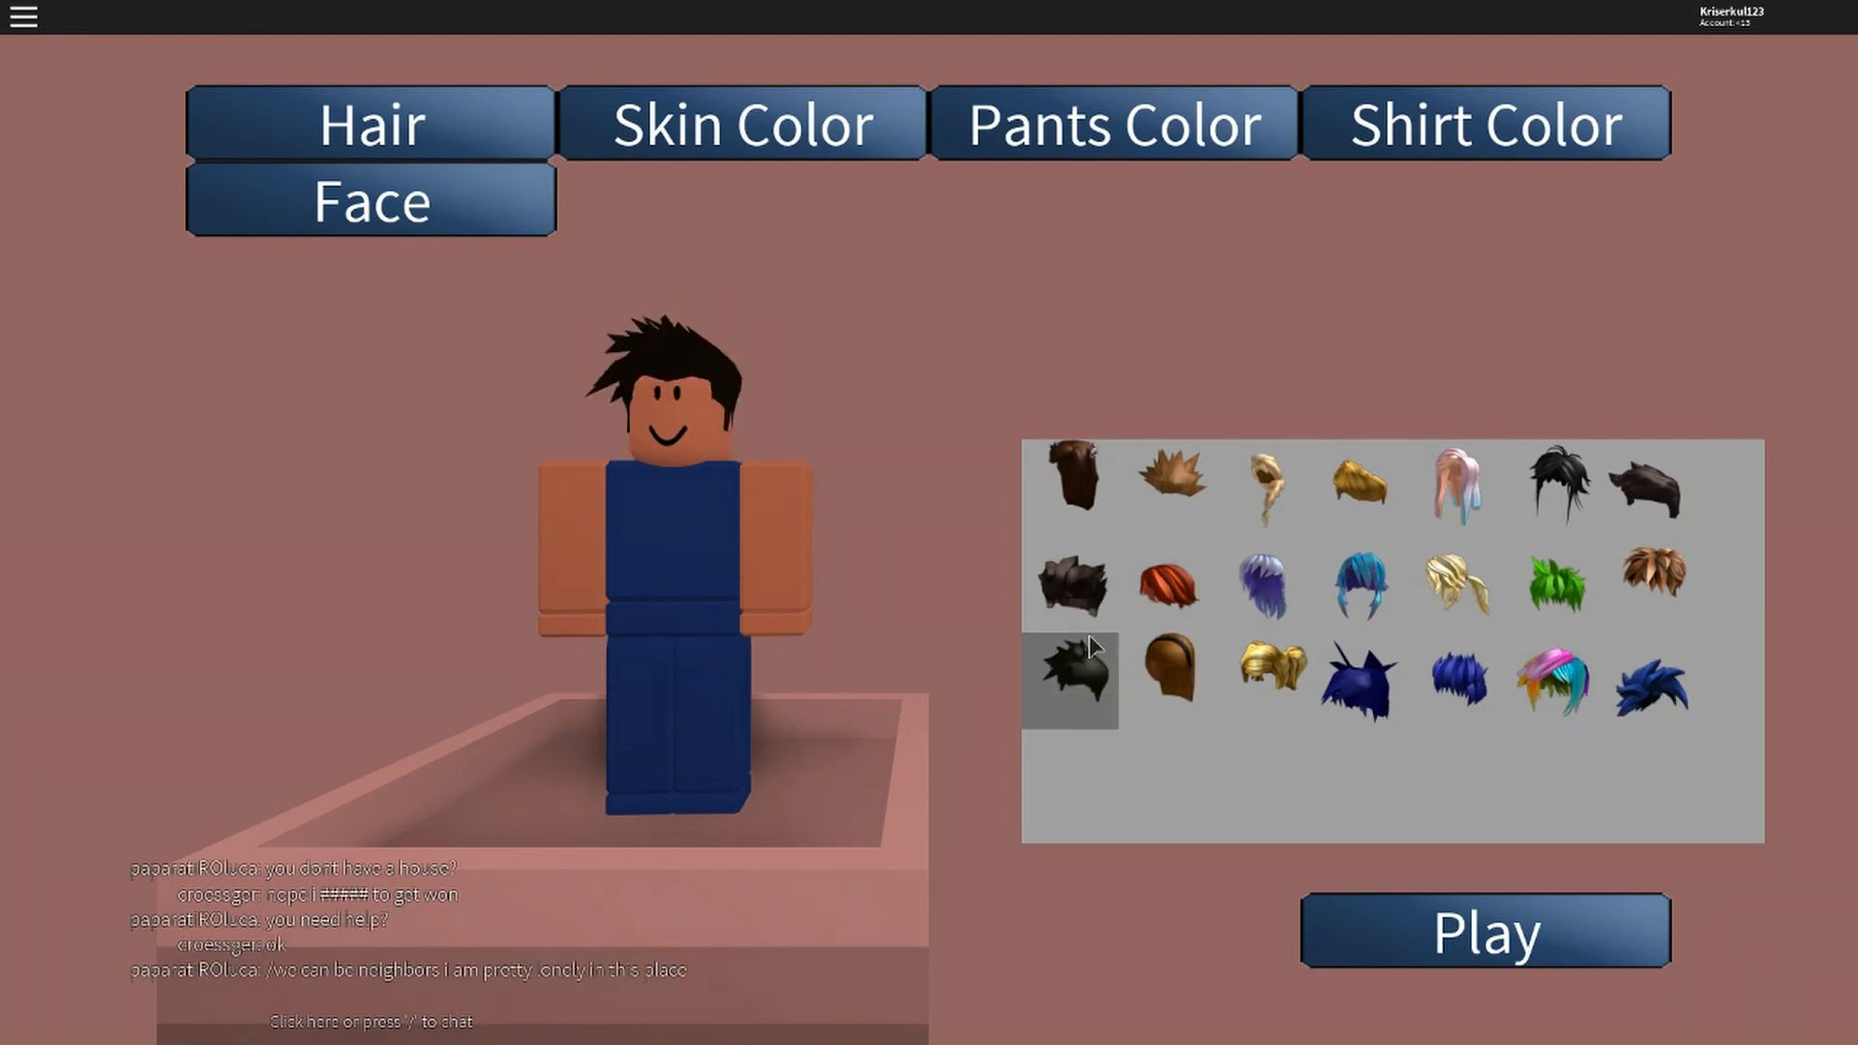
{"action": "left_click", "coordinate": [740, 122]}
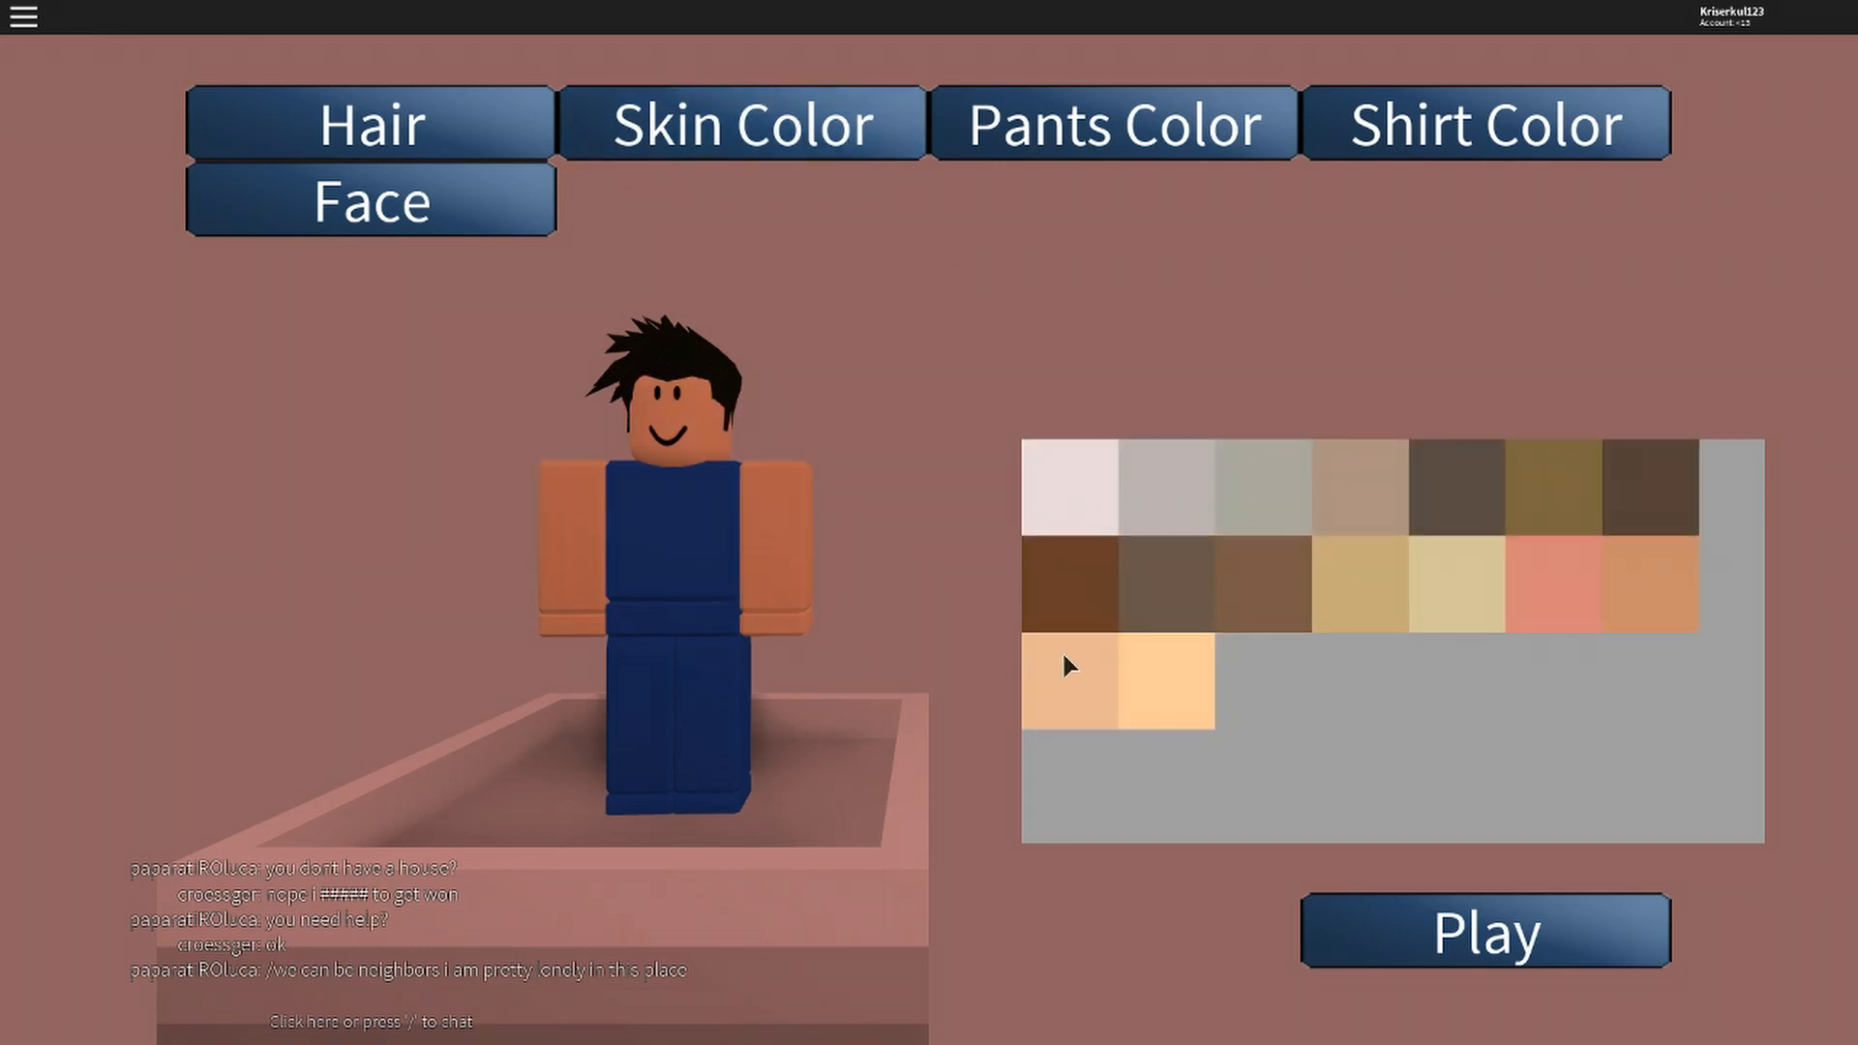
Keep the light skin tone after testing others, and pick dark navy pants and a black shirt.
{"action": "left_click", "coordinate": [1647, 583]}
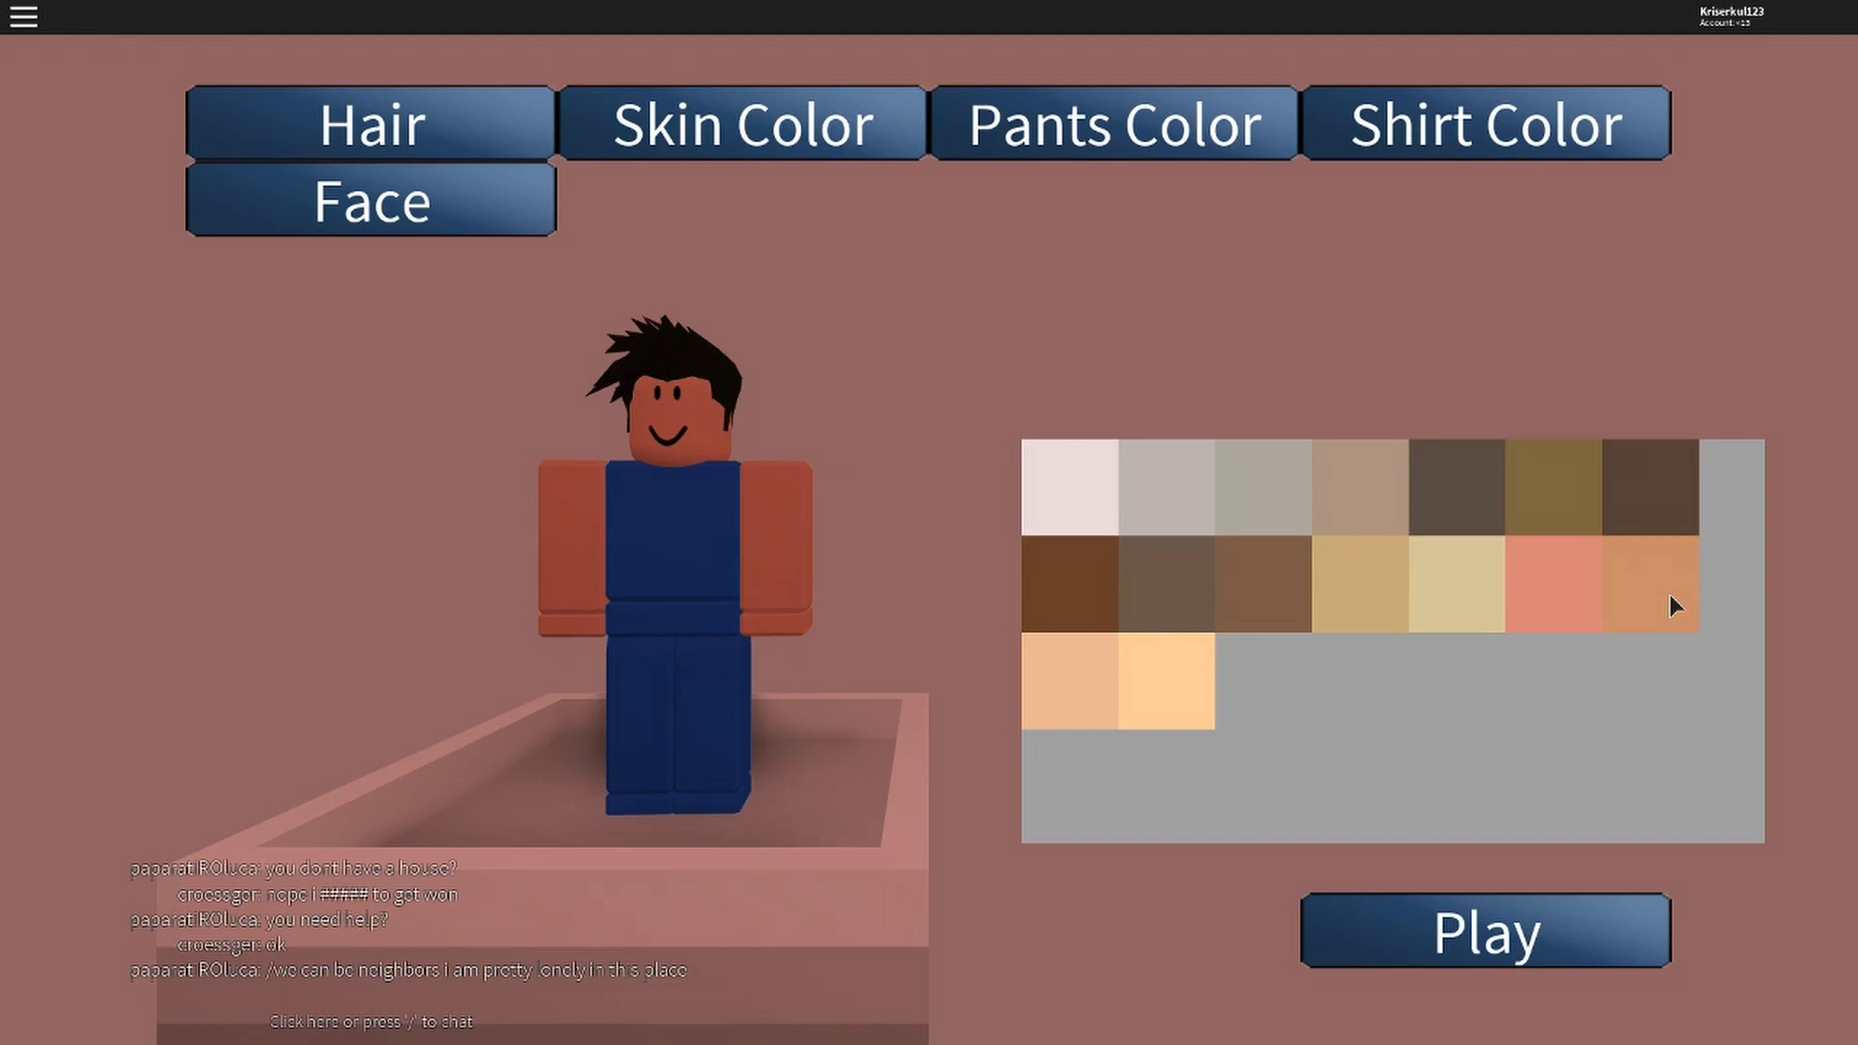
{"action": "left_click", "coordinate": [1262, 581]}
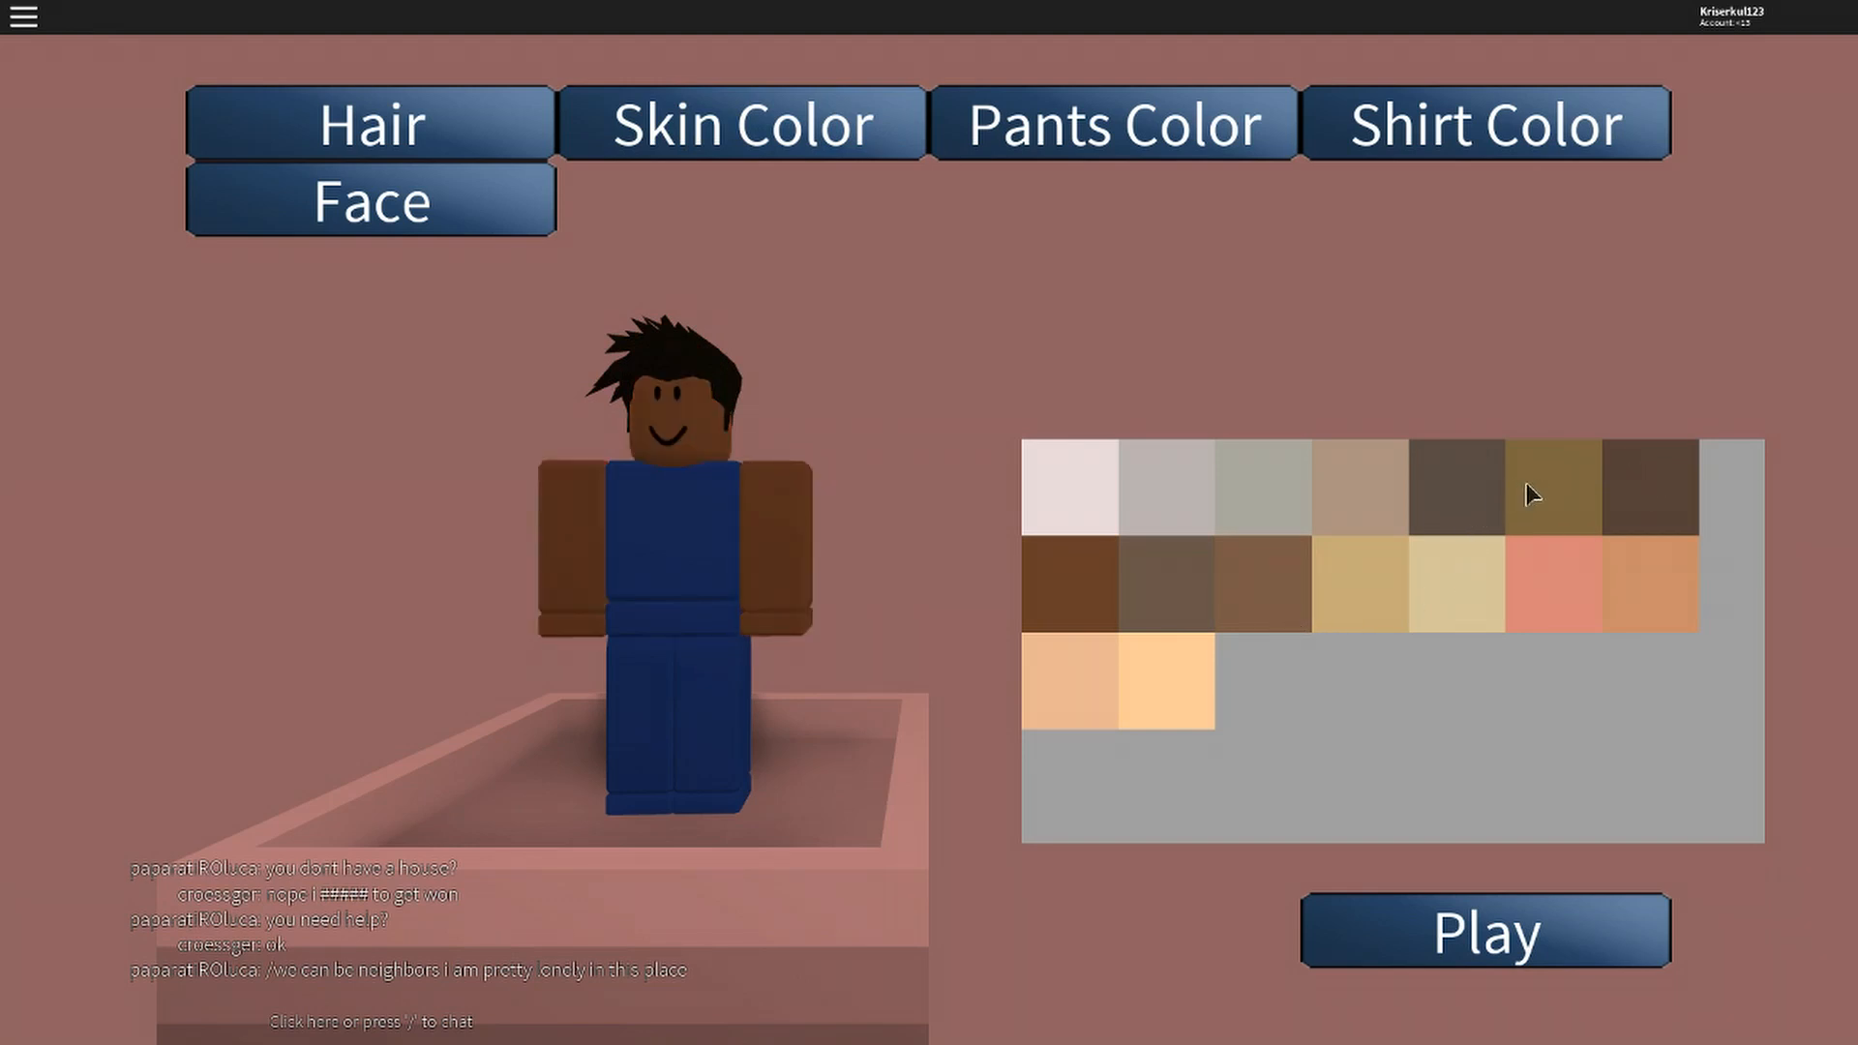
{"action": "left_click", "coordinate": [1081, 681]}
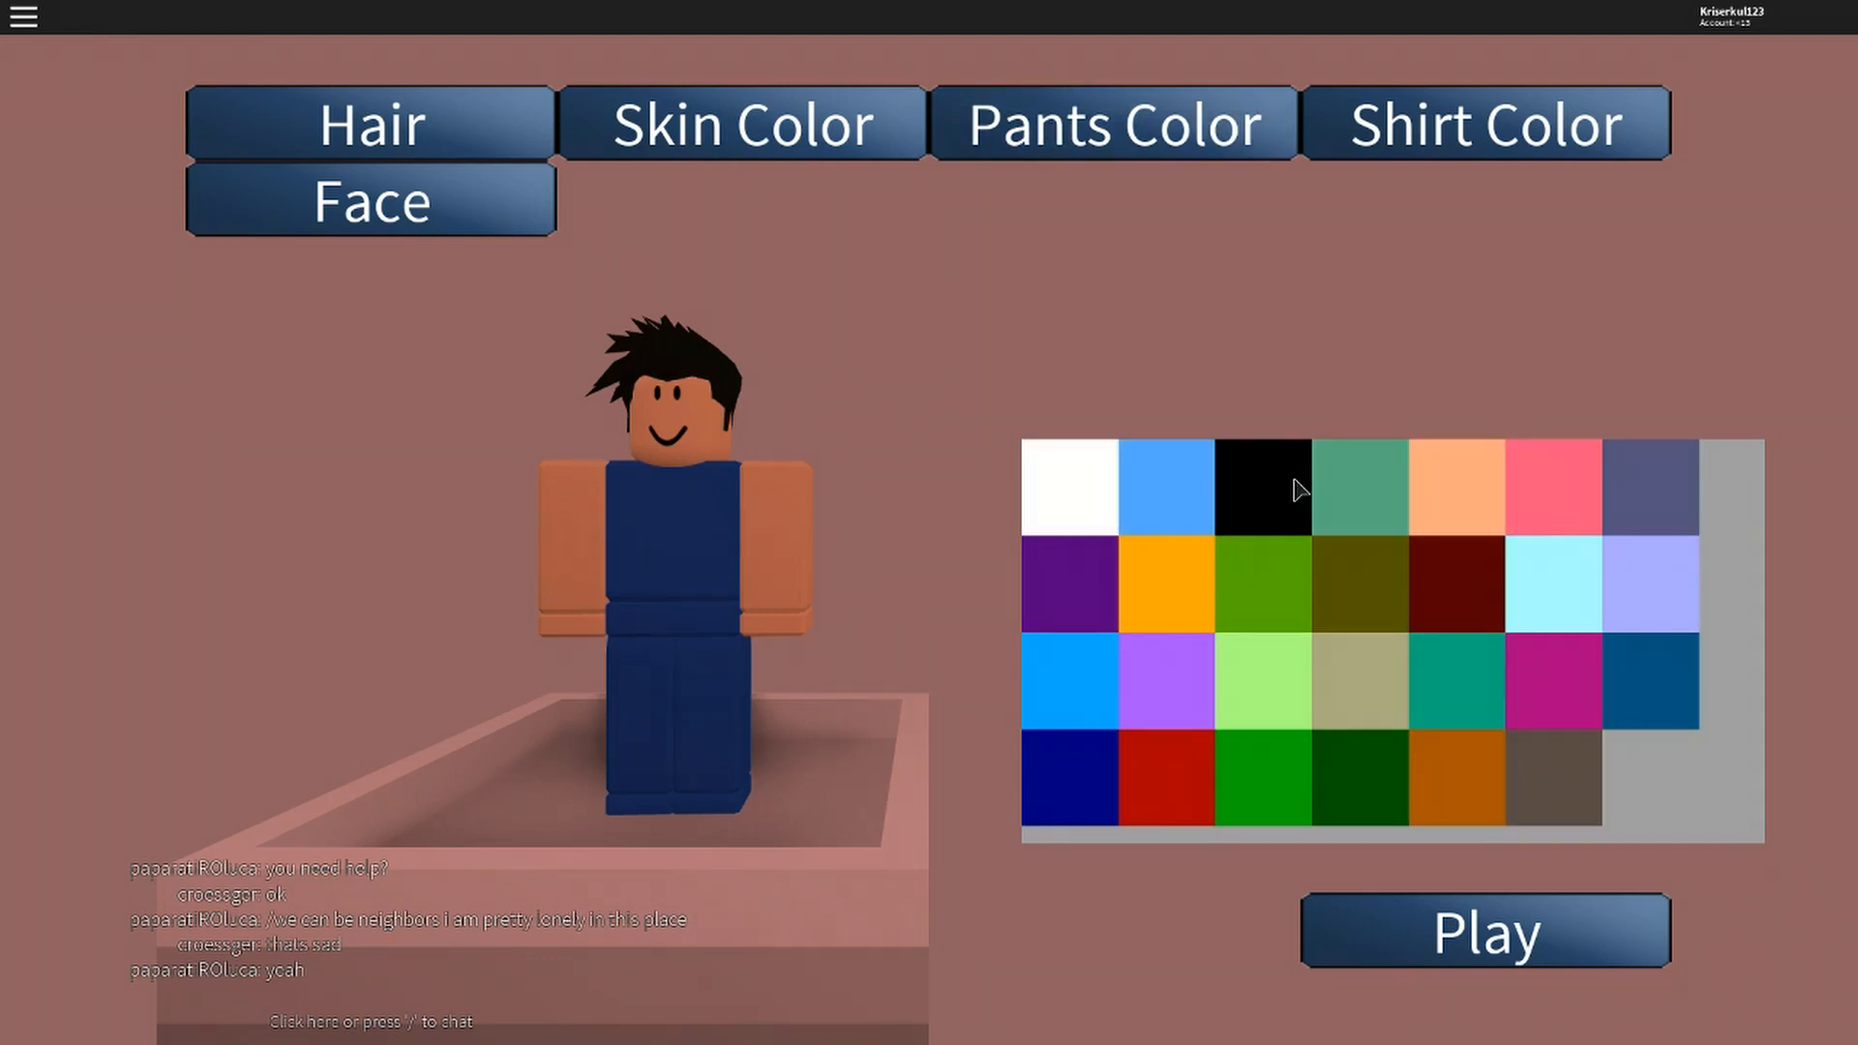
{"action": "mouse_move", "coordinate": [1368, 535]}
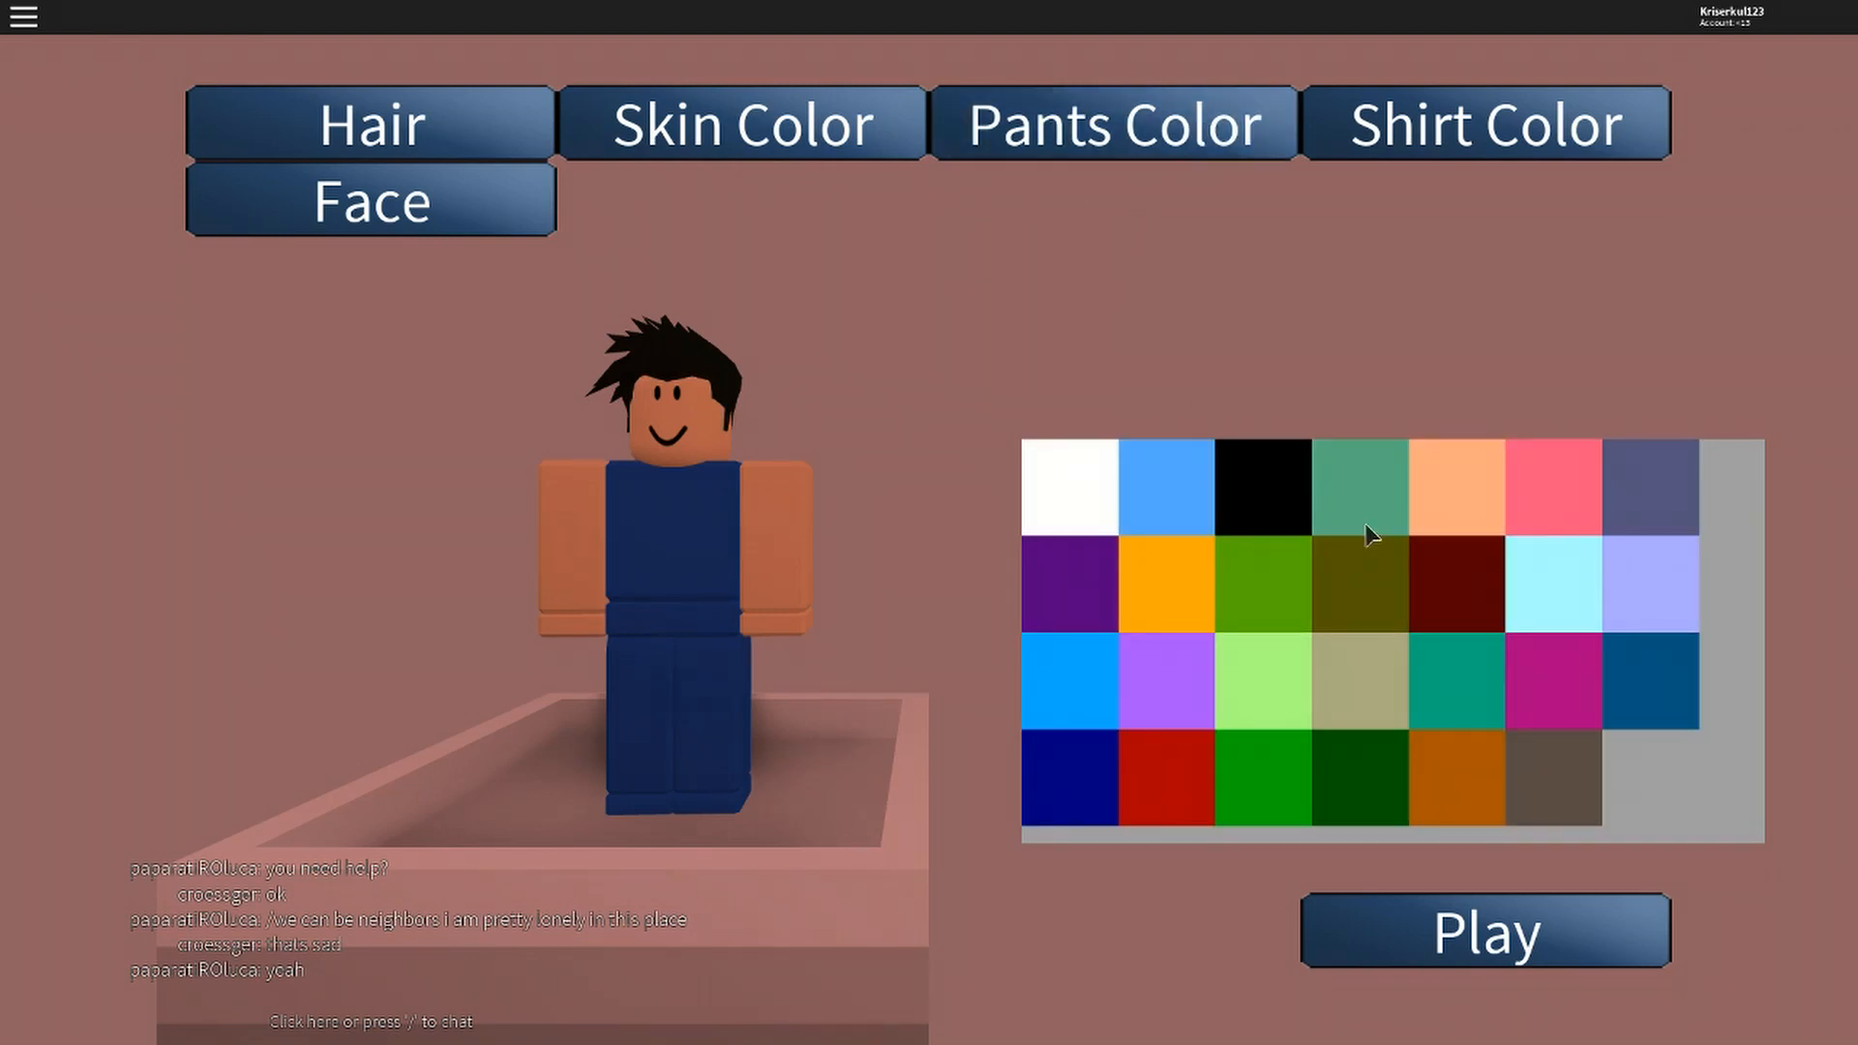
{"action": "left_click", "coordinate": [1445, 592]}
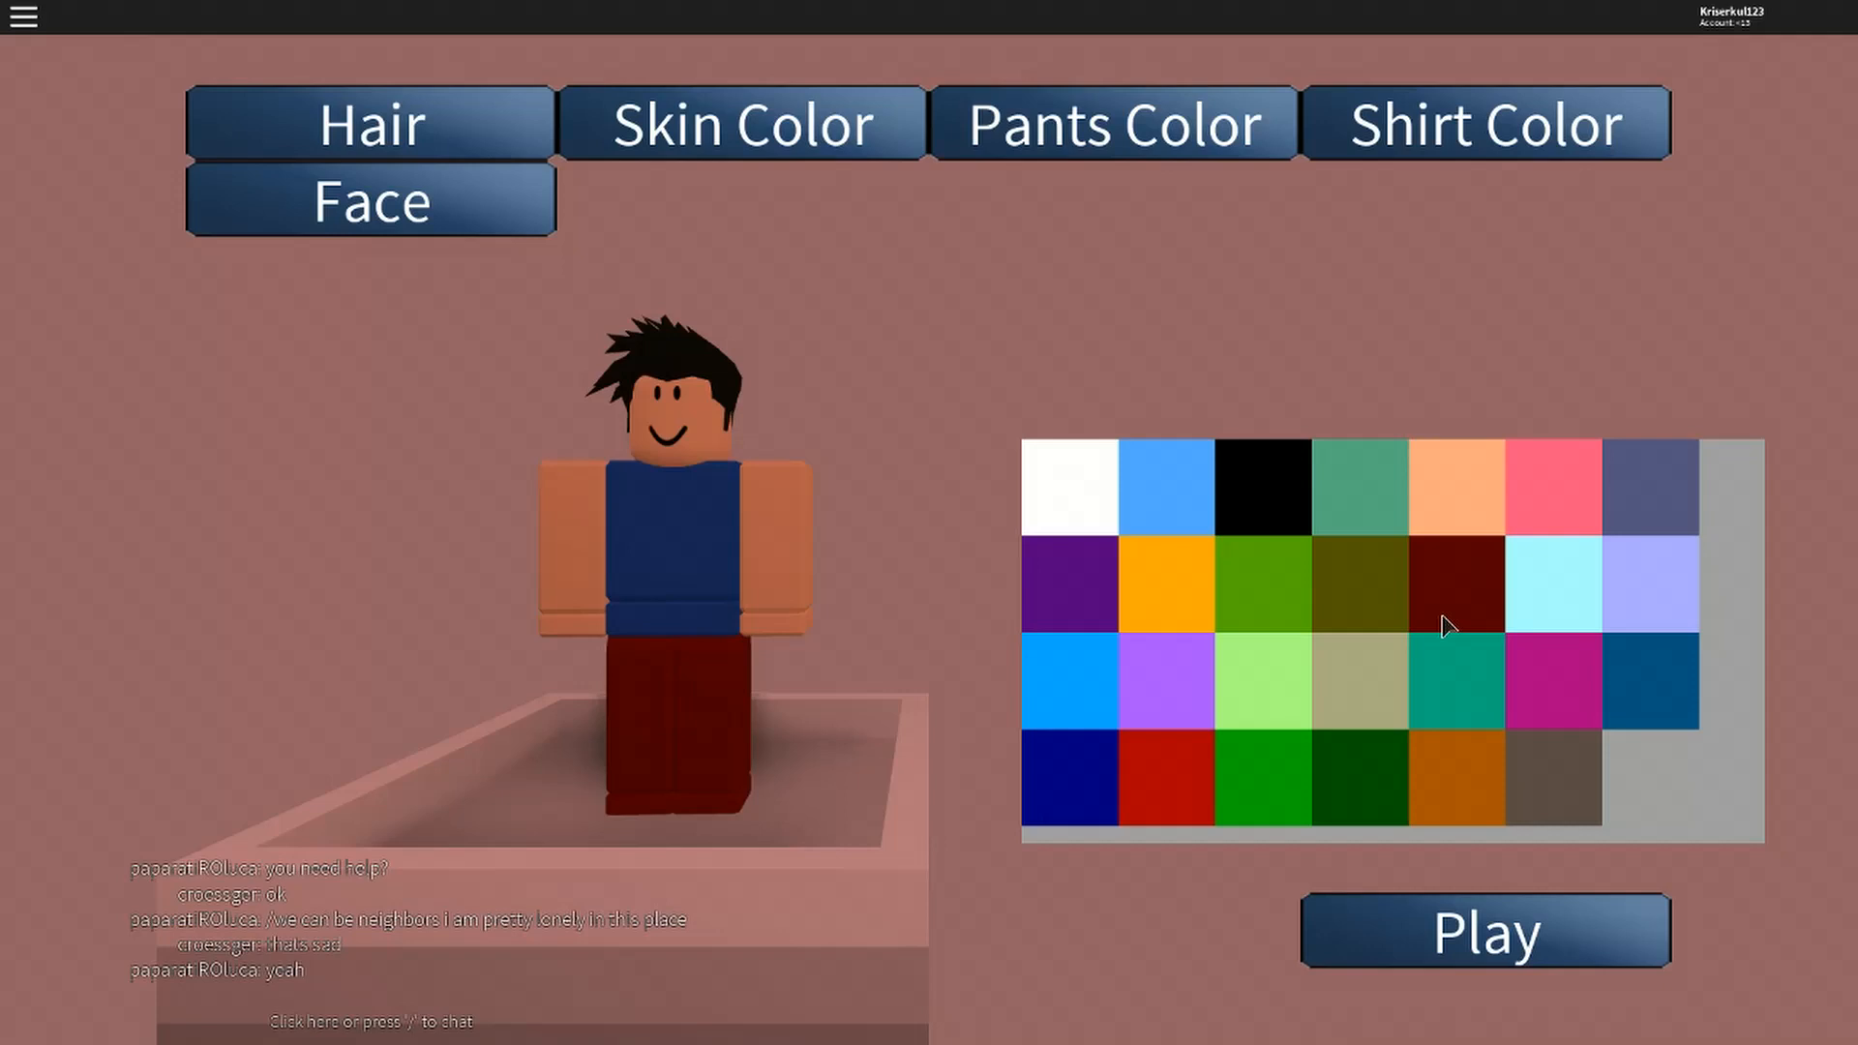
{"action": "left_click", "coordinate": [1068, 780]}
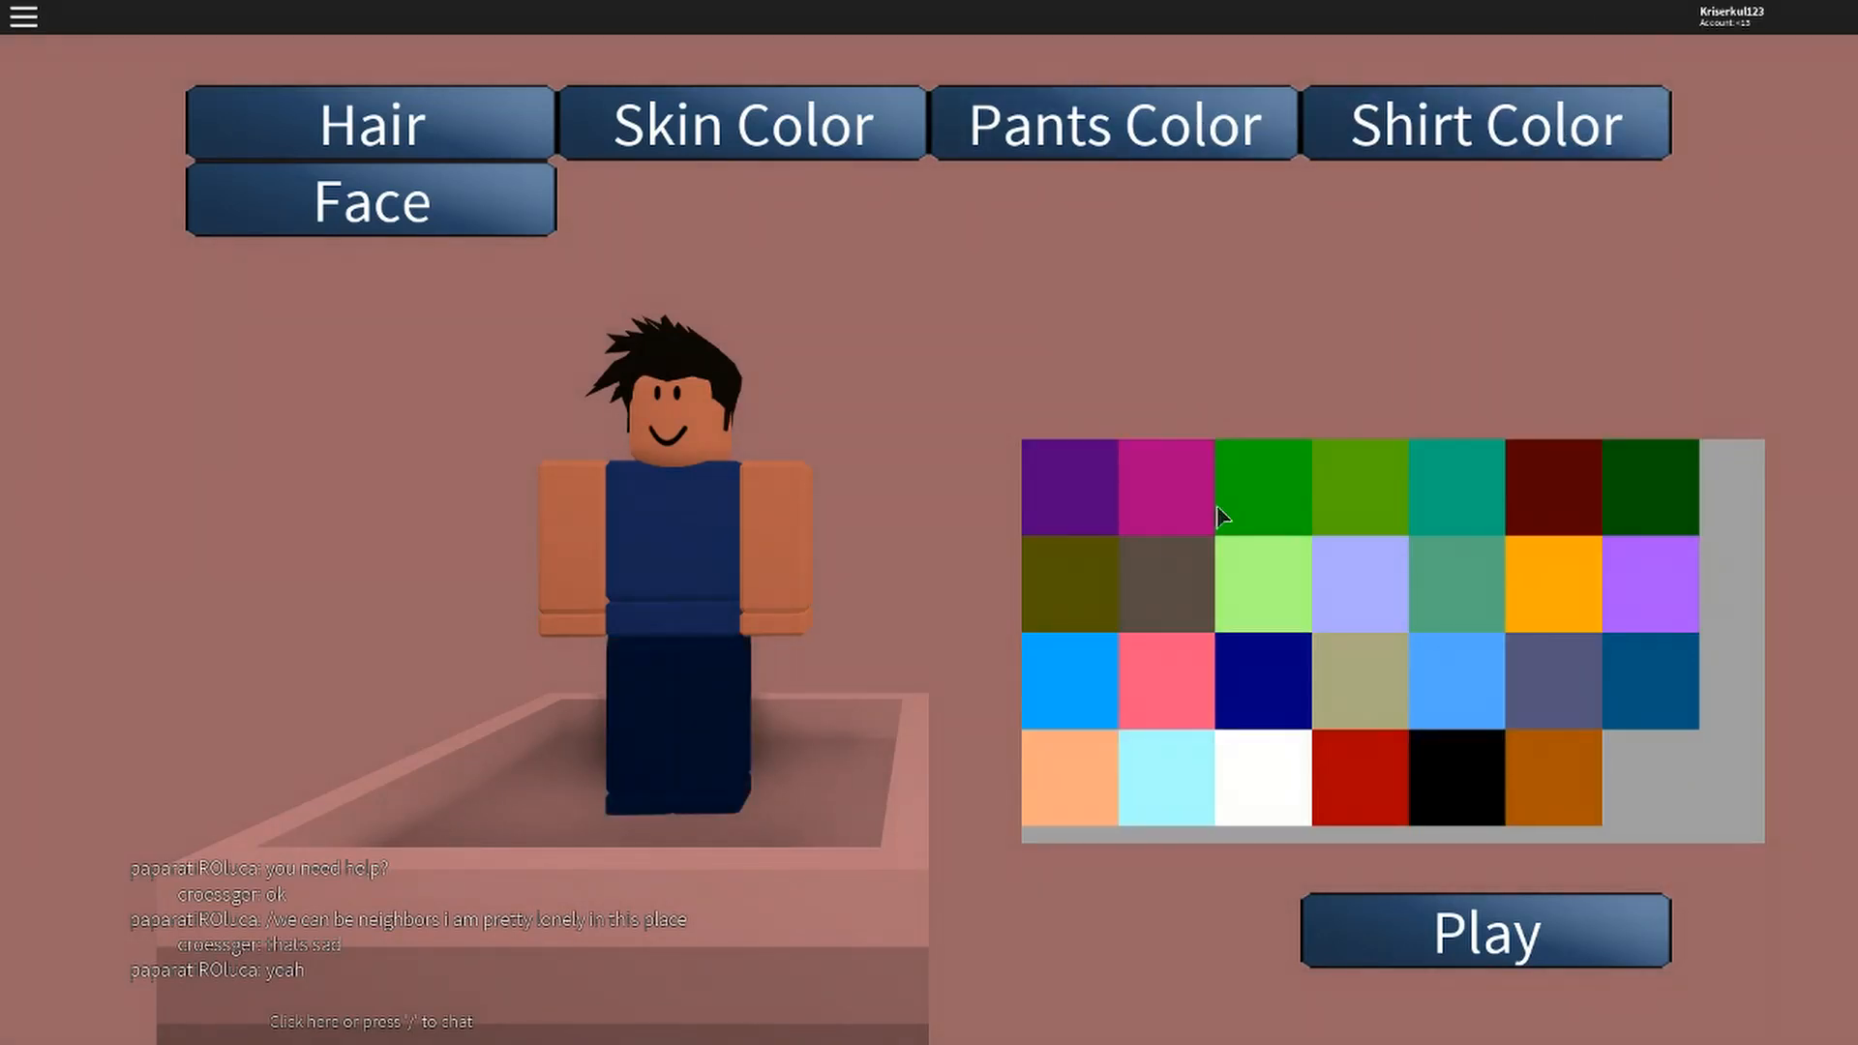
{"action": "left_click", "coordinate": [1453, 776]}
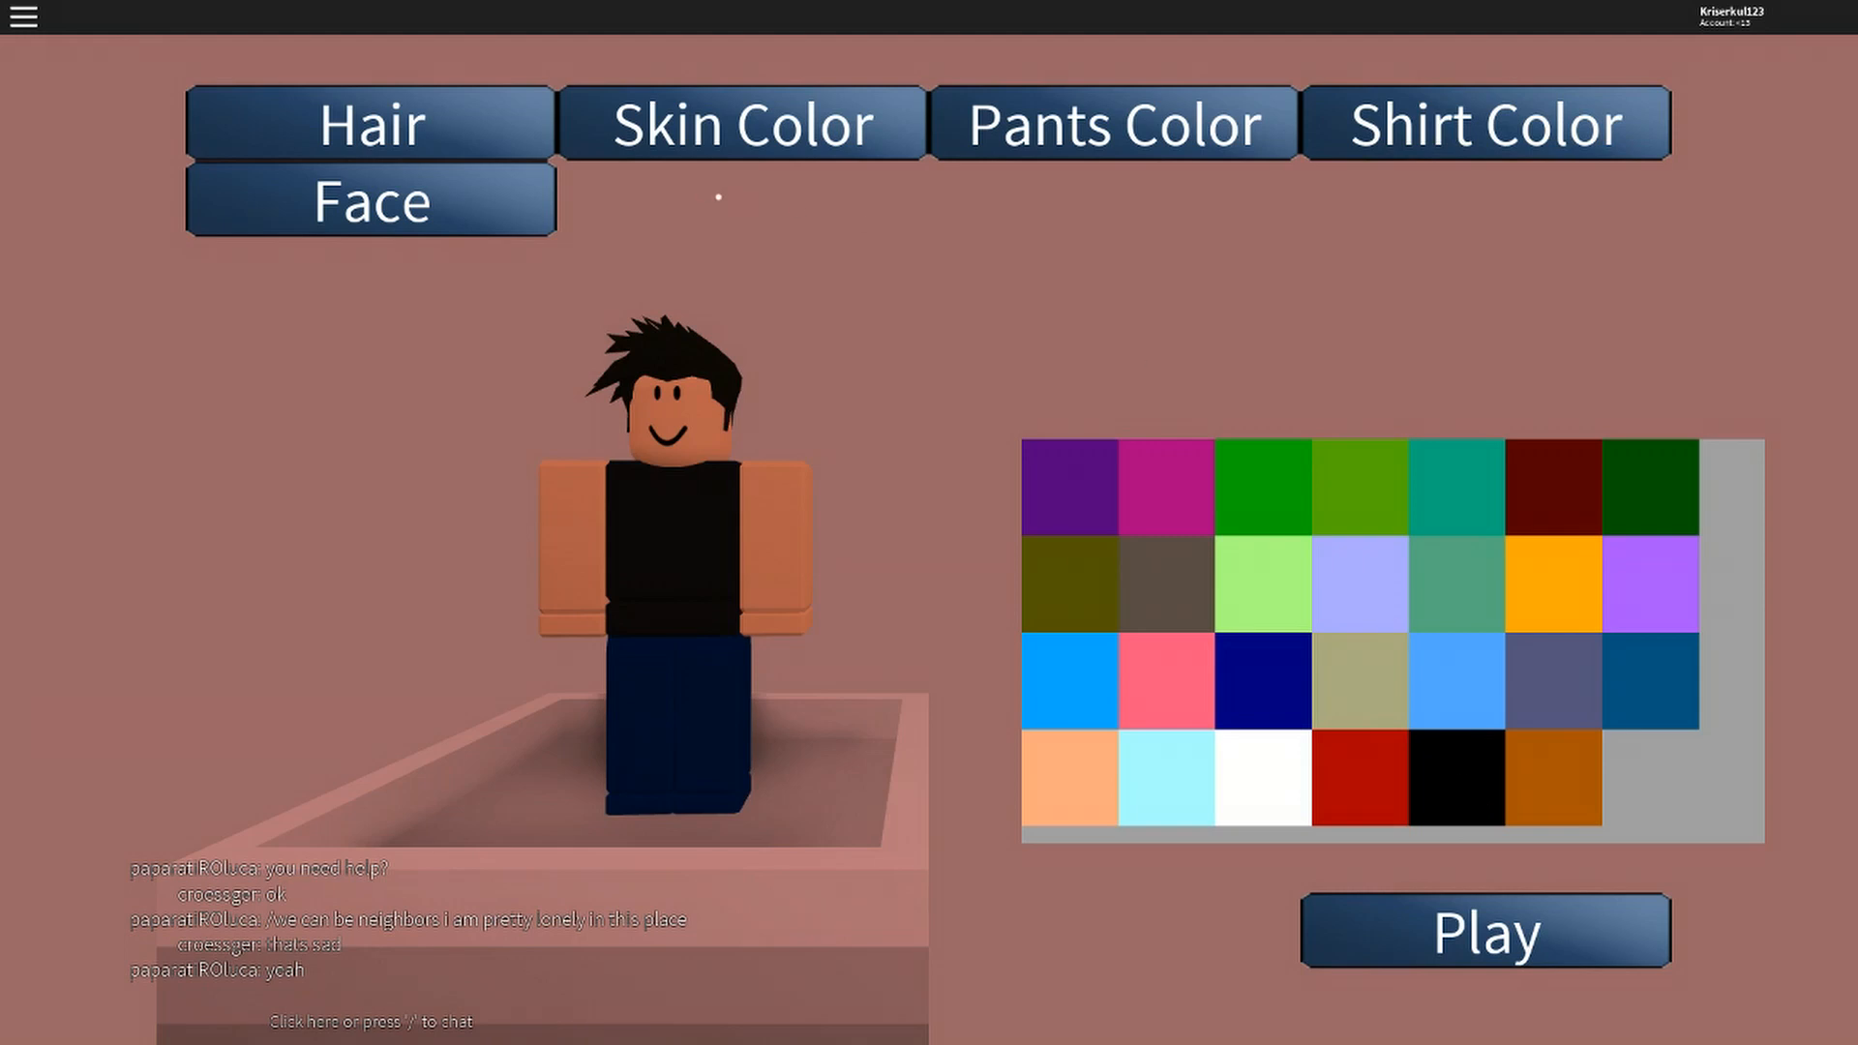
Choose the smirking face over the toothy grin and enter the island.
{"action": "left_click", "coordinate": [369, 200]}
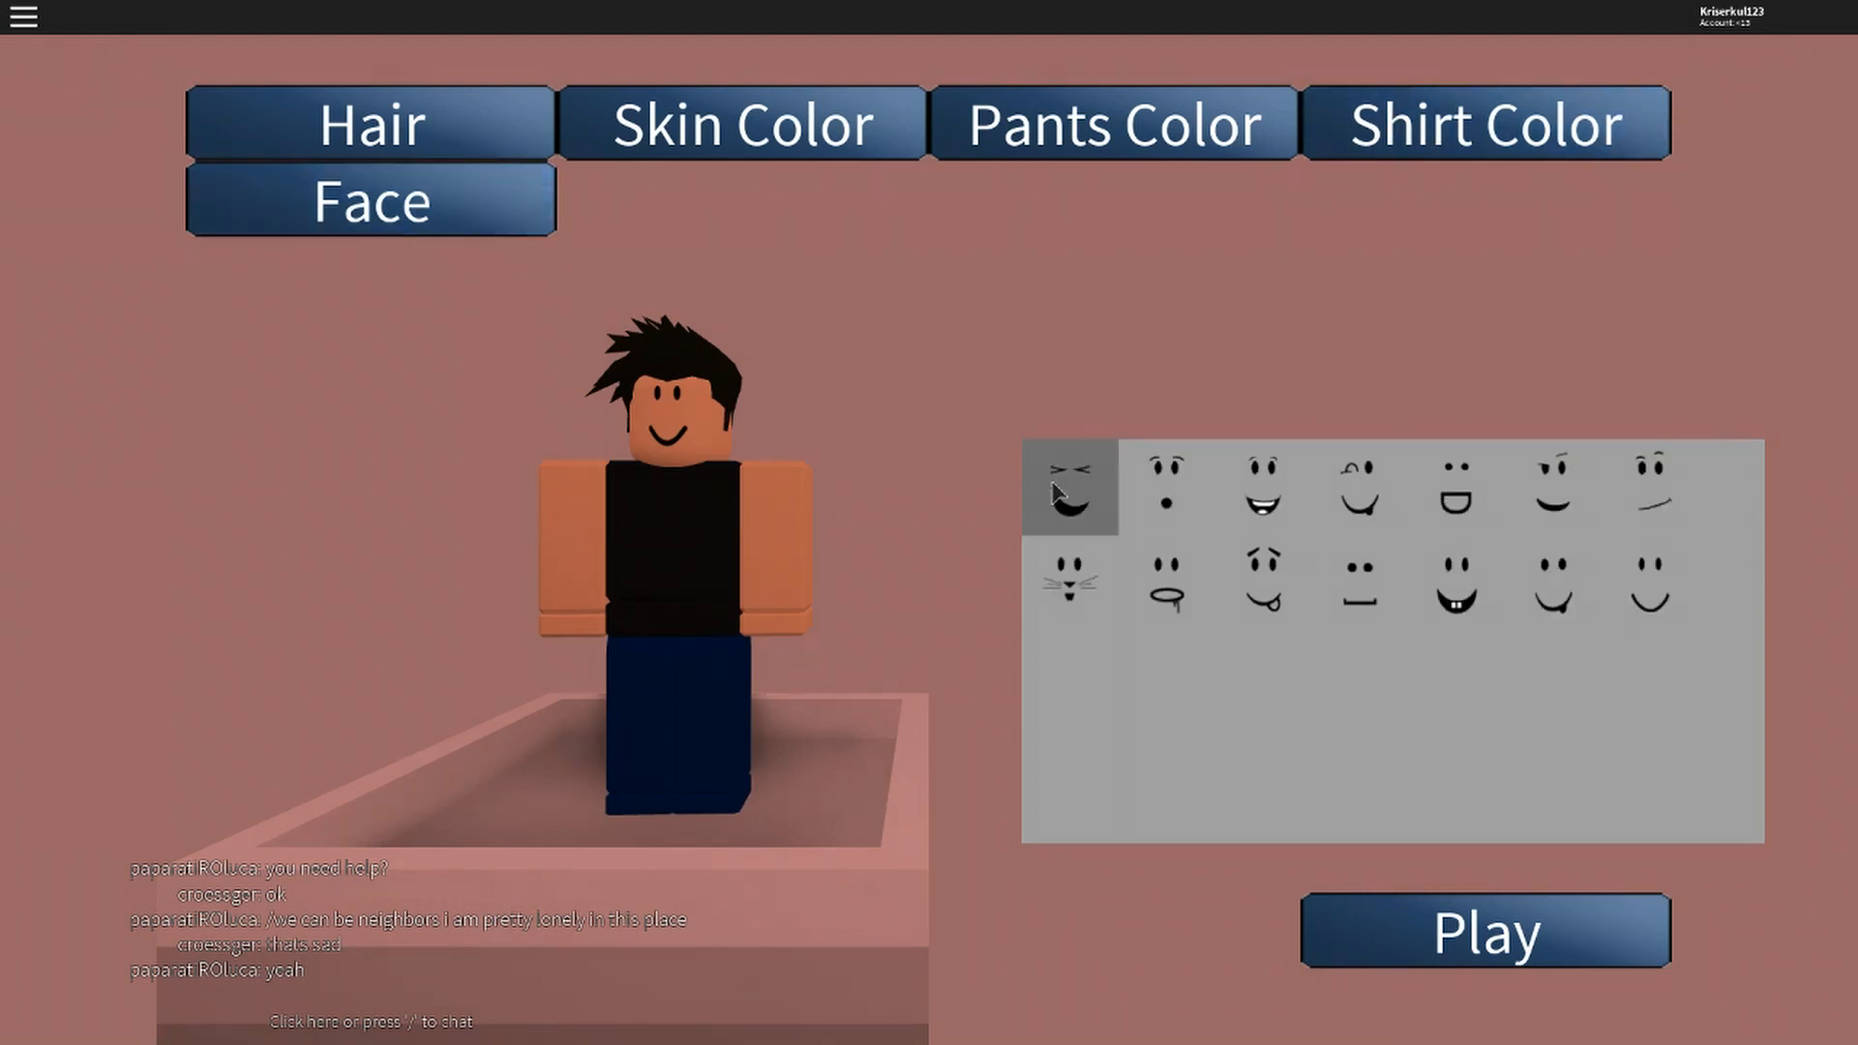
{"action": "mouse_move", "coordinate": [1651, 487]}
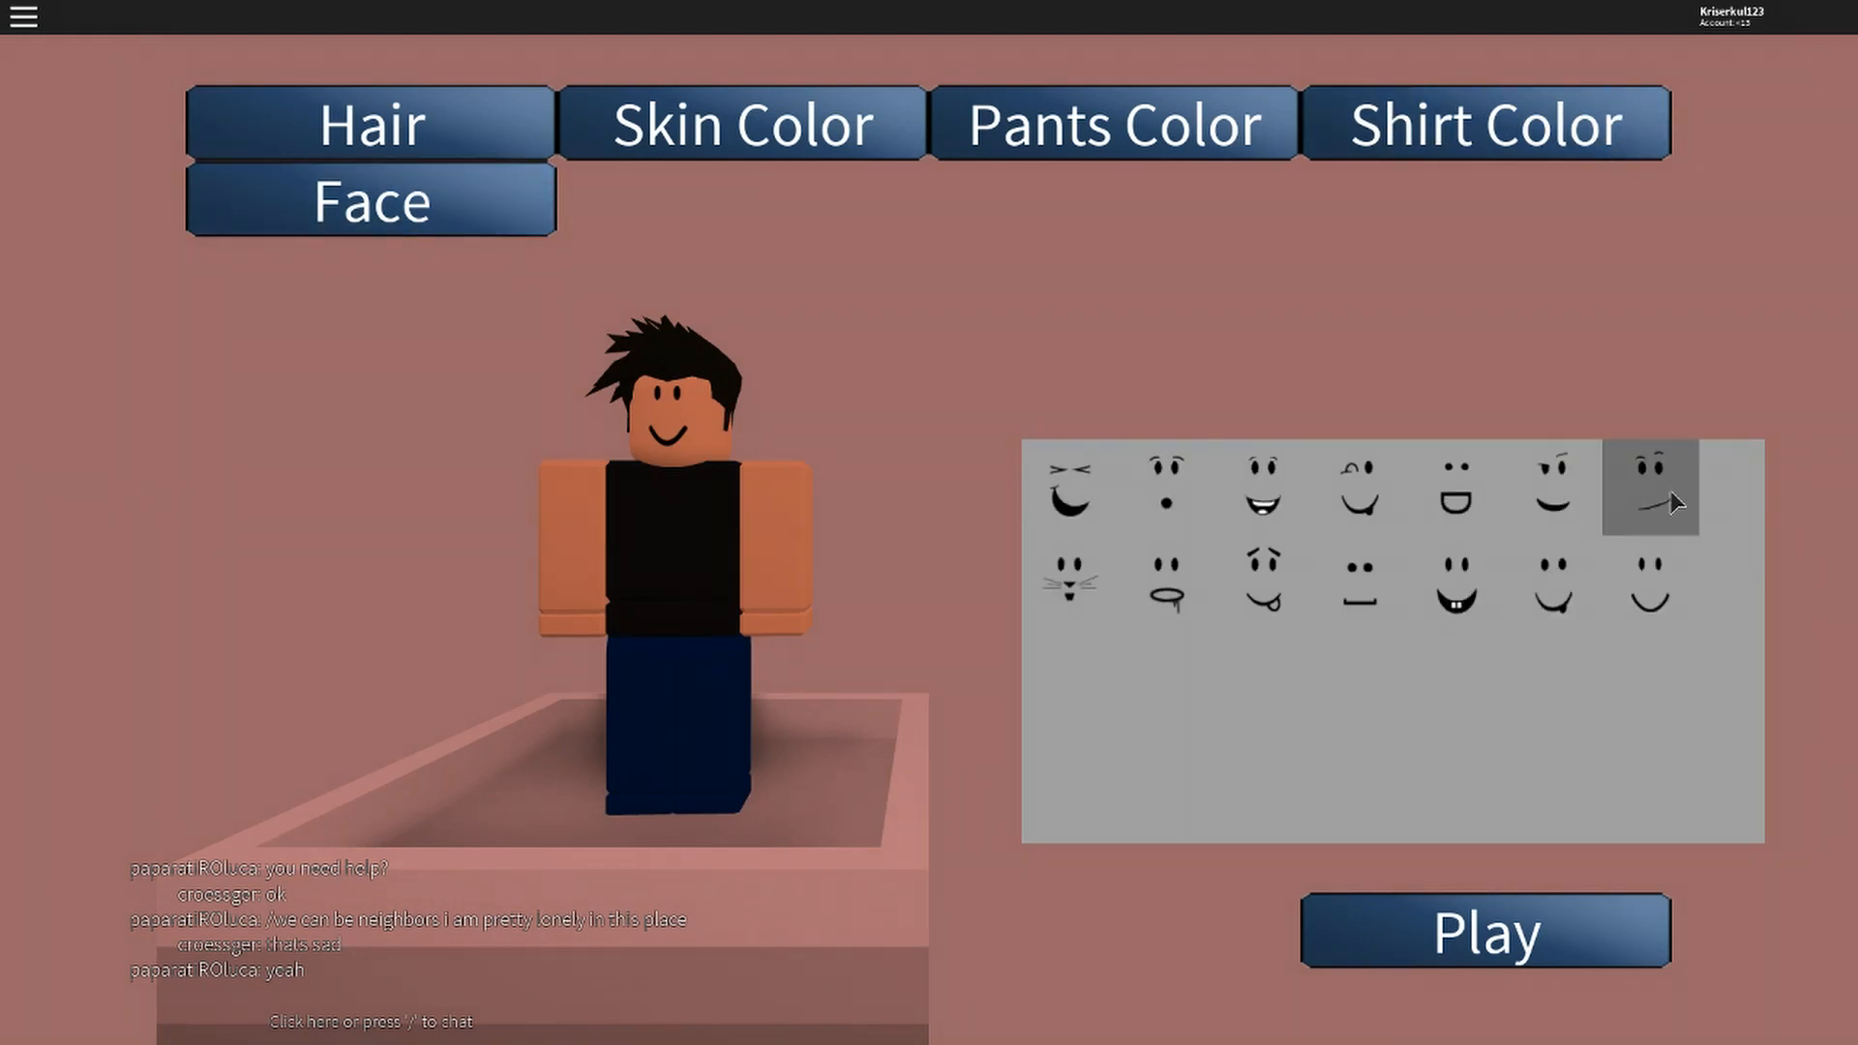
{"action": "left_click", "coordinate": [1261, 488]}
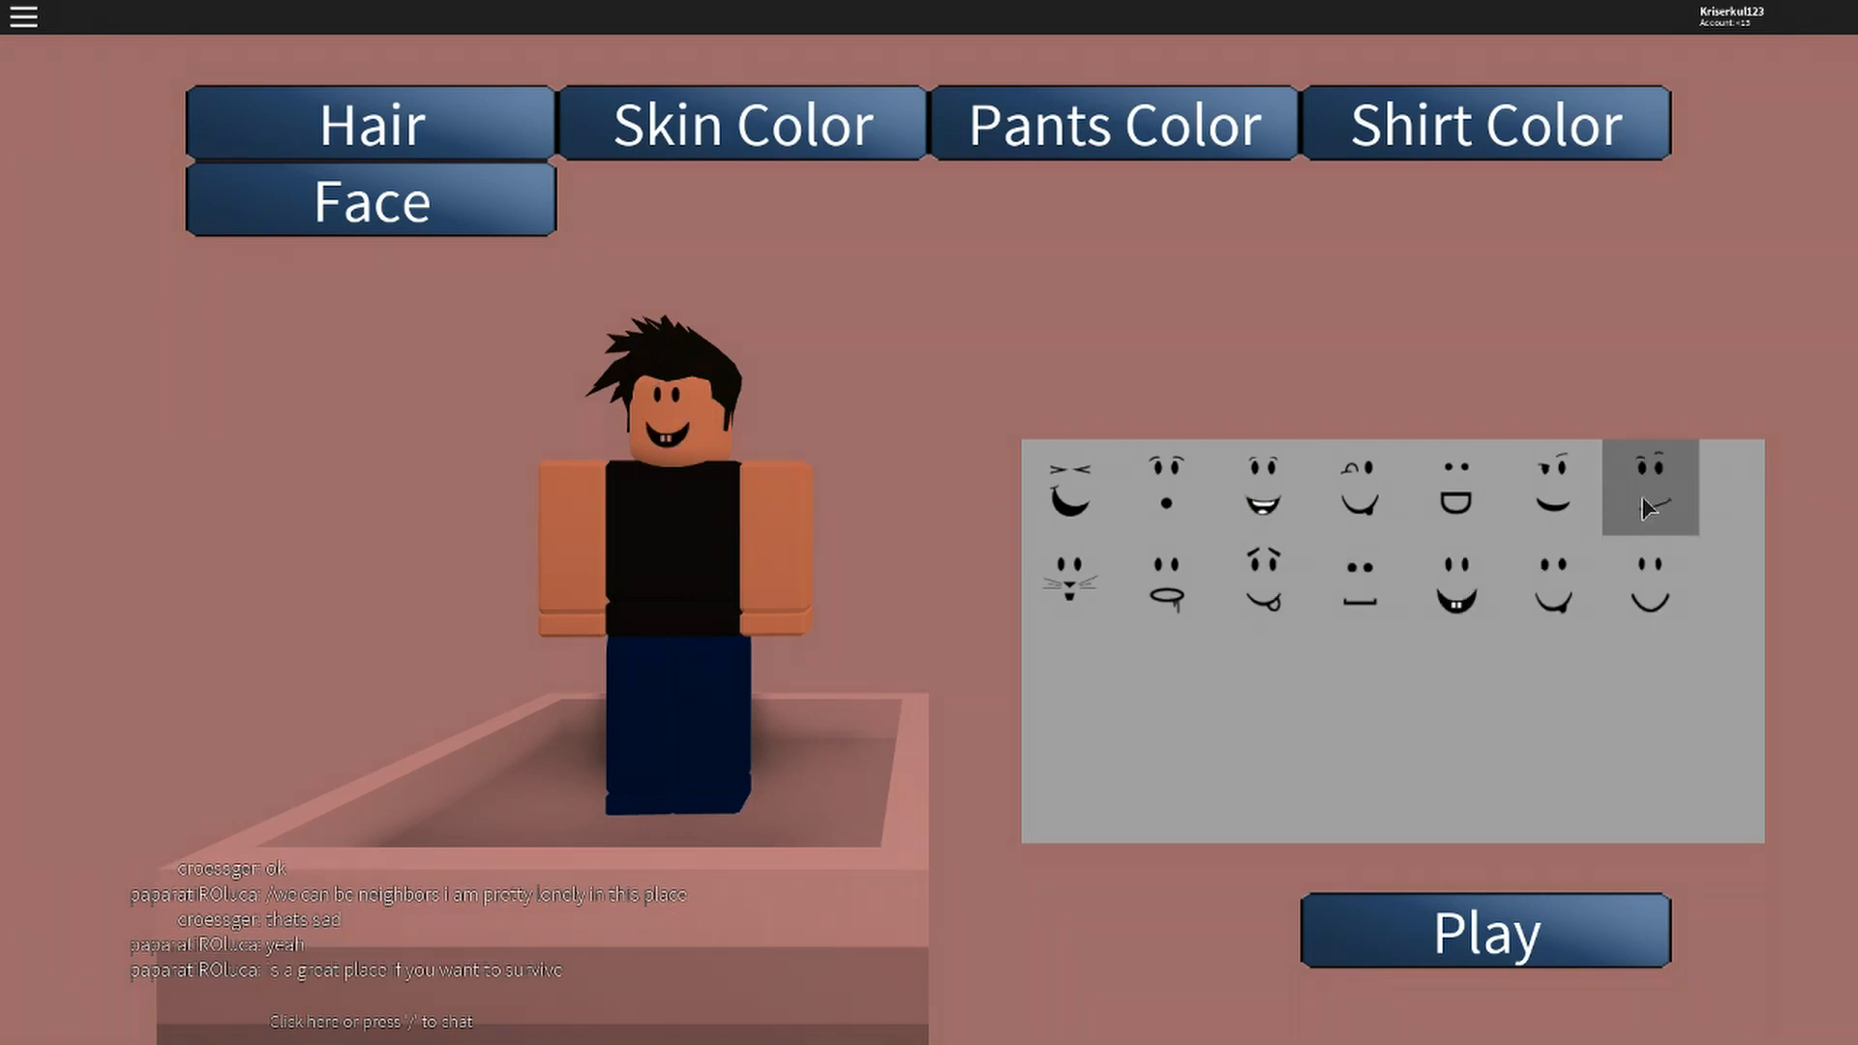
{"action": "left_click", "coordinate": [1647, 492]}
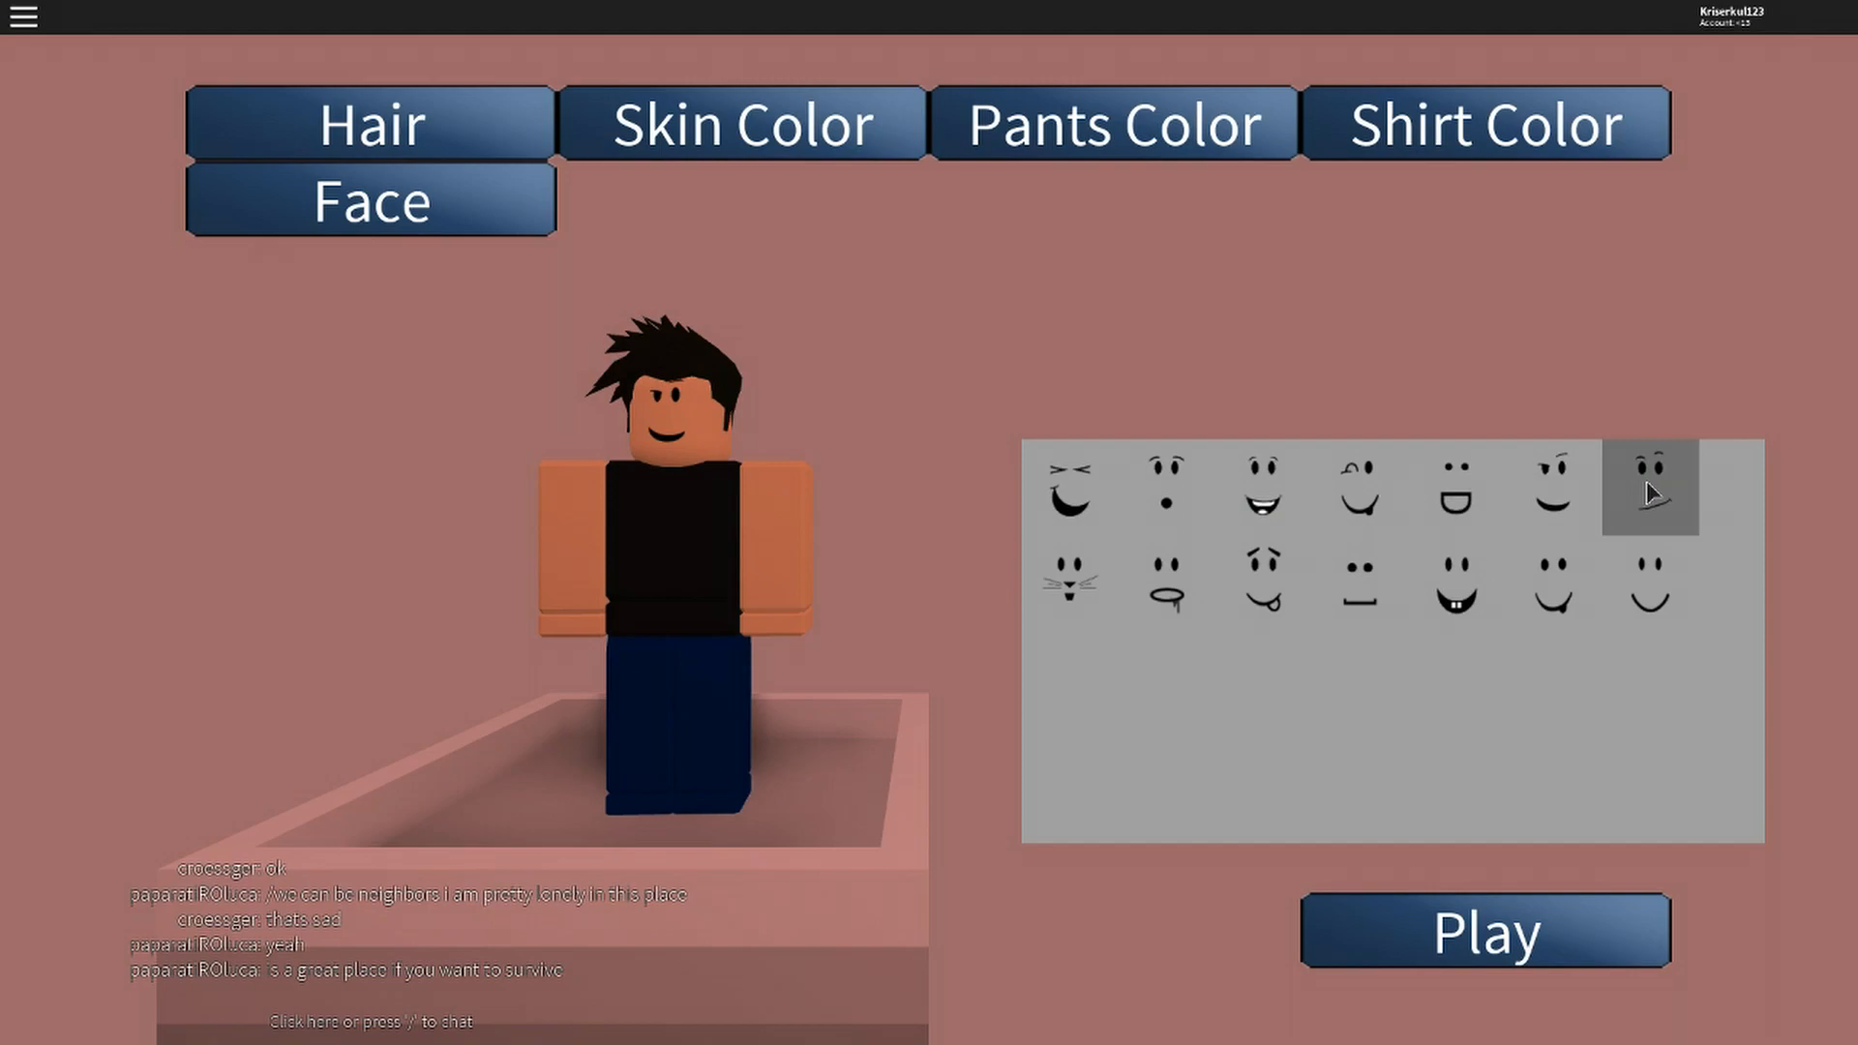
{"action": "left_click", "coordinate": [1484, 930]}
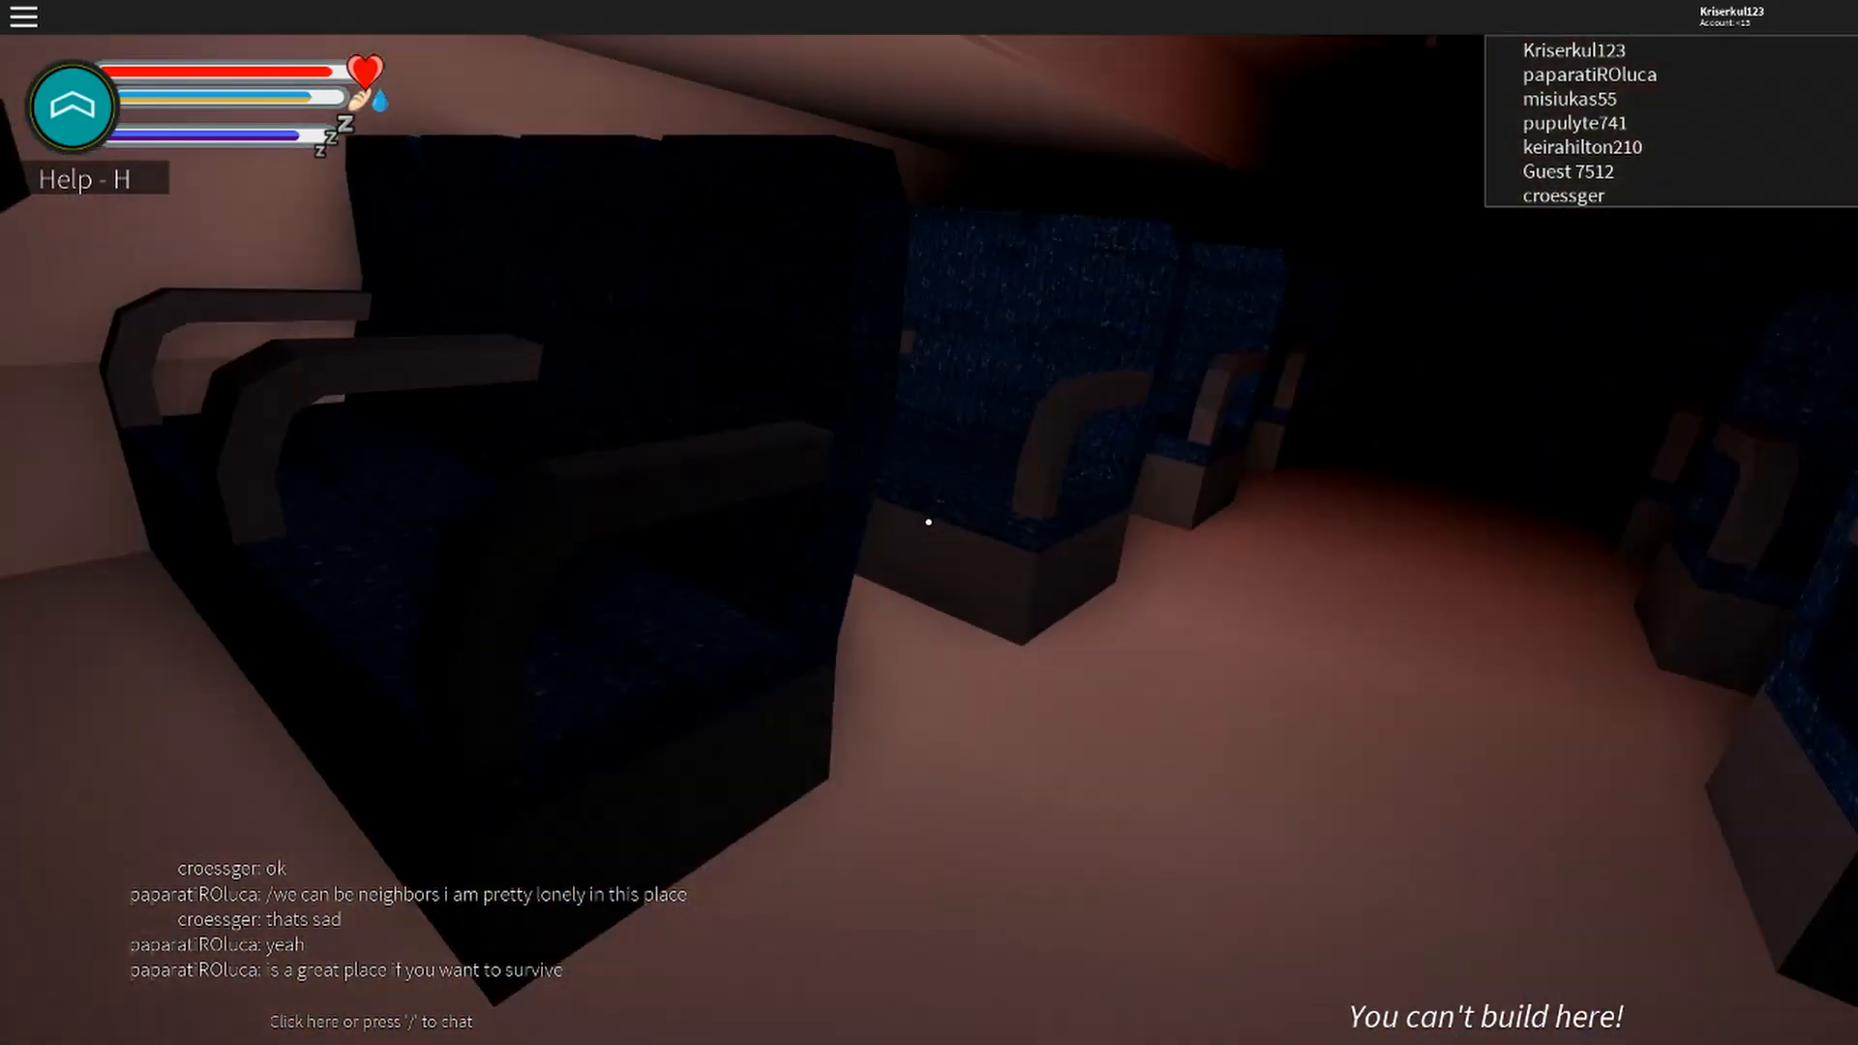
{"action": "mouse_move", "coordinate": [929, 522]}
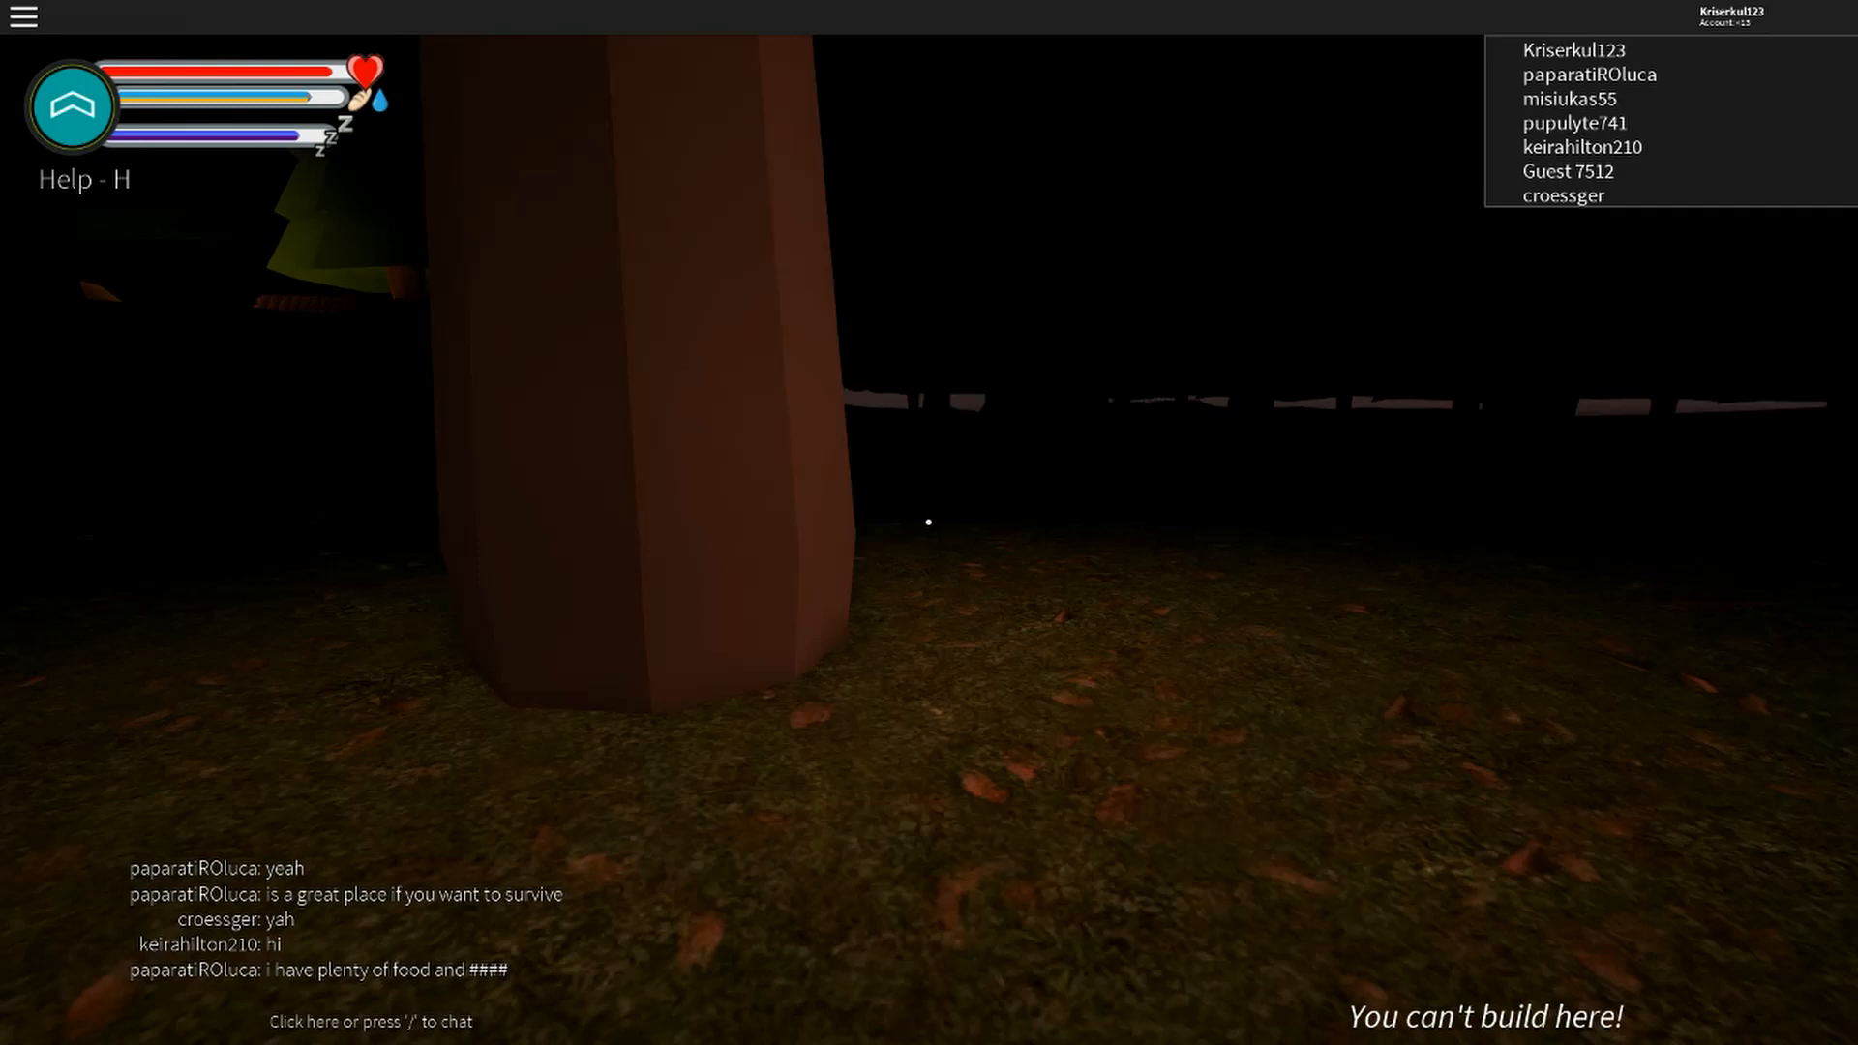
{"action": "mouse_move", "coordinate": [929, 521]}
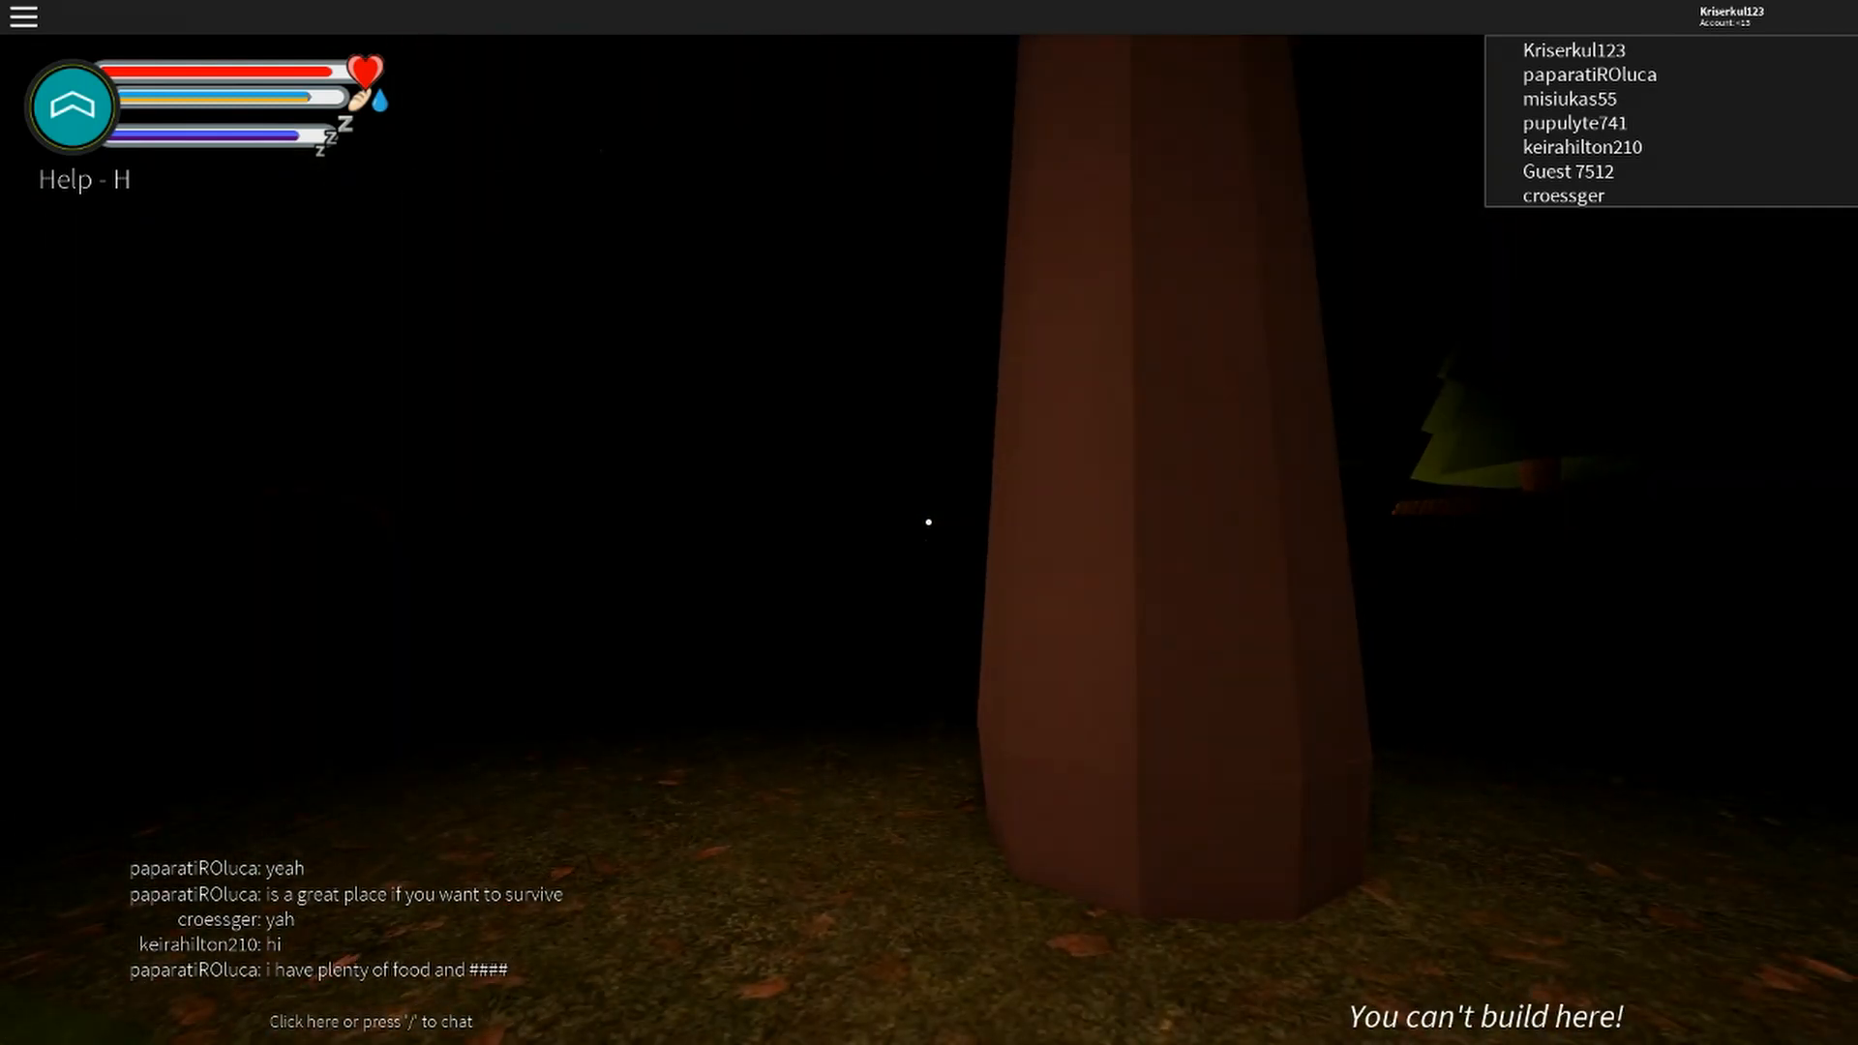
Walk through the night-time forest up to the large tree trunk.
{"action": "key", "text": "h"}
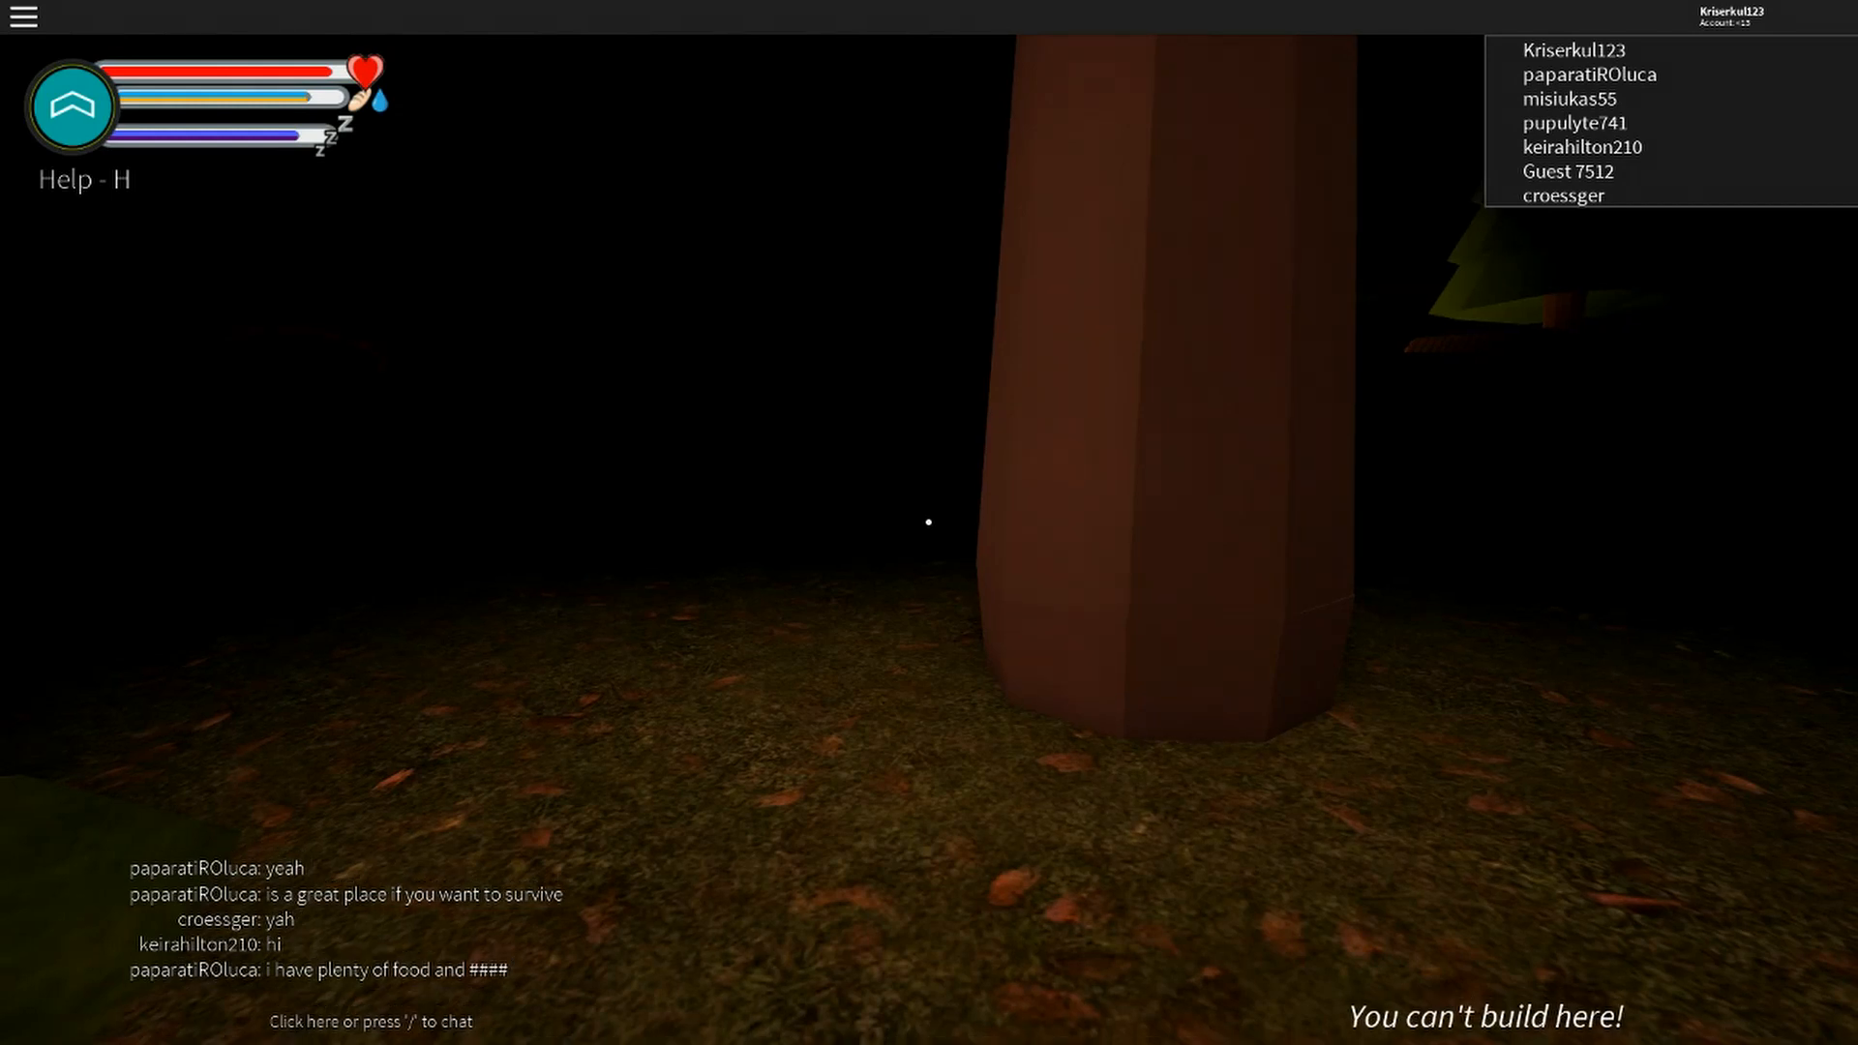
View the Help controls screen, then the inventory with building and crafting recipes.
{"action": "key", "text": "h"}
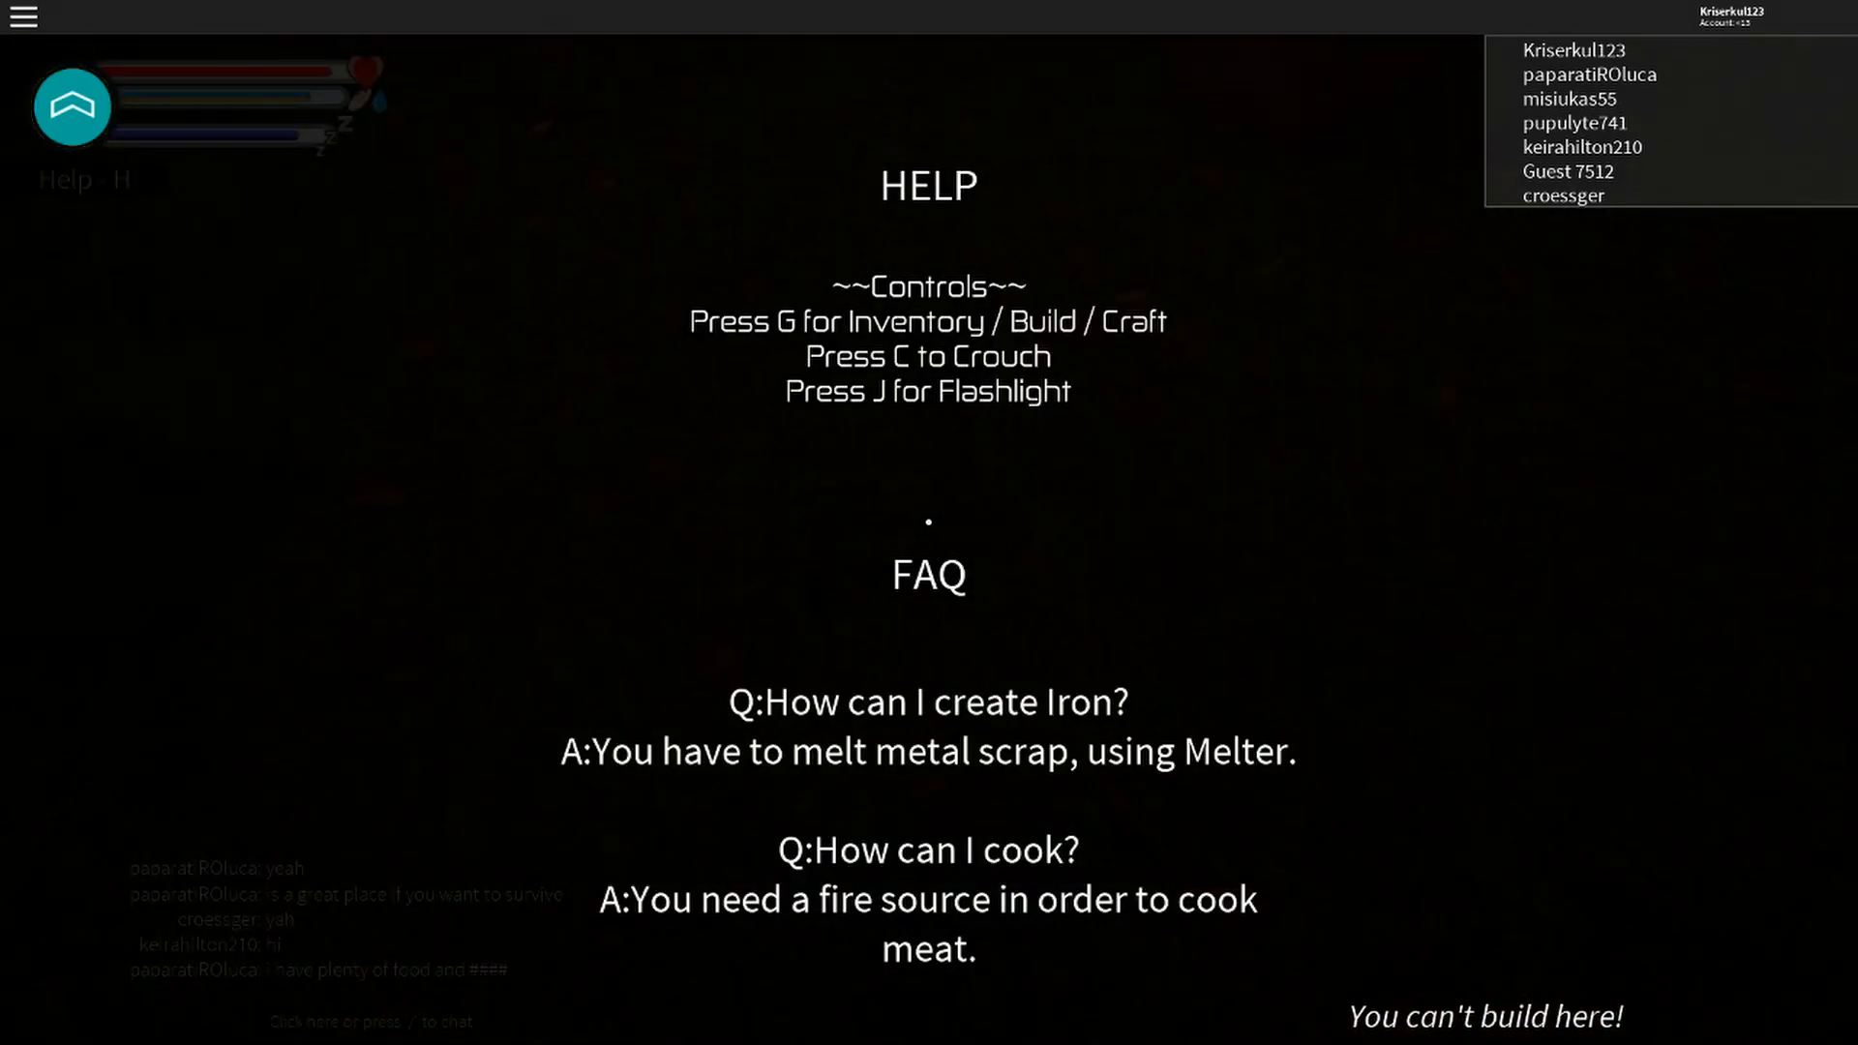
{"action": "key", "text": "g"}
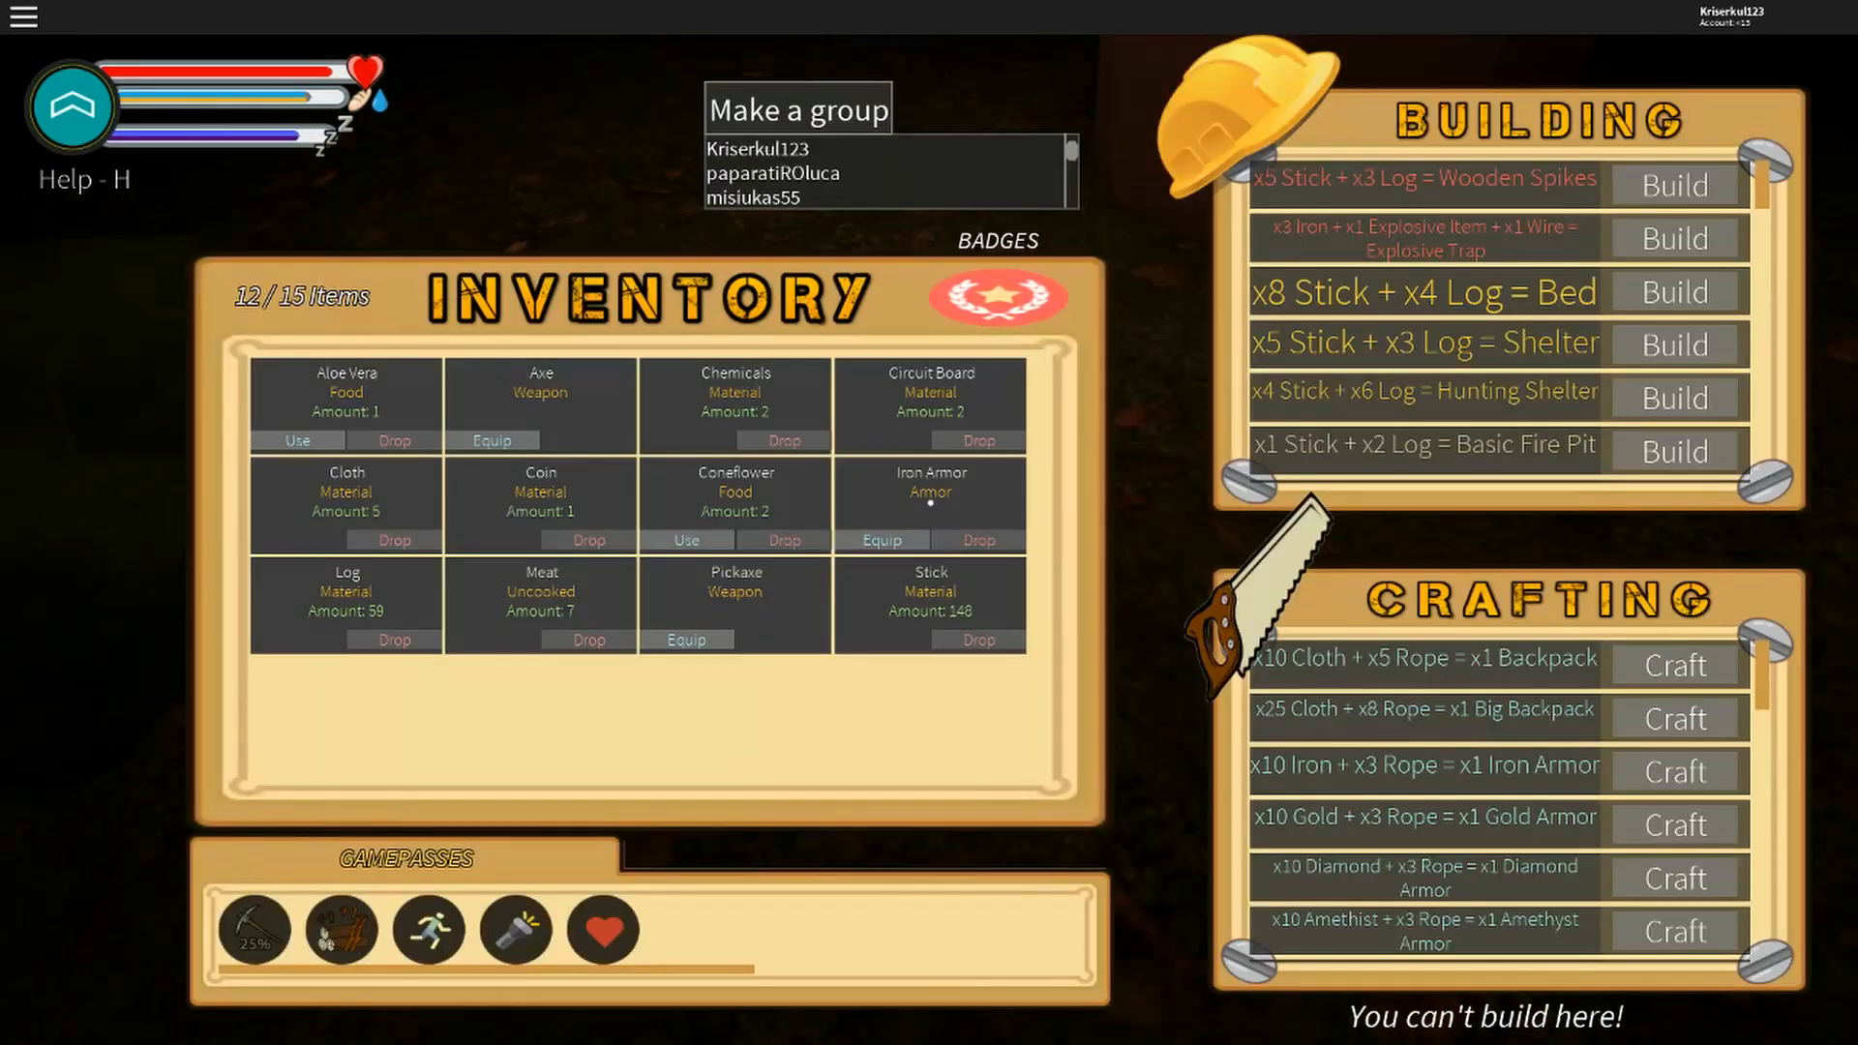
{"action": "mouse_move", "coordinate": [527, 454]}
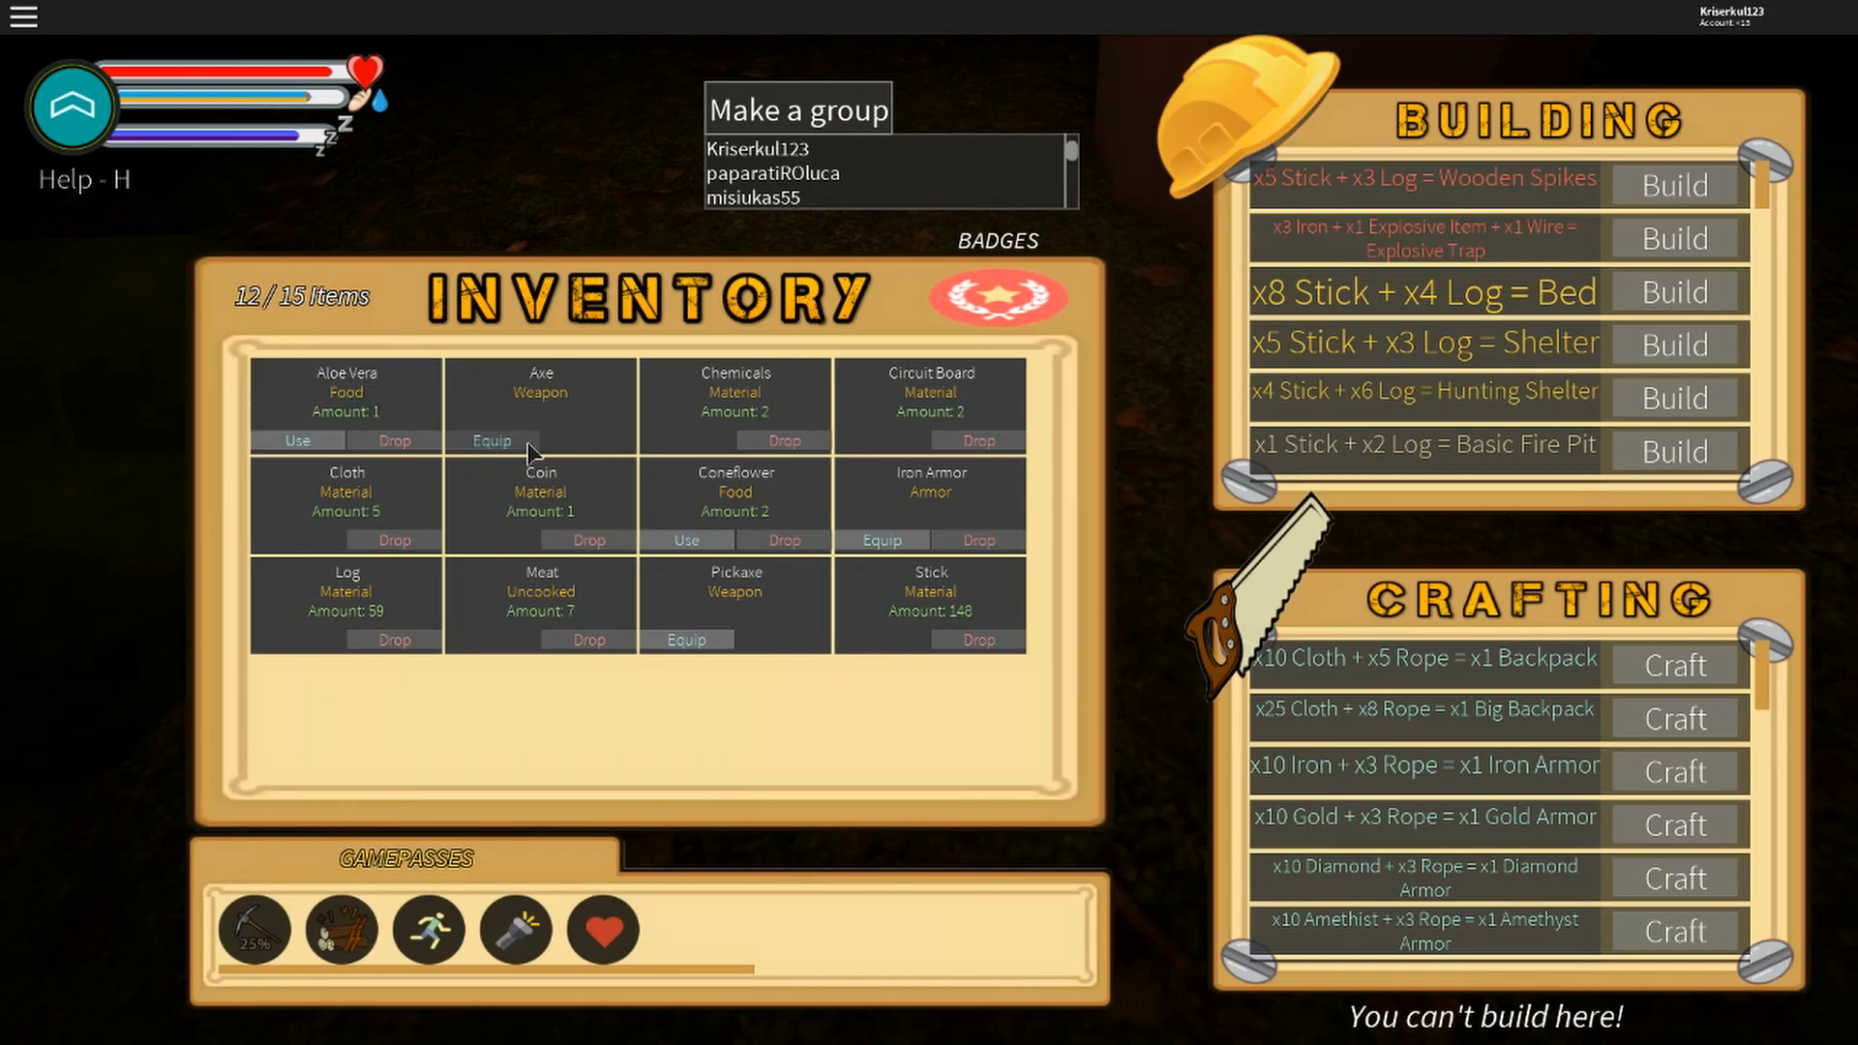
{"action": "key", "text": "Escape"}
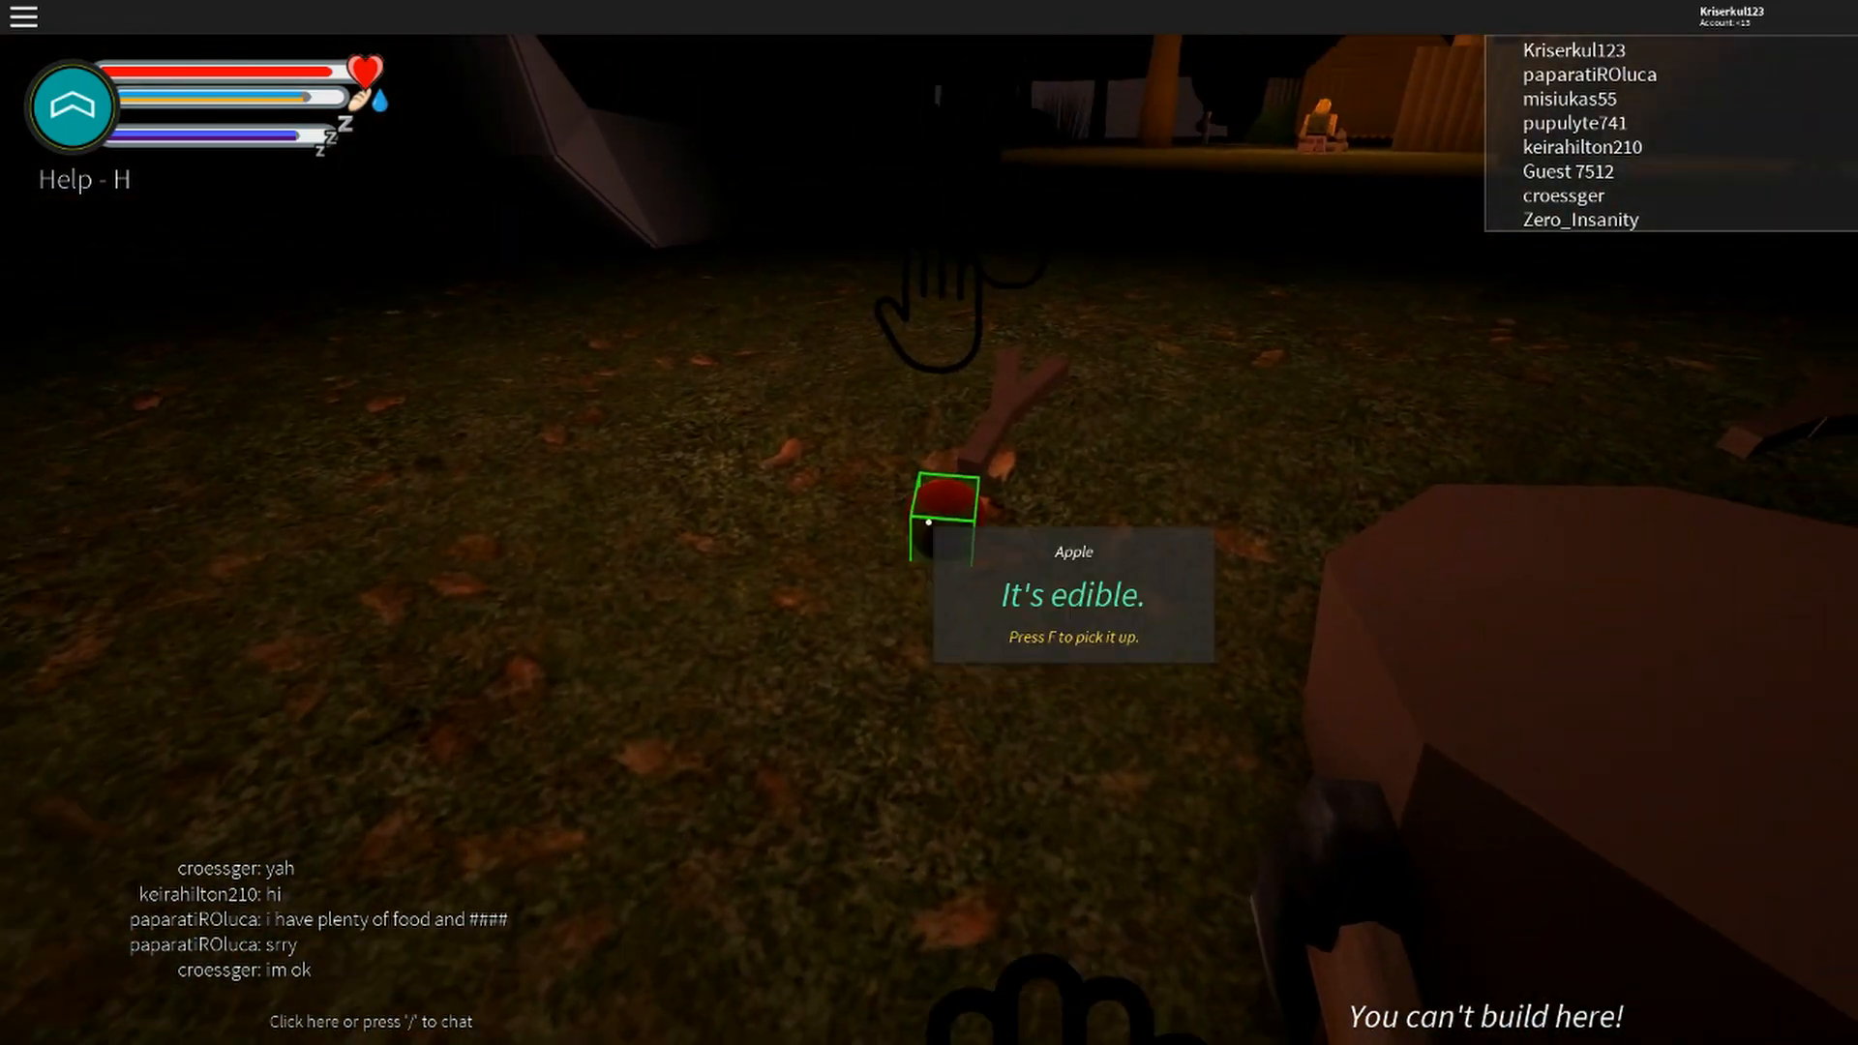
{"action": "mouse_move", "coordinate": [929, 522]}
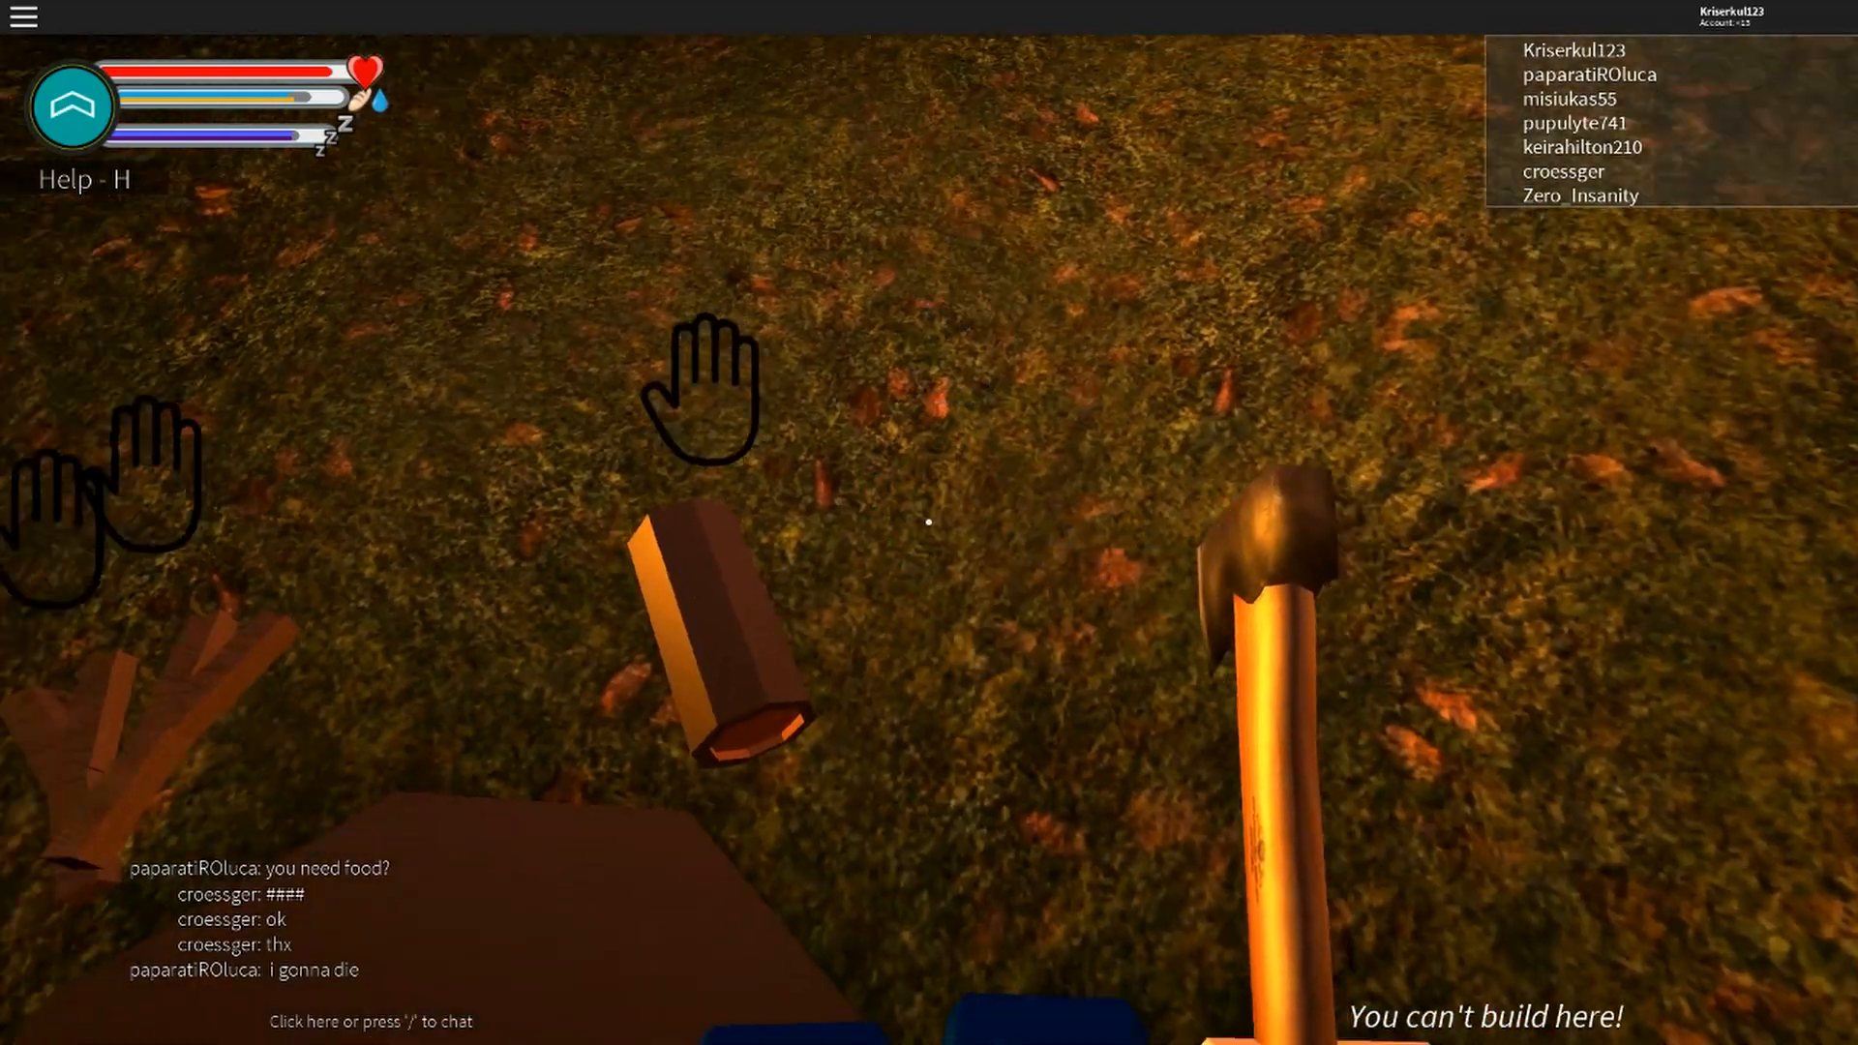
{"action": "mouse_move", "coordinate": [929, 521]}
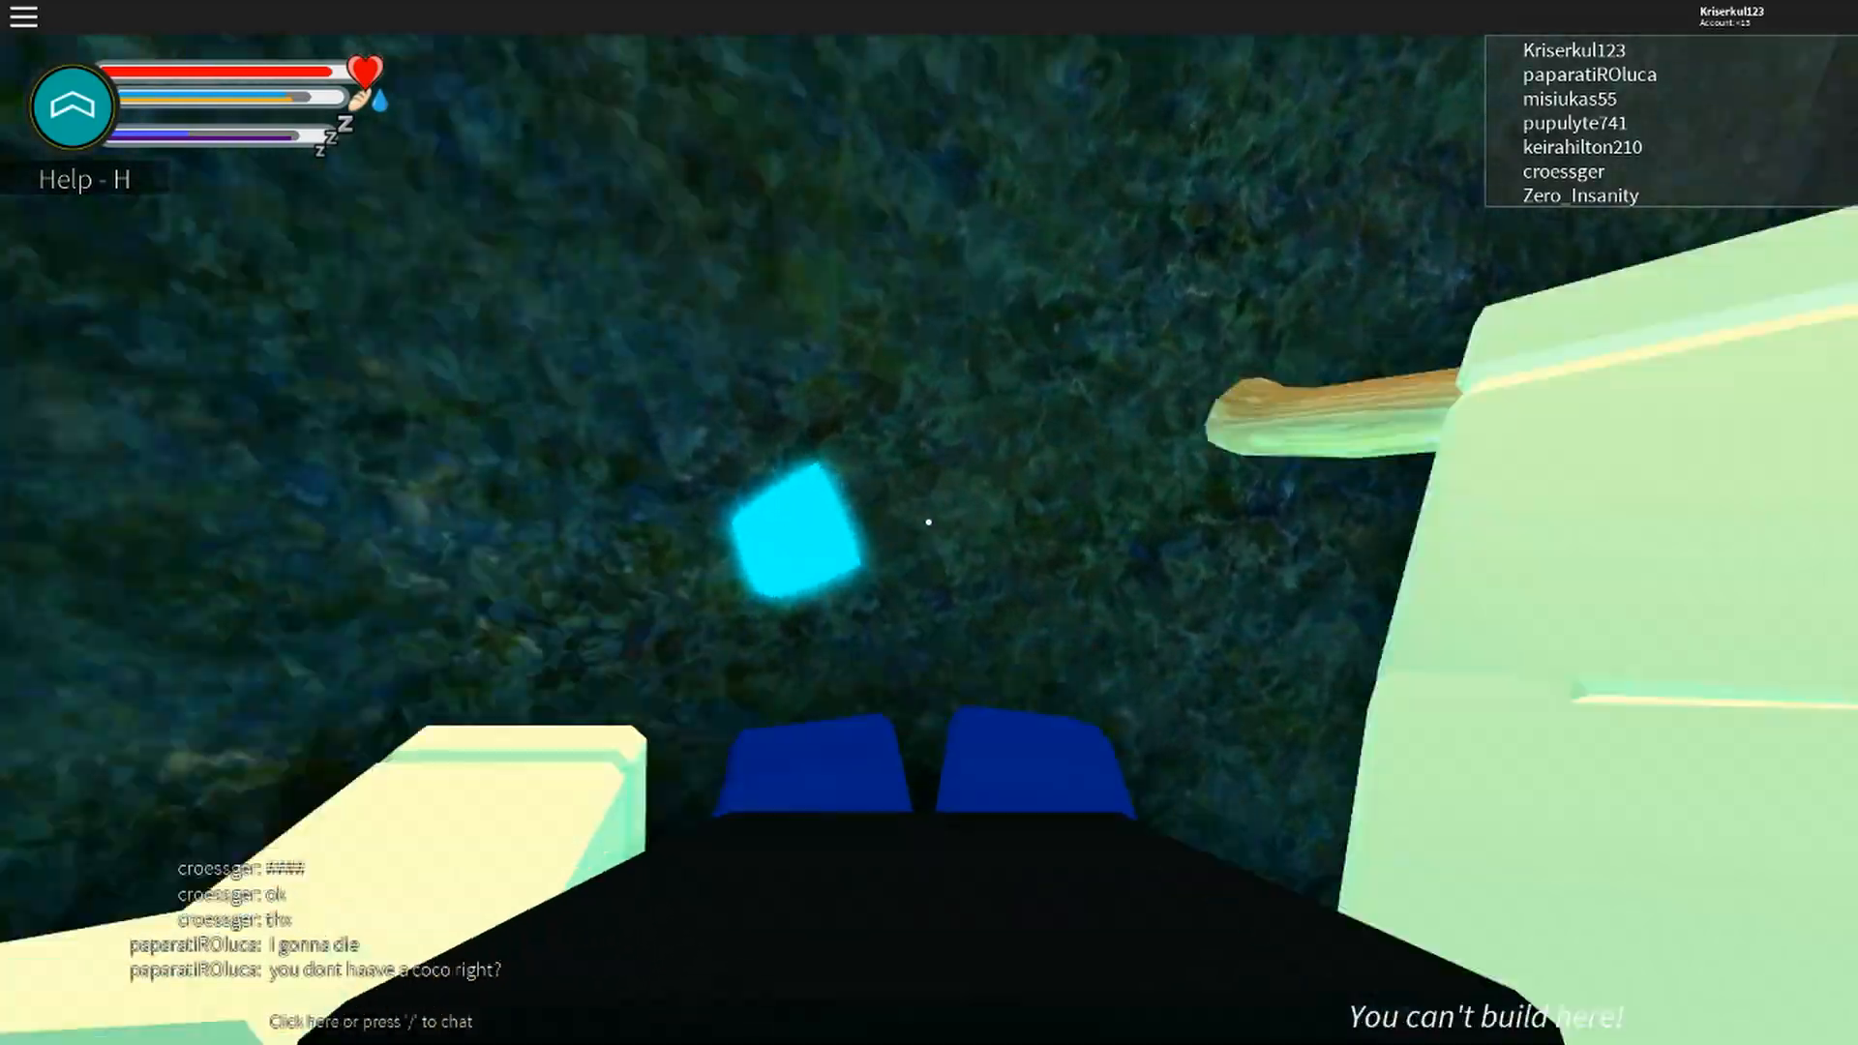
{"action": "mouse_move", "coordinate": [929, 521]}
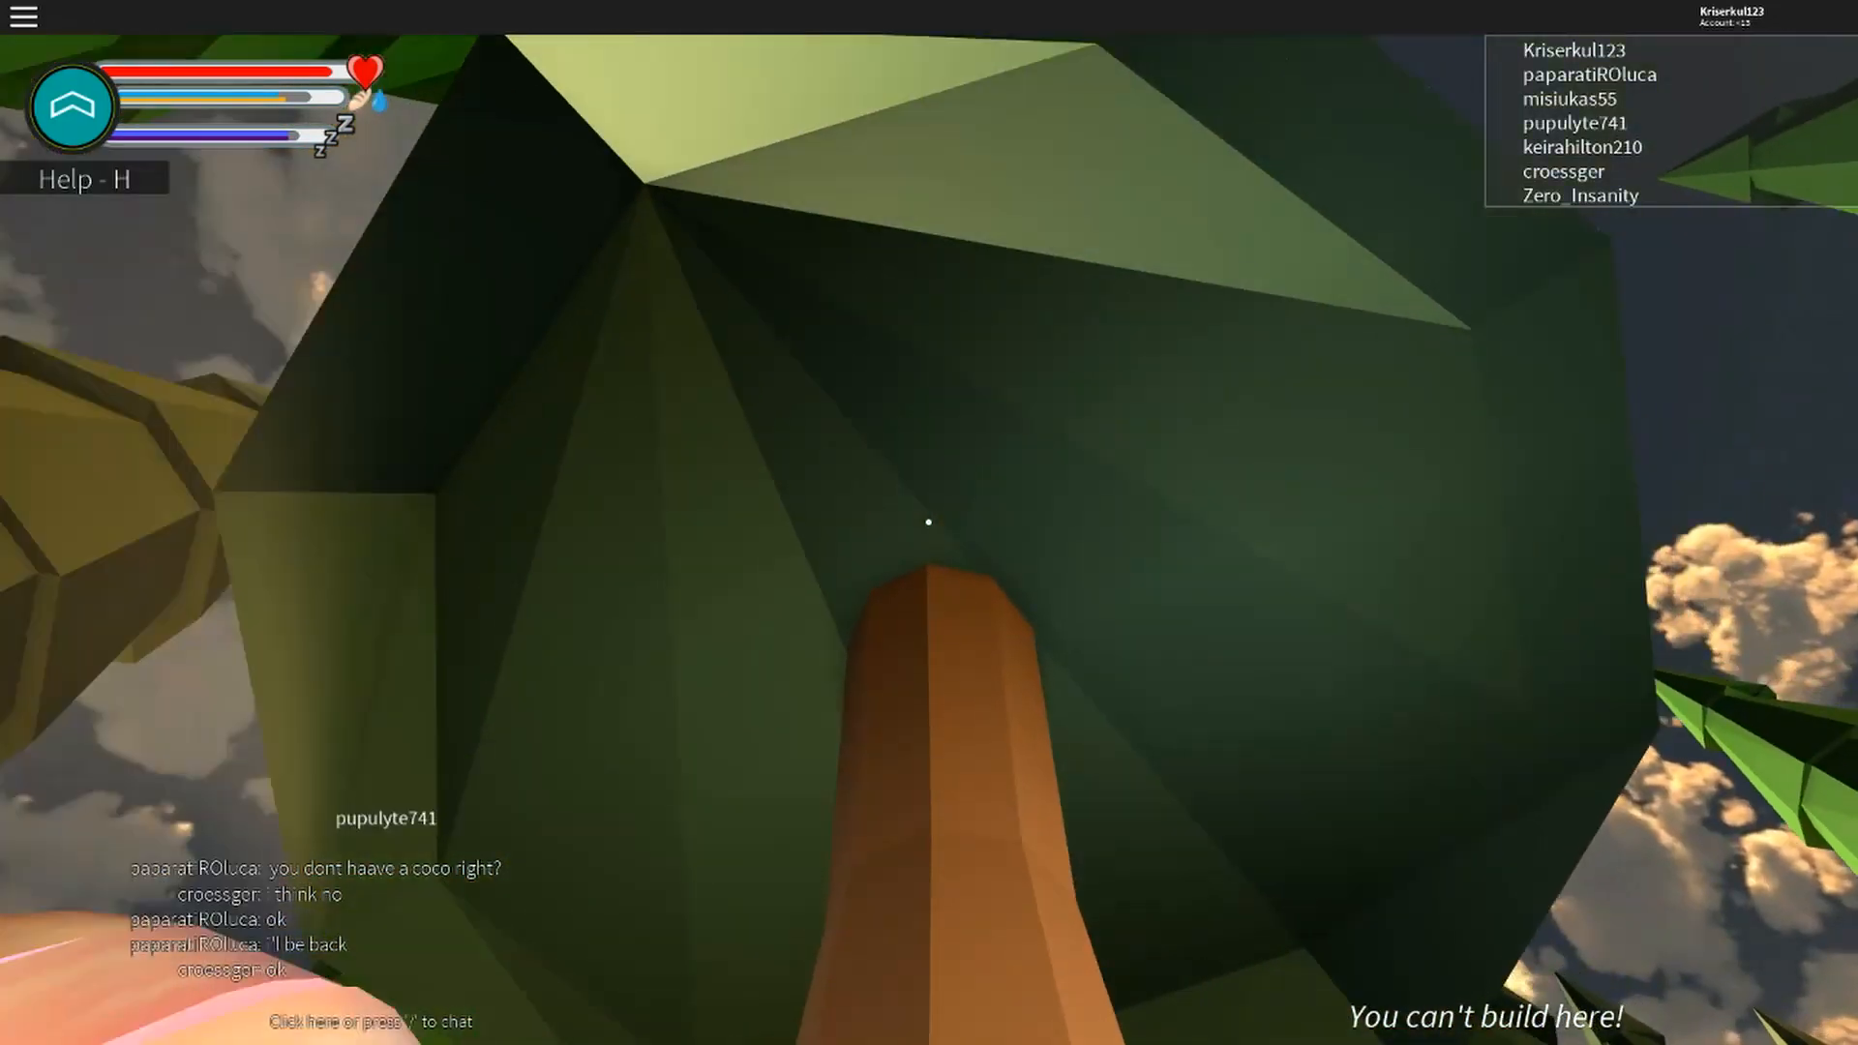
{"action": "mouse_move", "coordinate": [928, 522]}
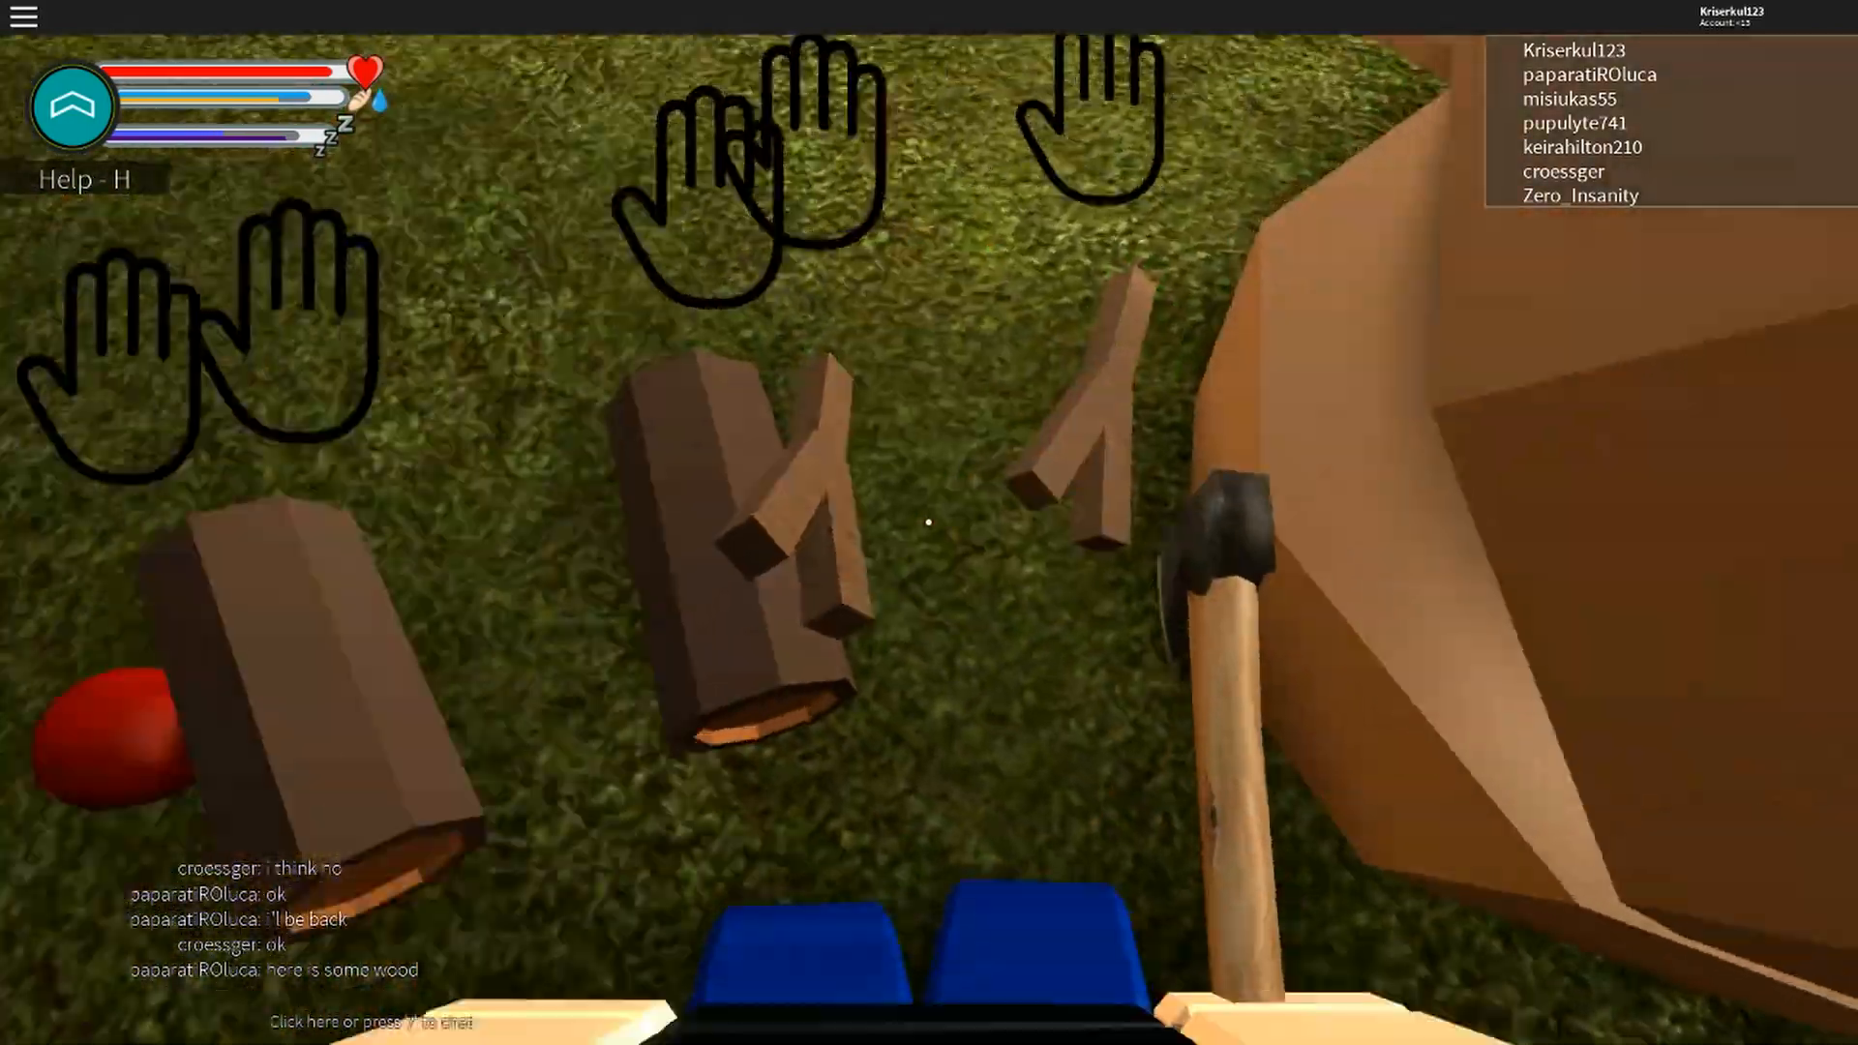
{"action": "mouse_move", "coordinate": [928, 522]}
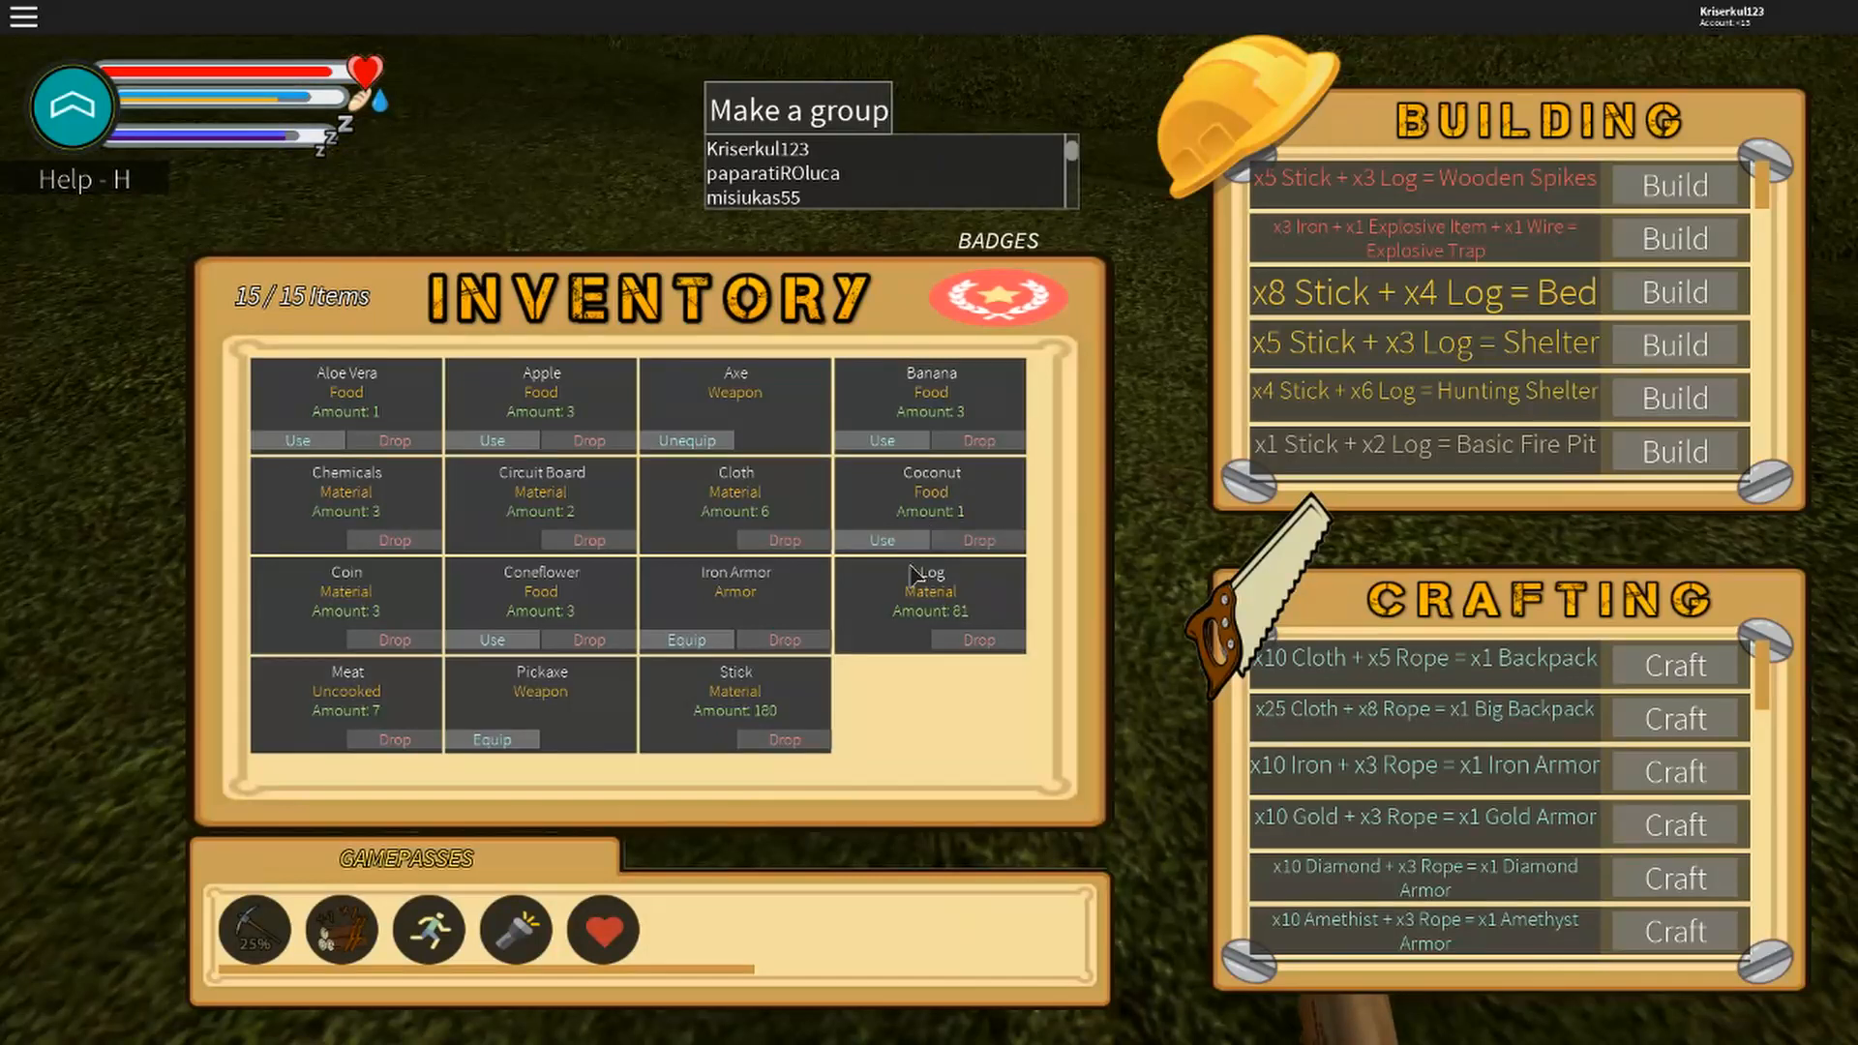
{"action": "mouse_move", "coordinate": [915, 574]}
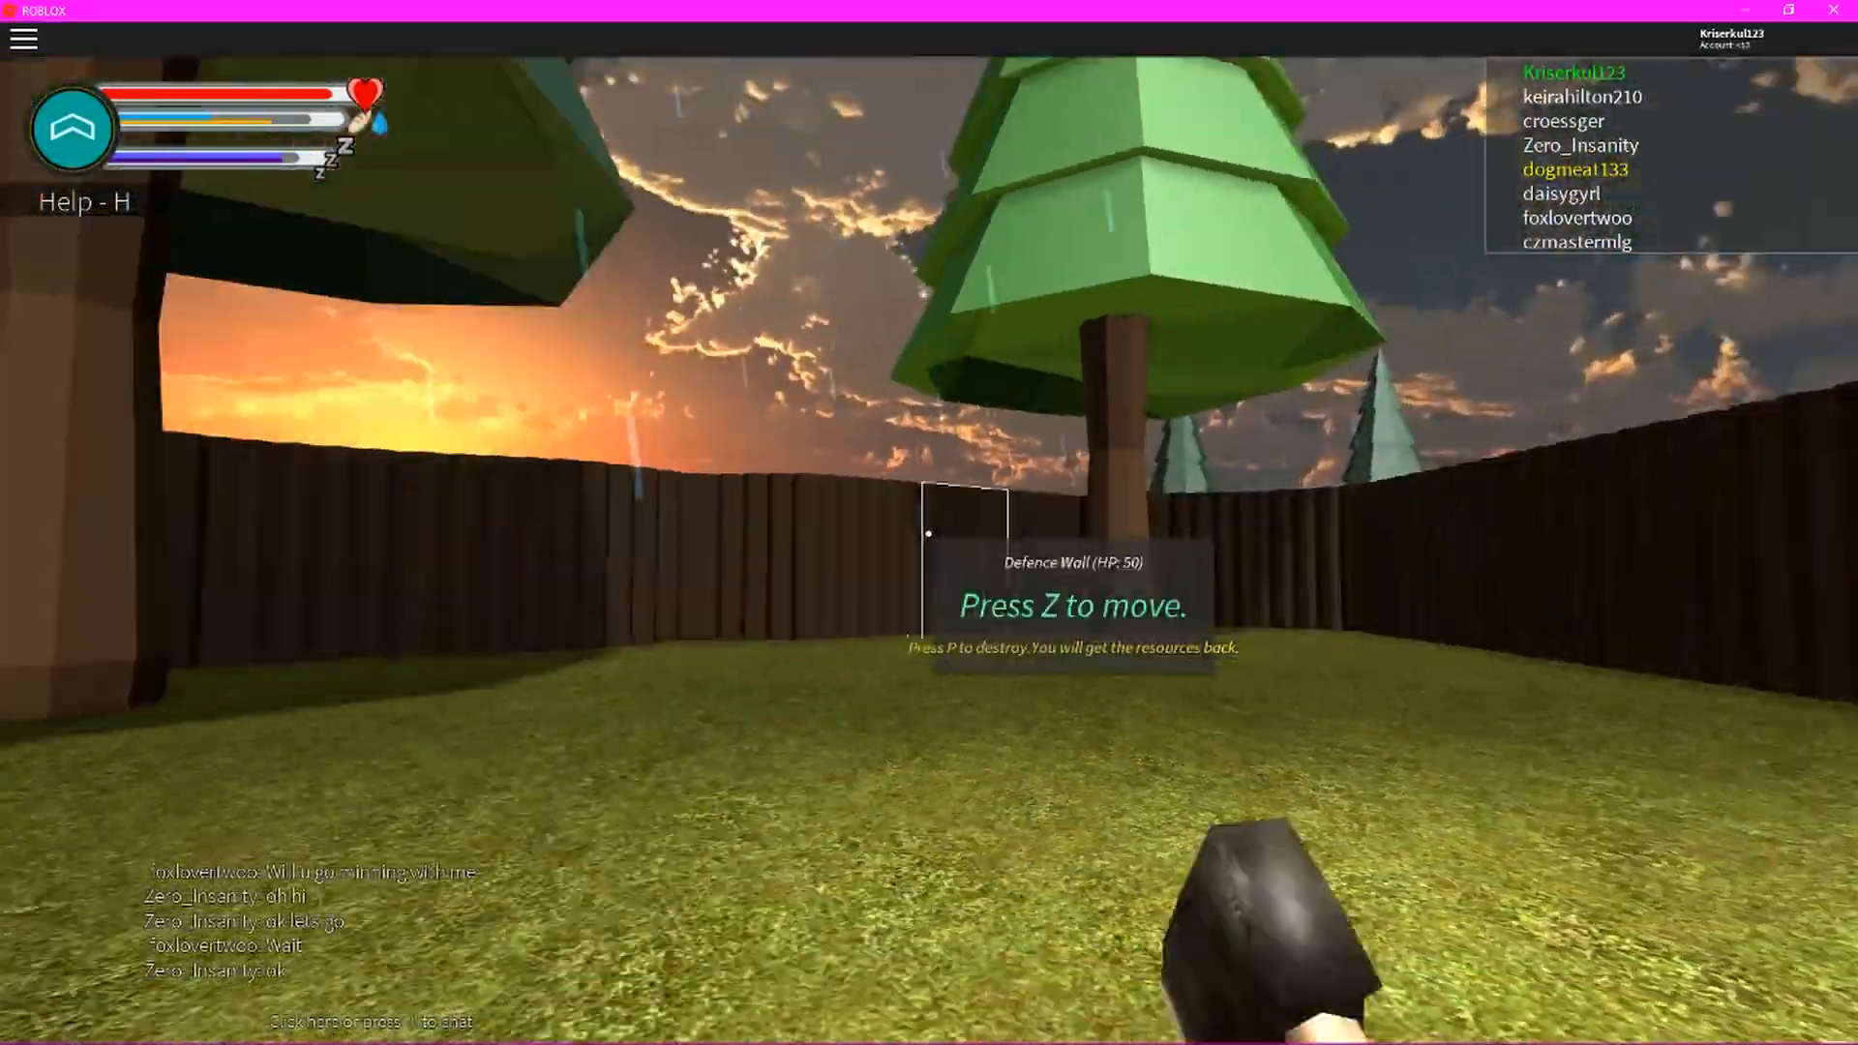
{"action": "mouse_move", "coordinate": [928, 523]}
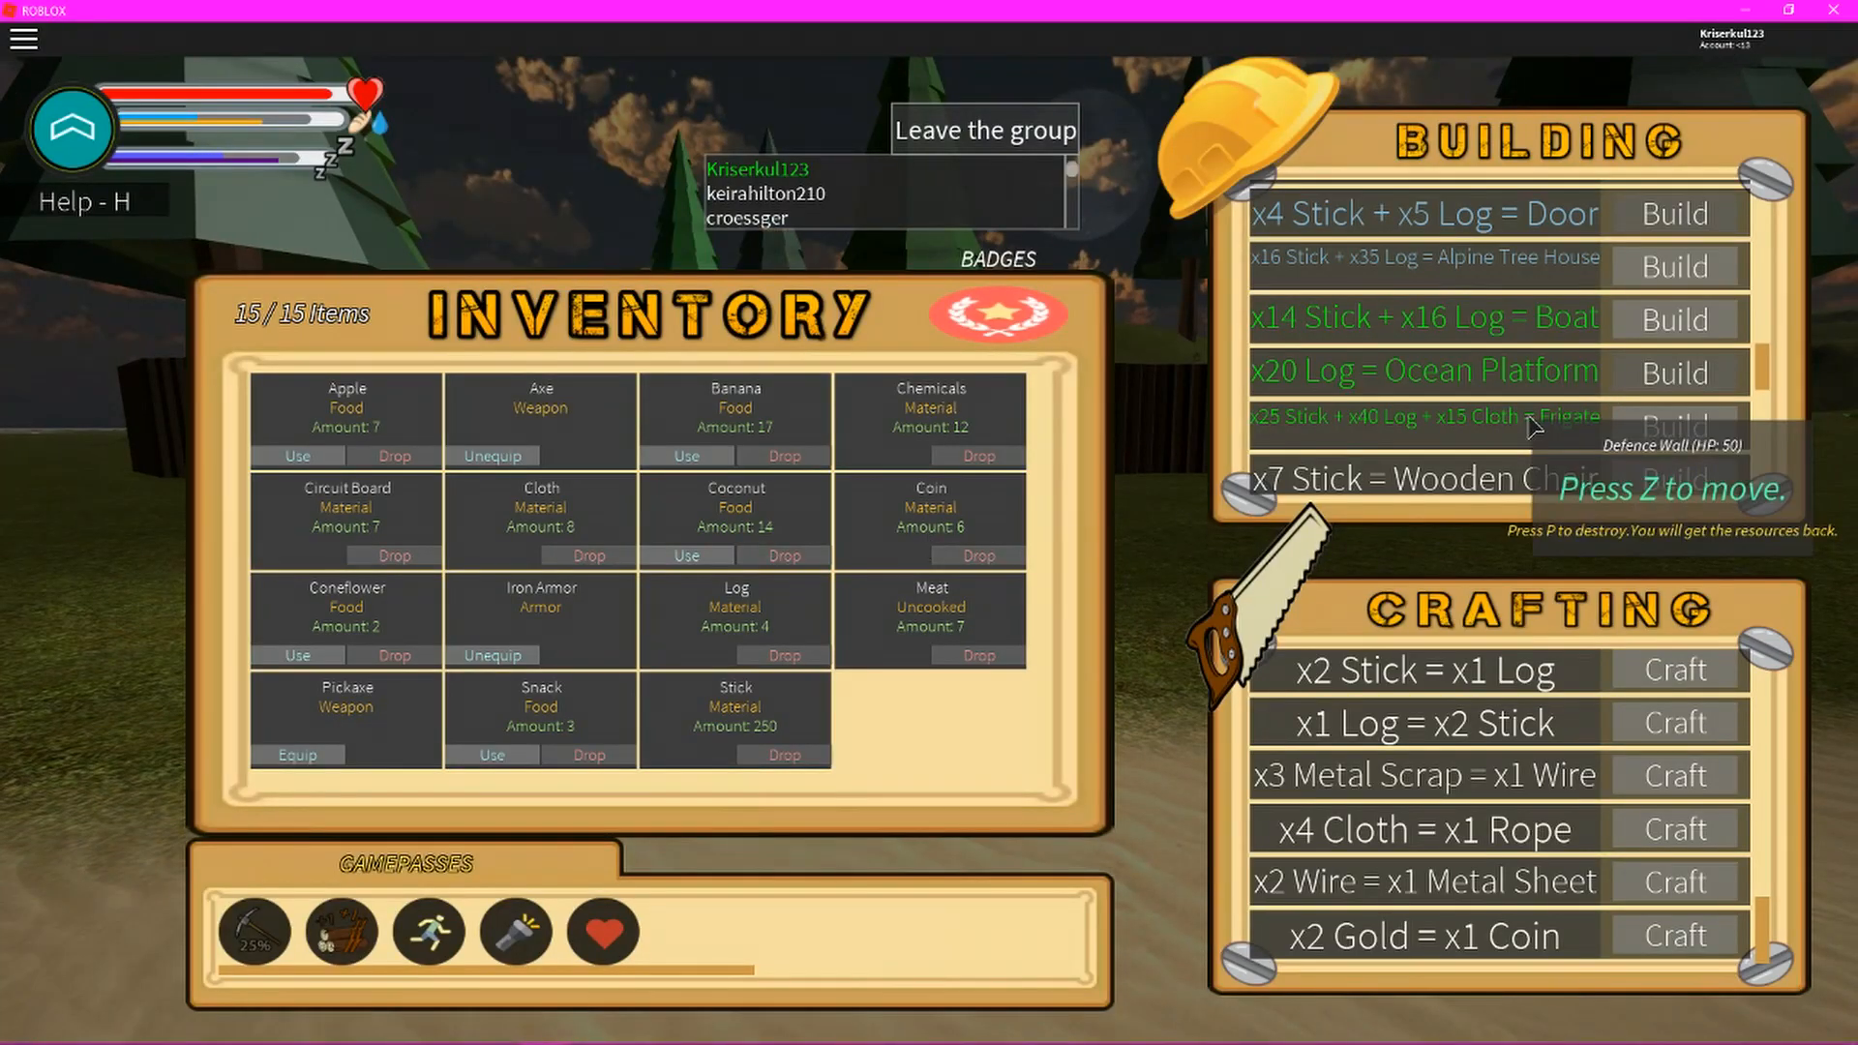
Scroll the Building list to see recipes like Boat, Table, Sofa and Gazebo.
{"action": "scroll", "scroll_direction": "down", "scroll_amount": 3}
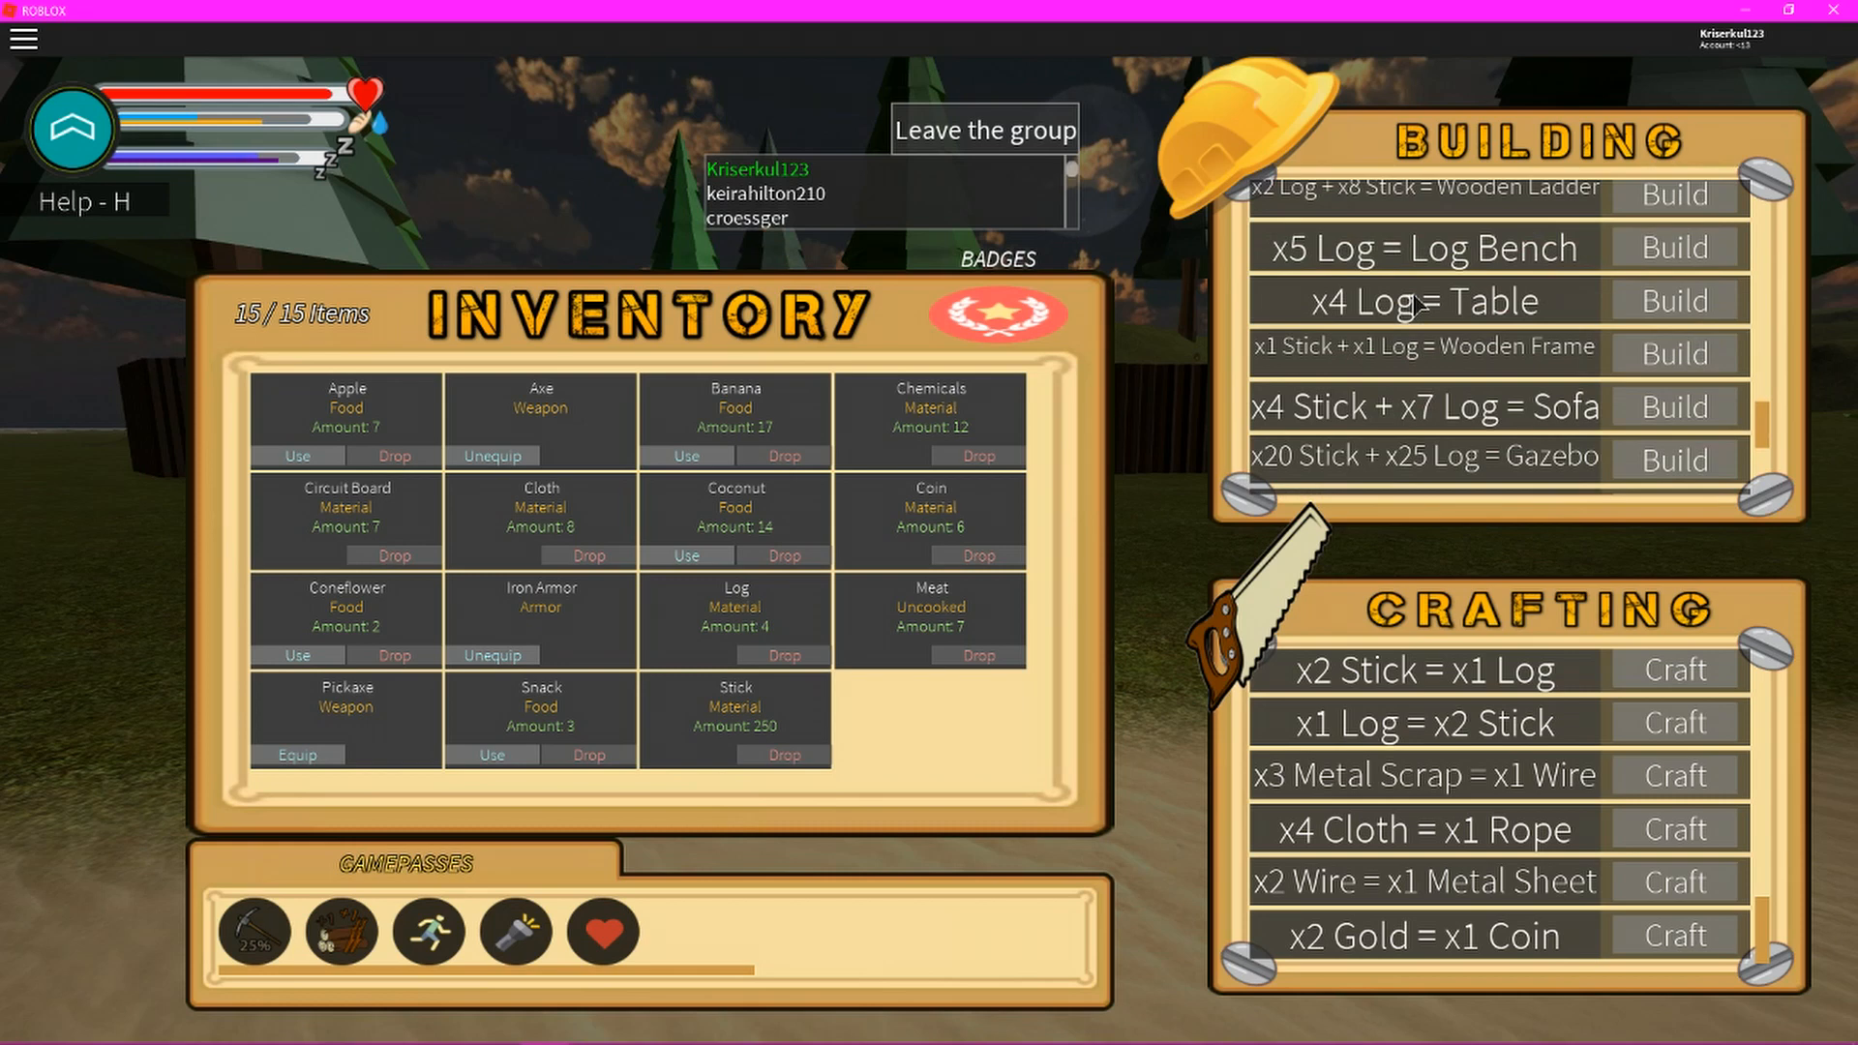
{"action": "scroll", "scroll_direction": "down", "scroll_amount": 3}
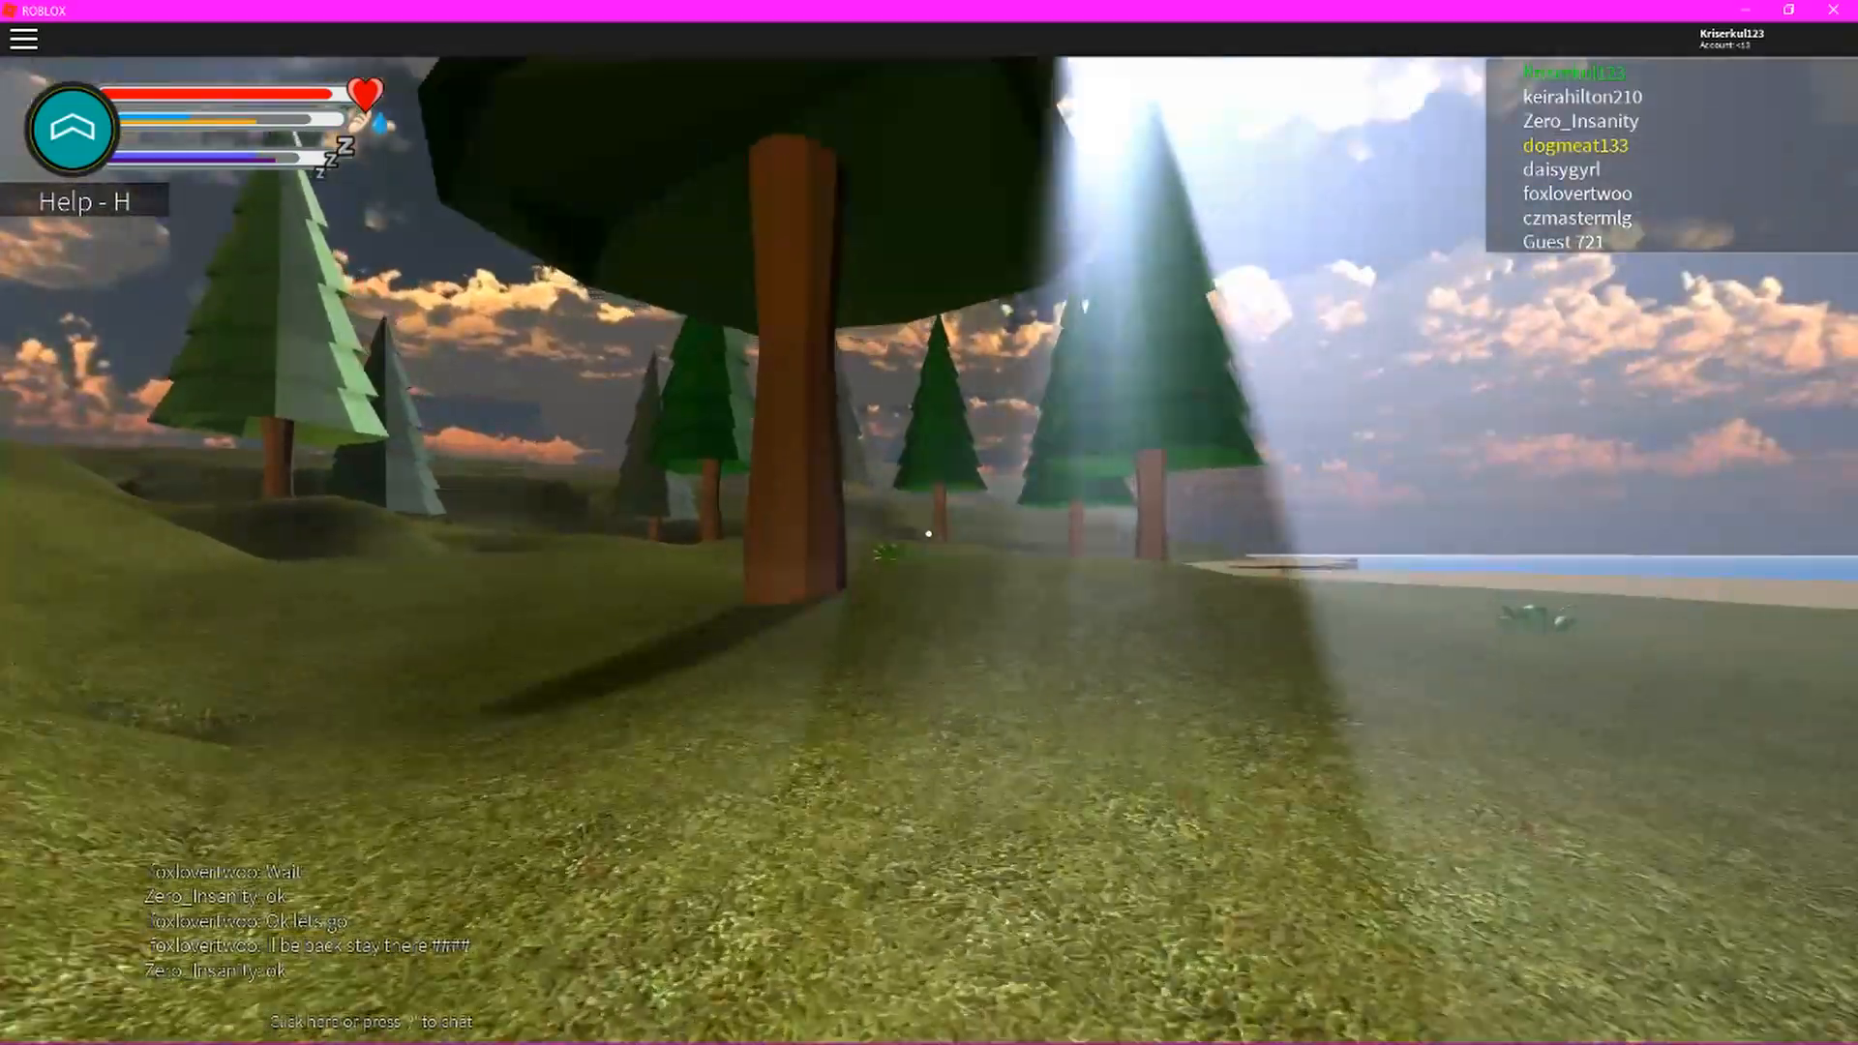
{"action": "mouse_move", "coordinate": [929, 534]}
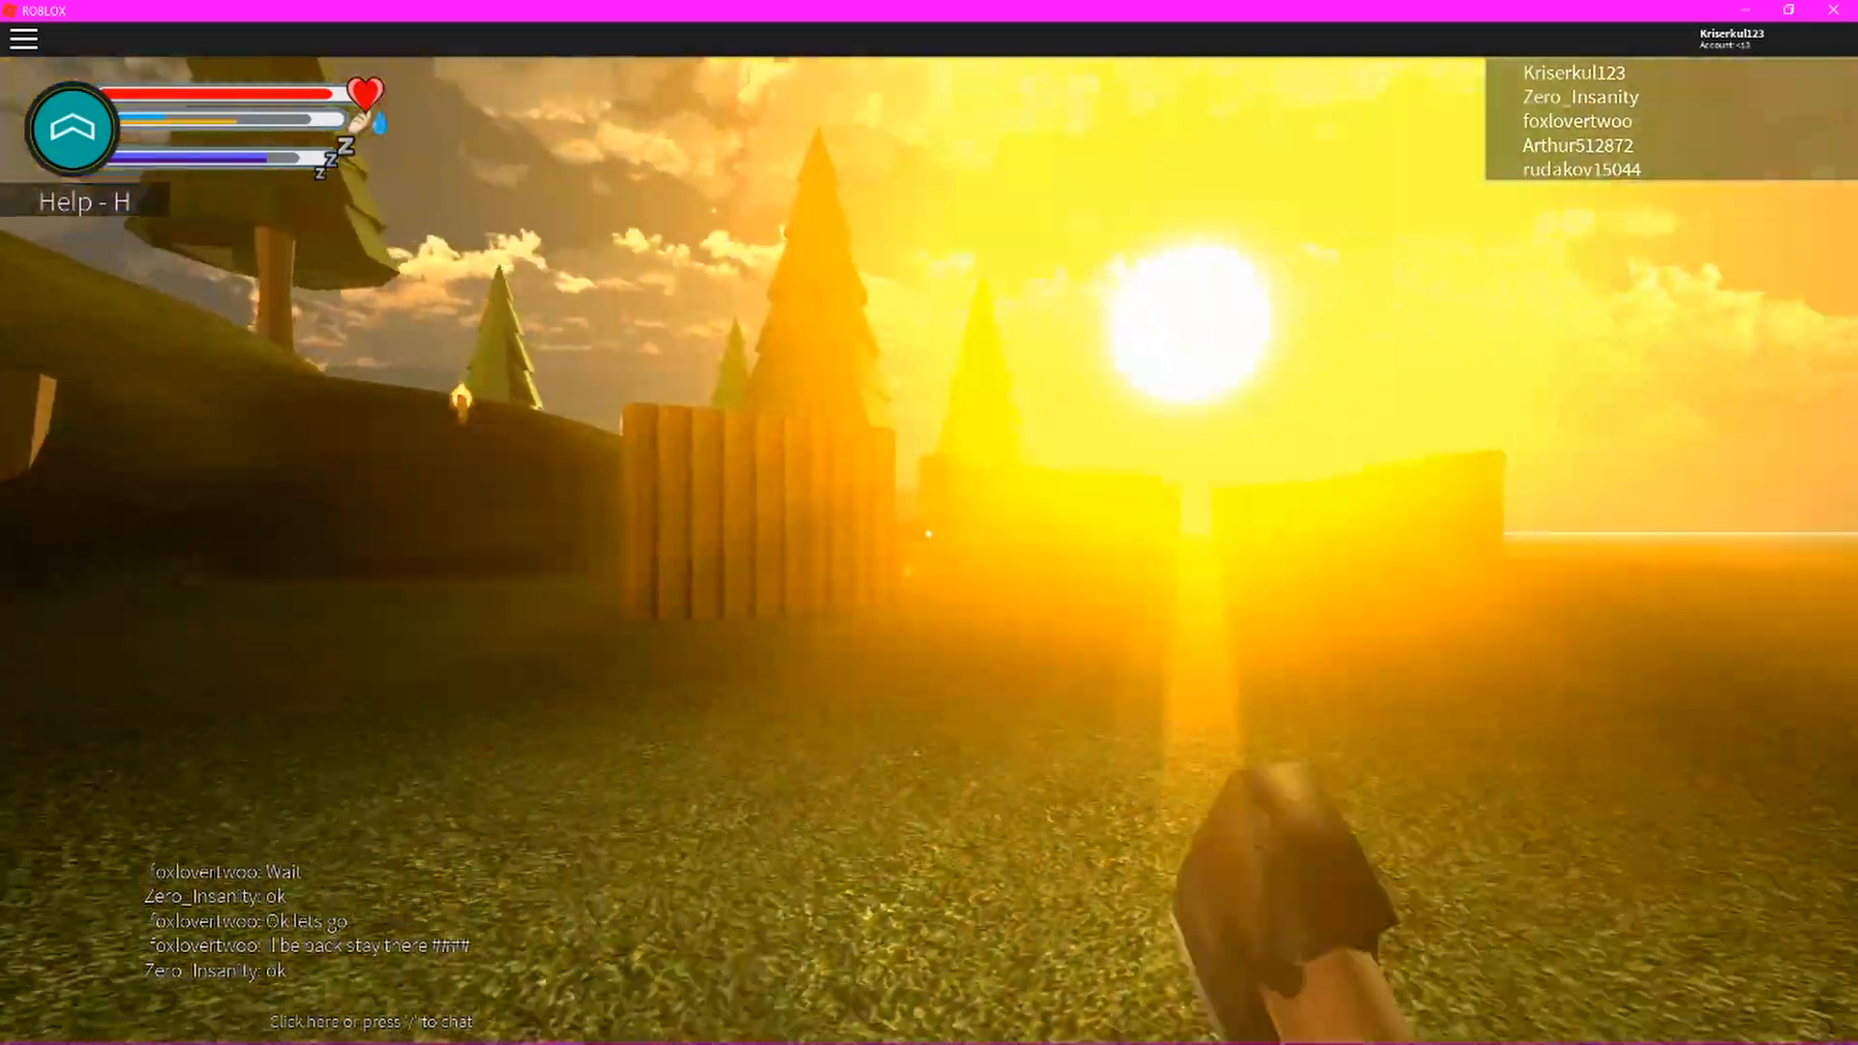
{"action": "mouse_move", "coordinate": [929, 533]}
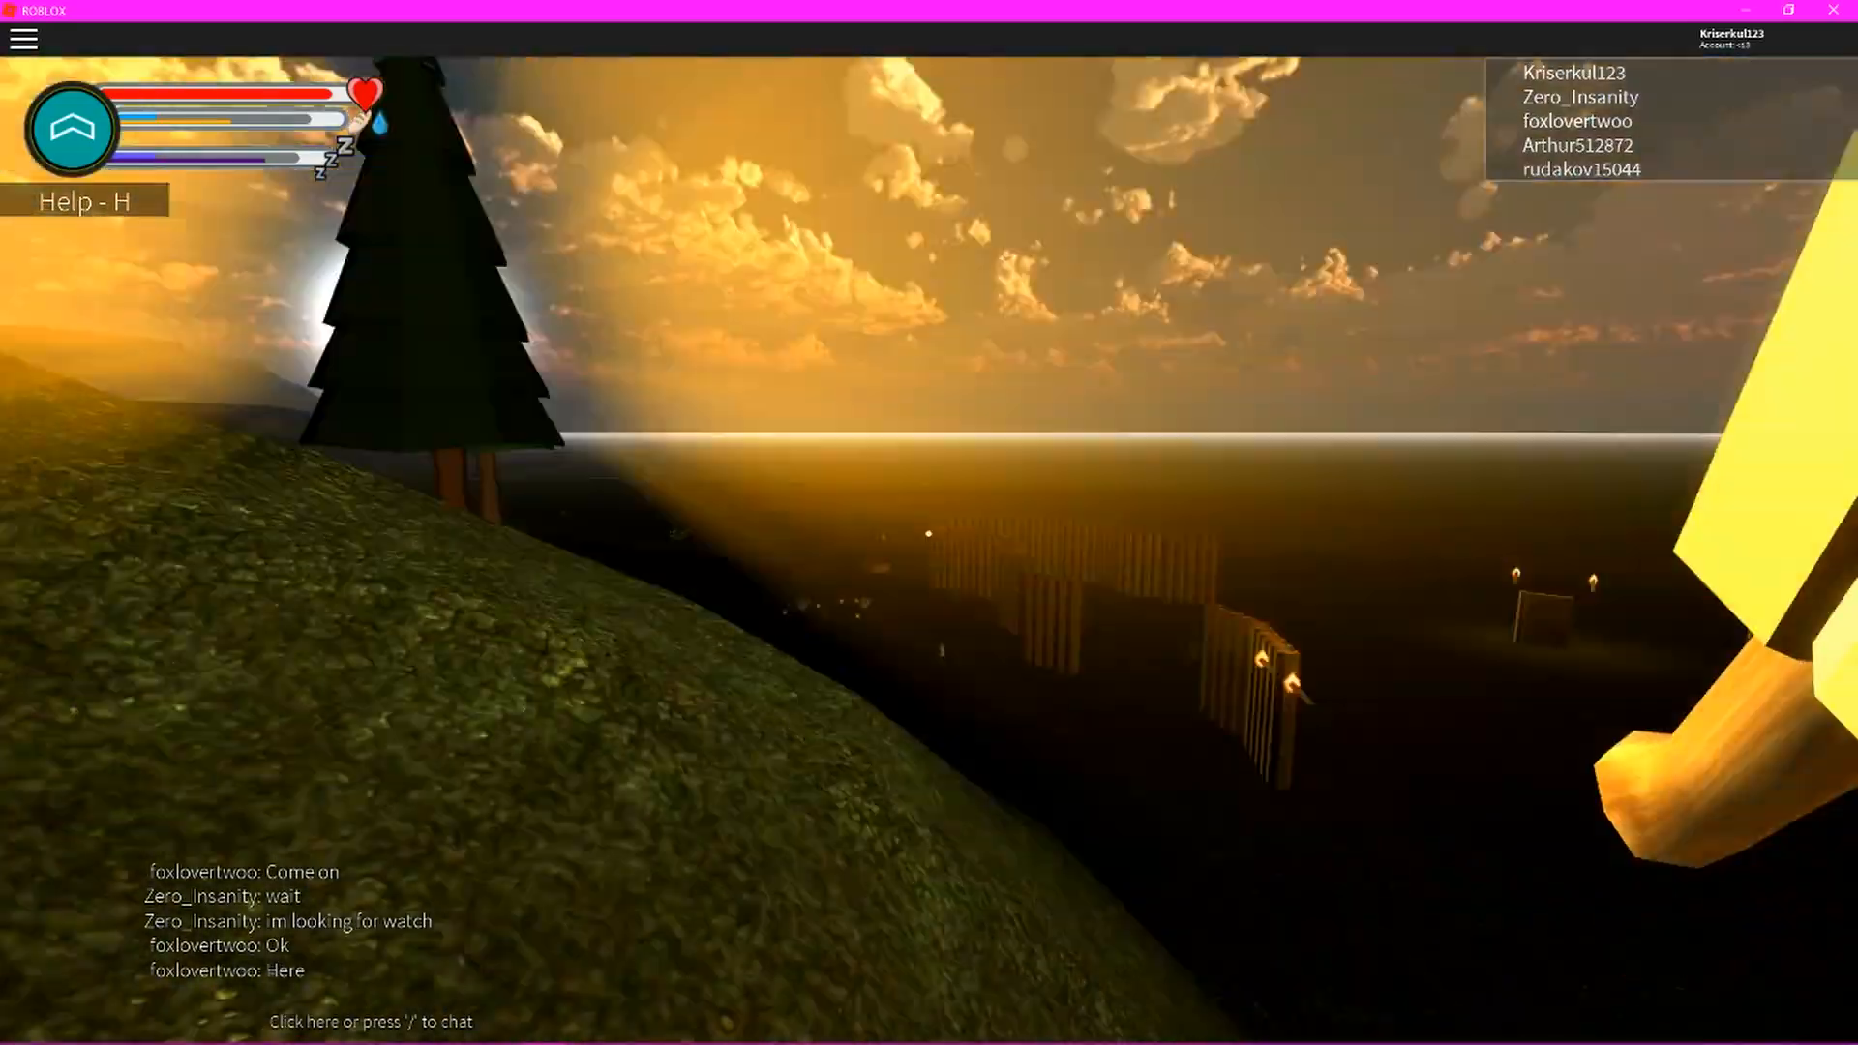
{"action": "mouse_move", "coordinate": [928, 532]}
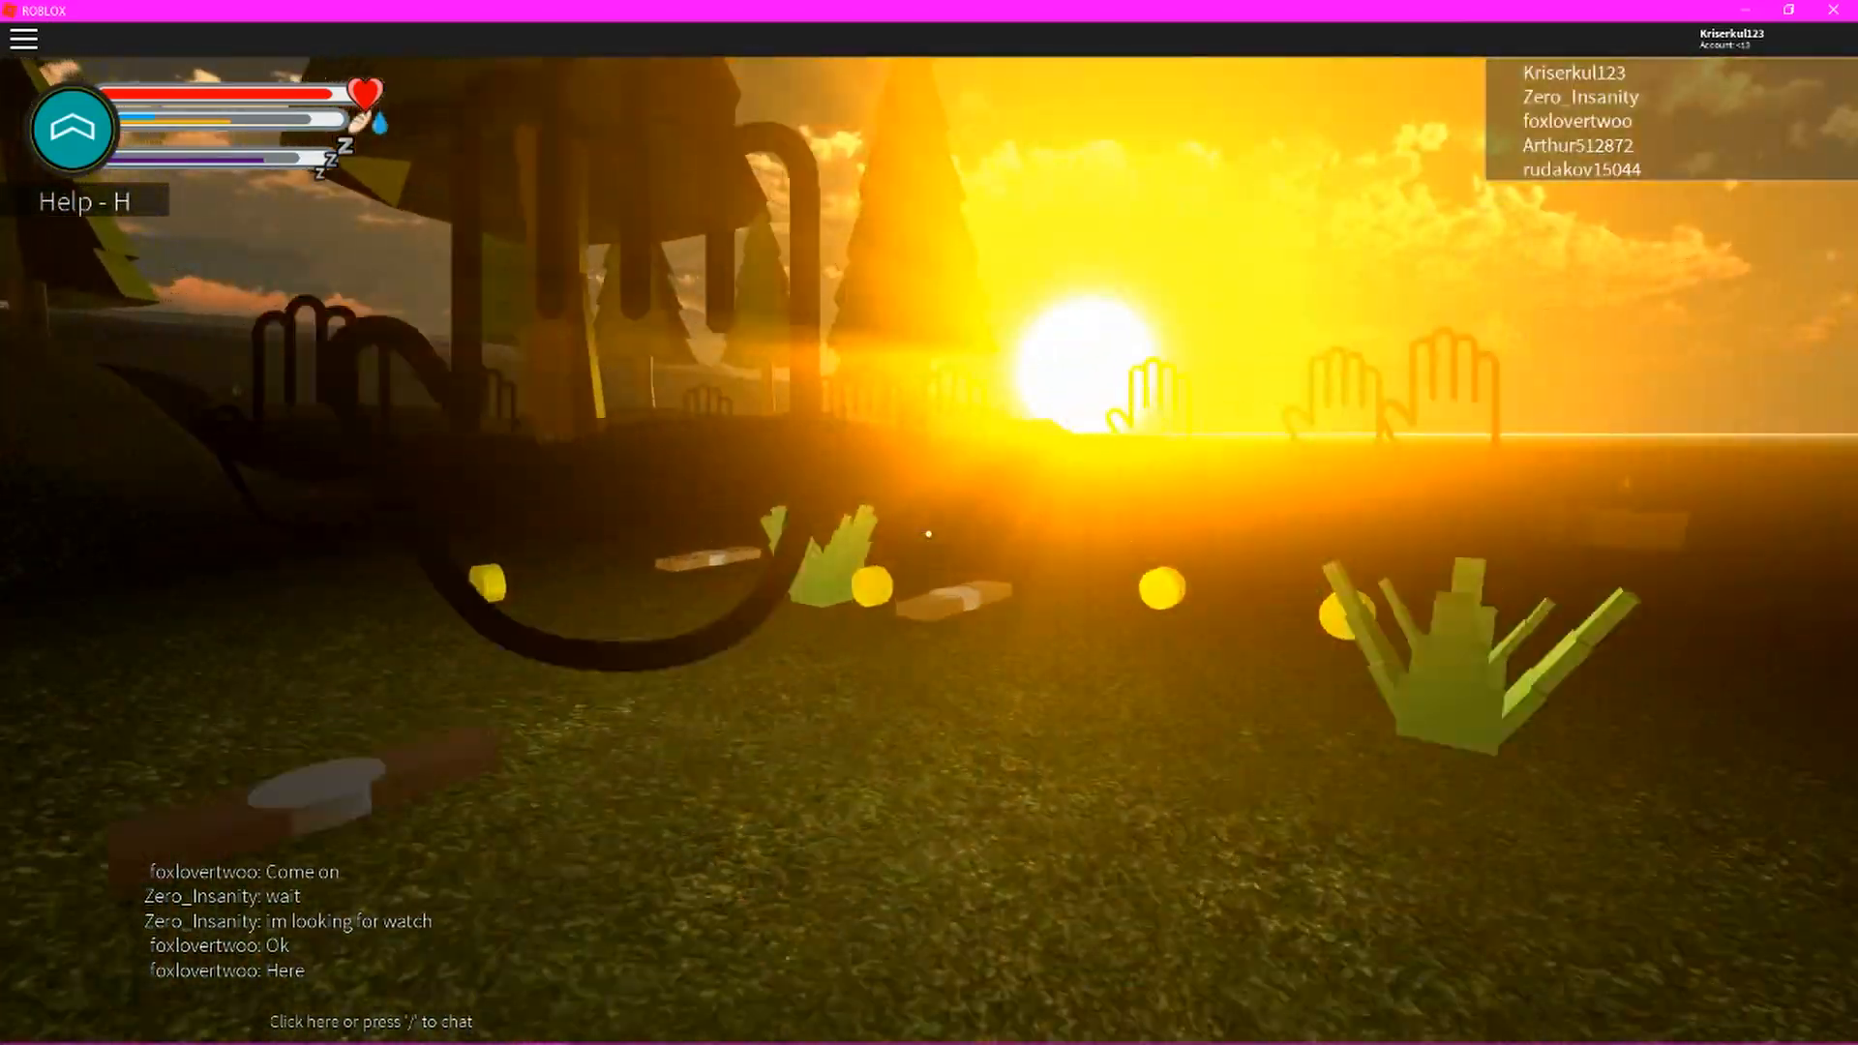
{"action": "mouse_move", "coordinate": [928, 533]}
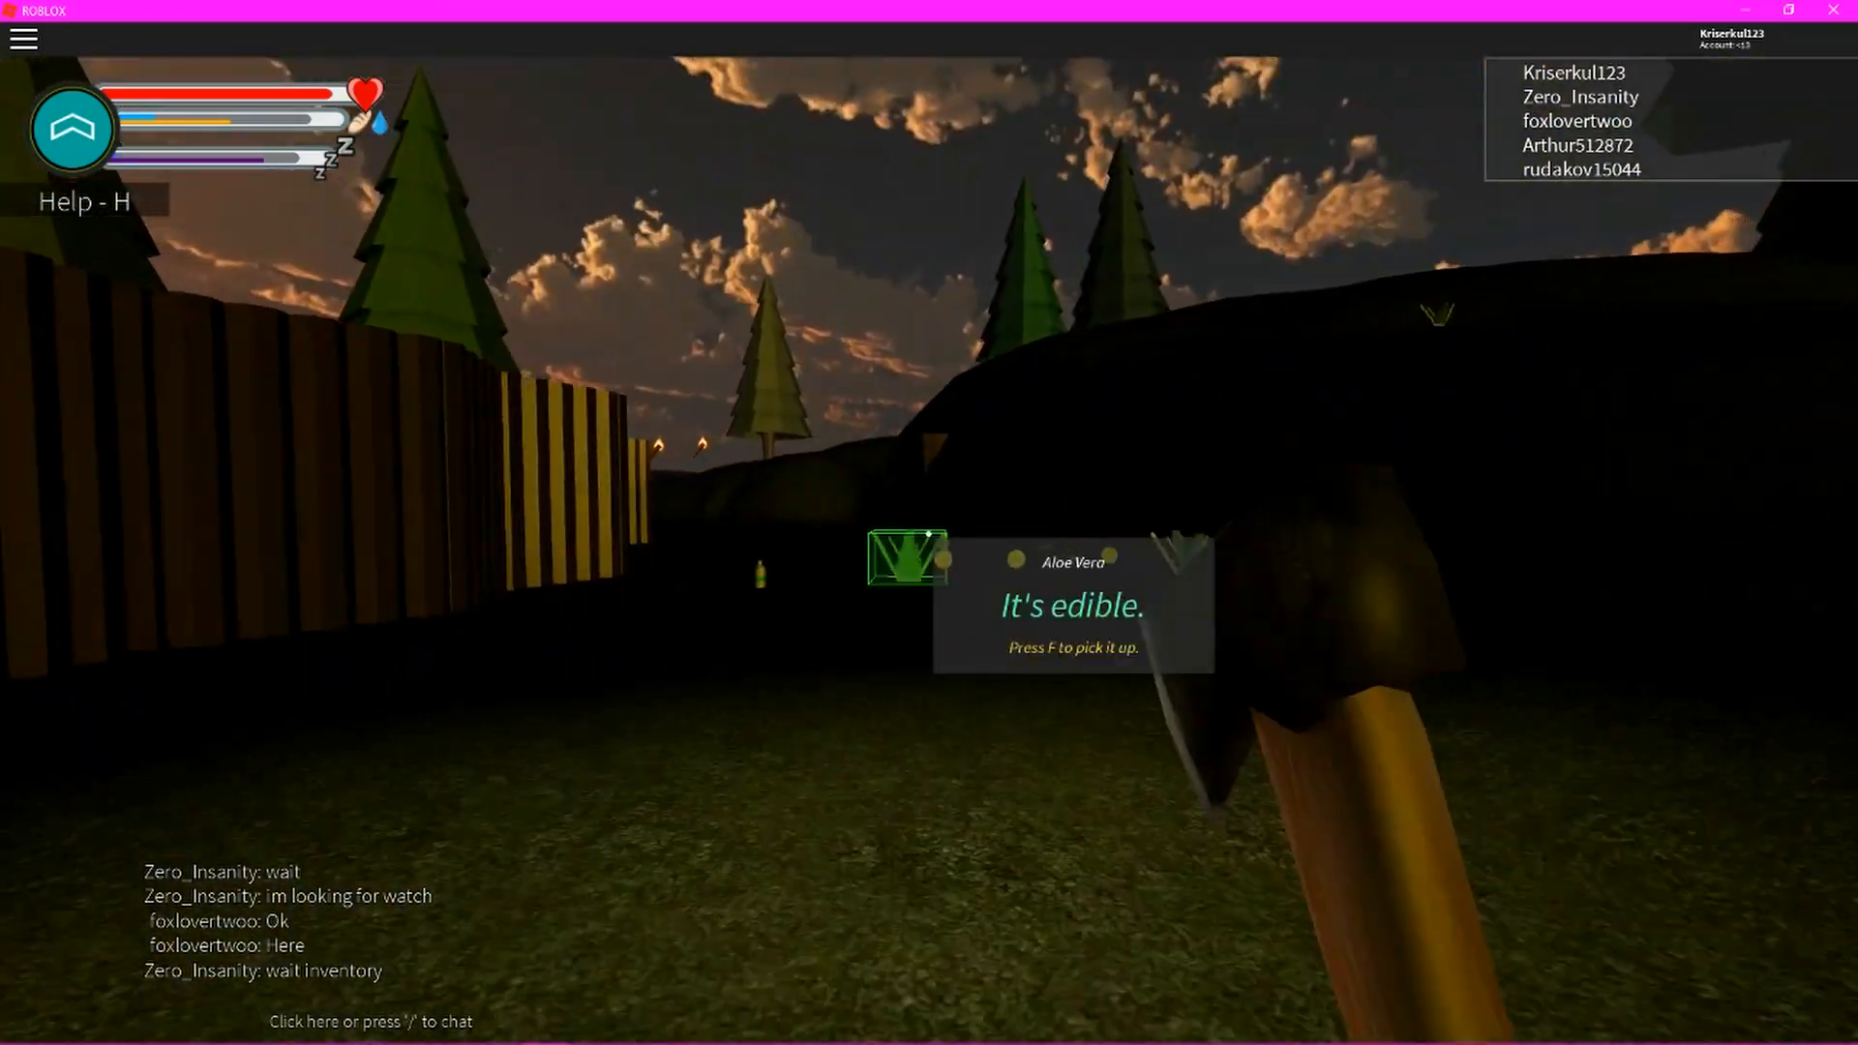
{"action": "mouse_move", "coordinate": [928, 533]}
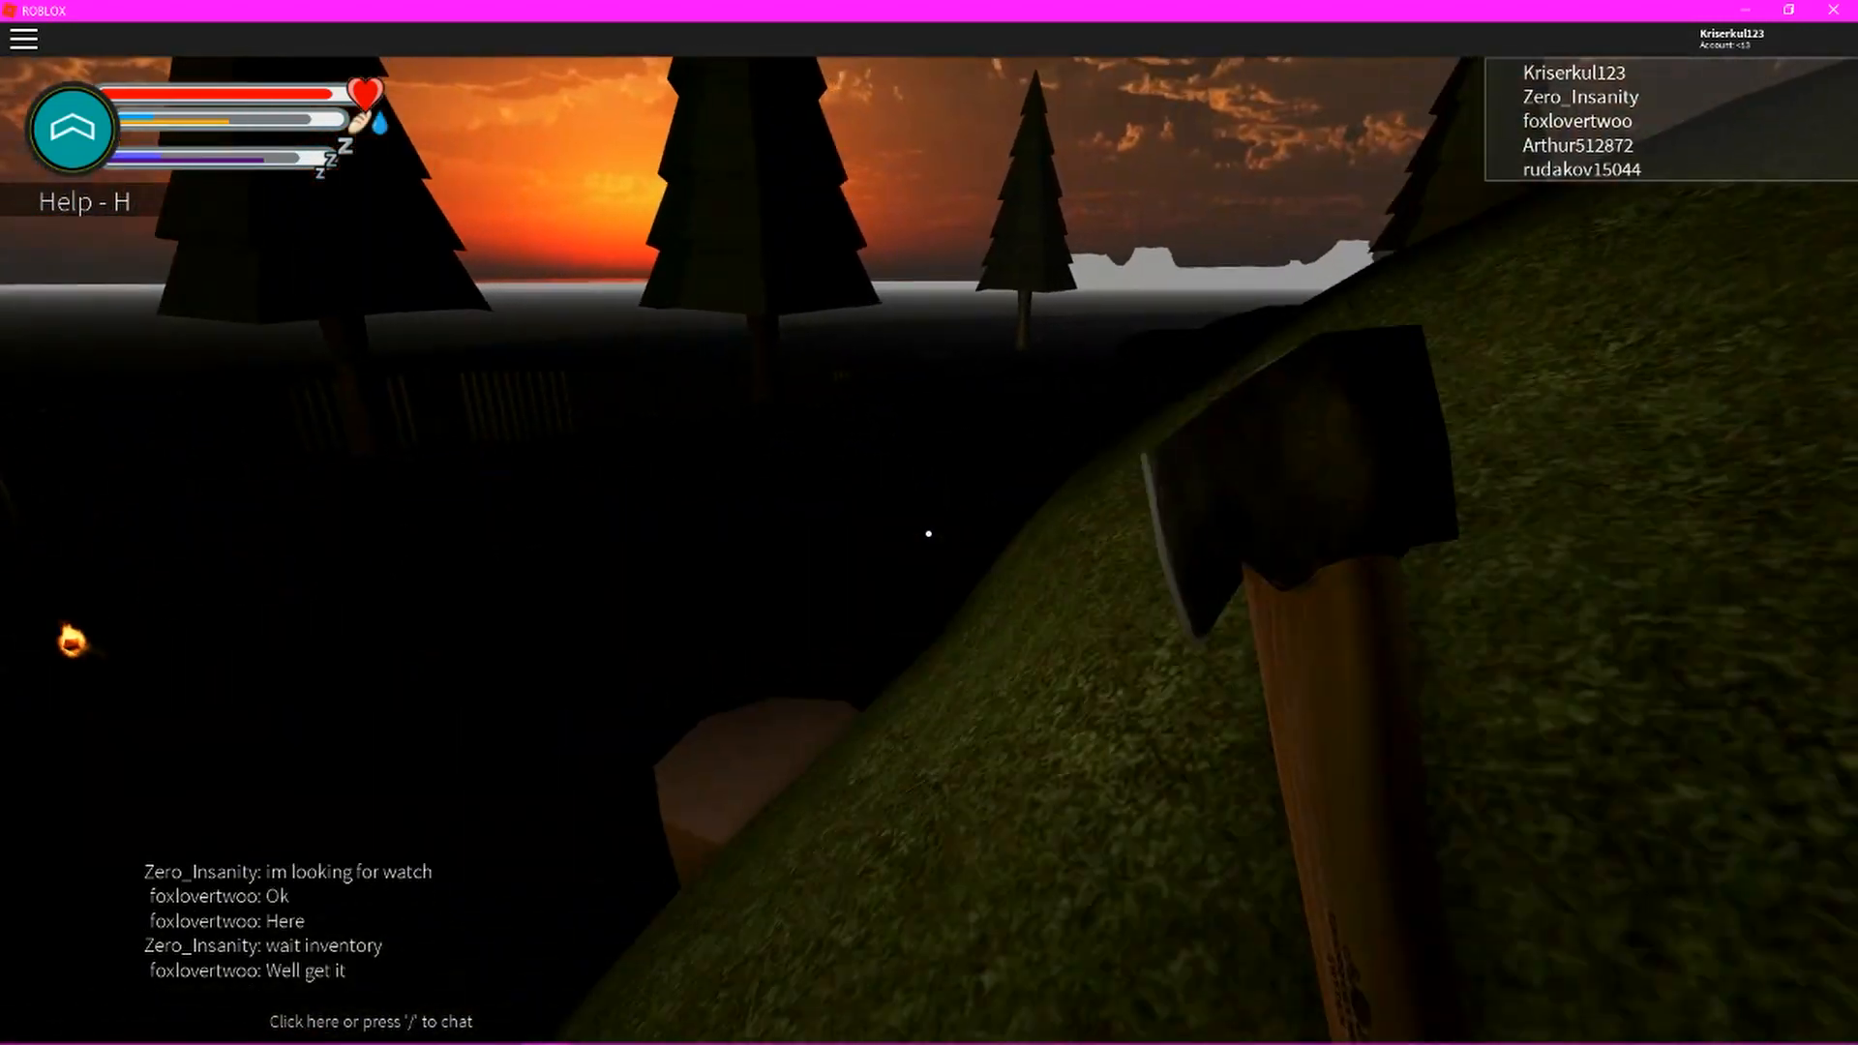
{"action": "mouse_move", "coordinate": [929, 533]}
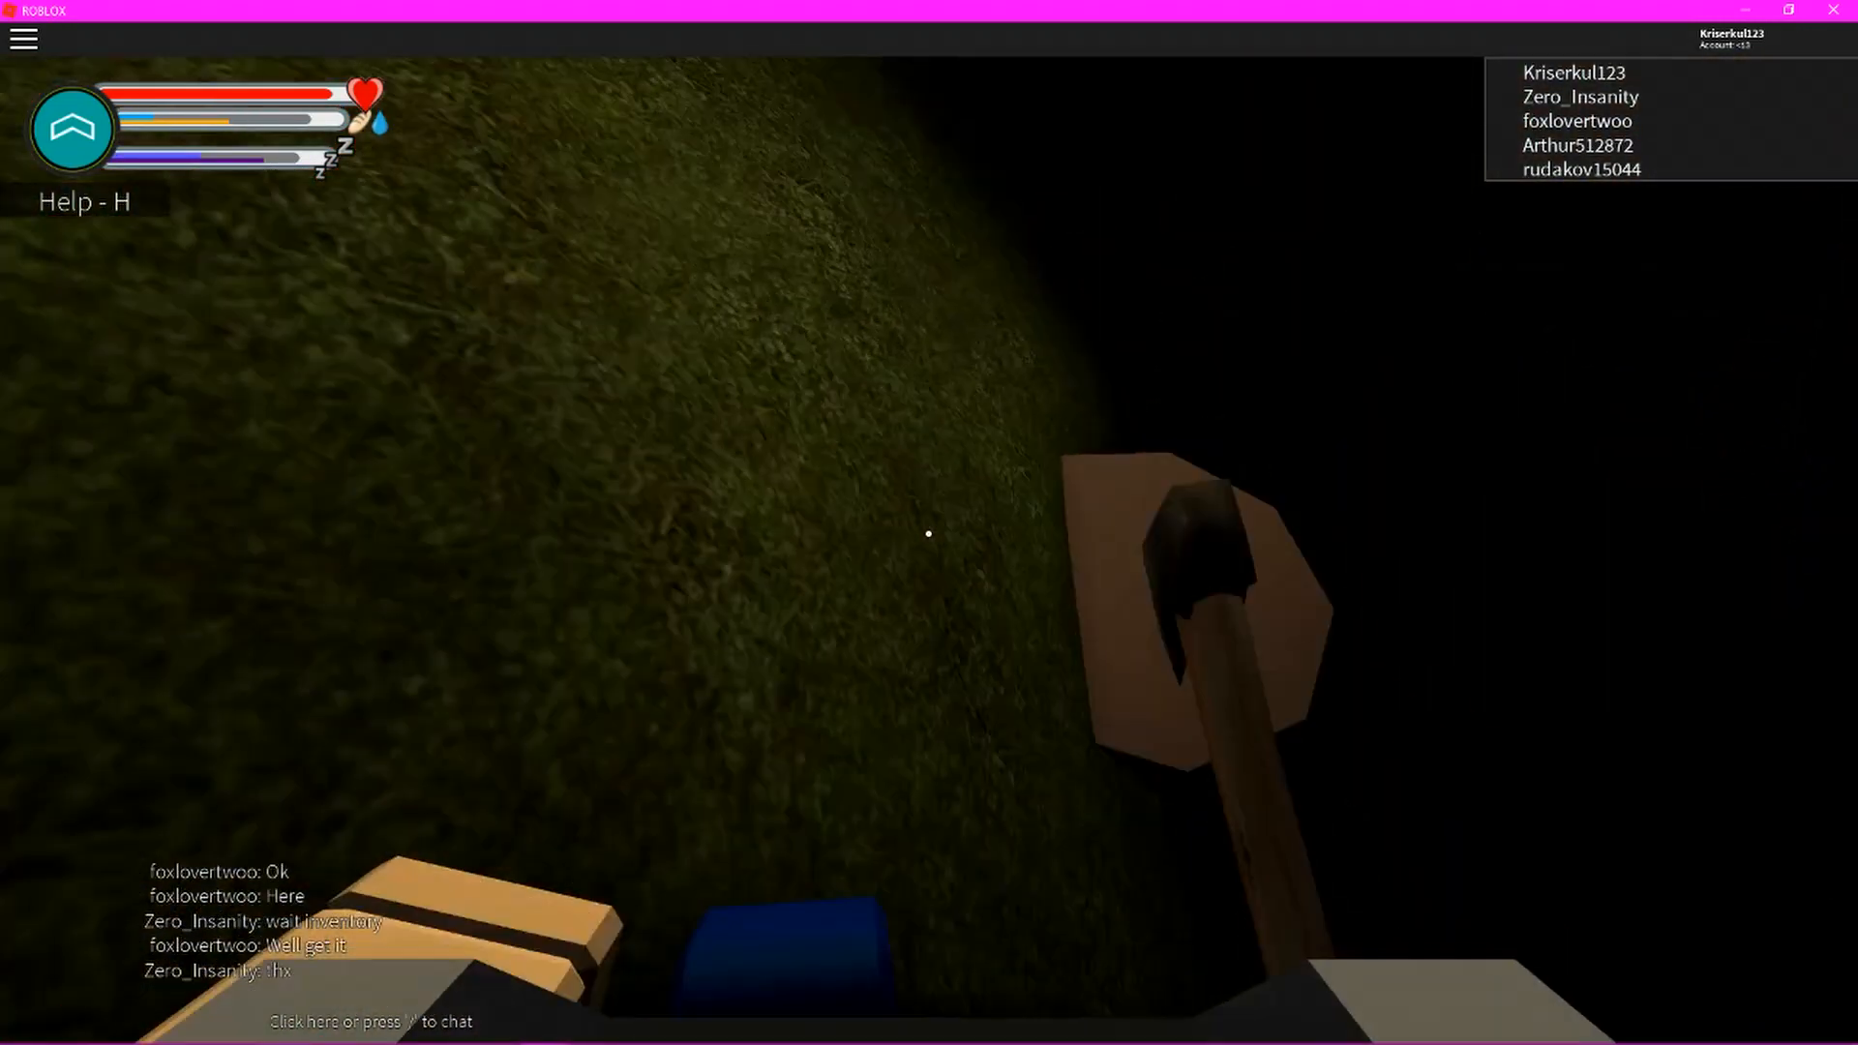